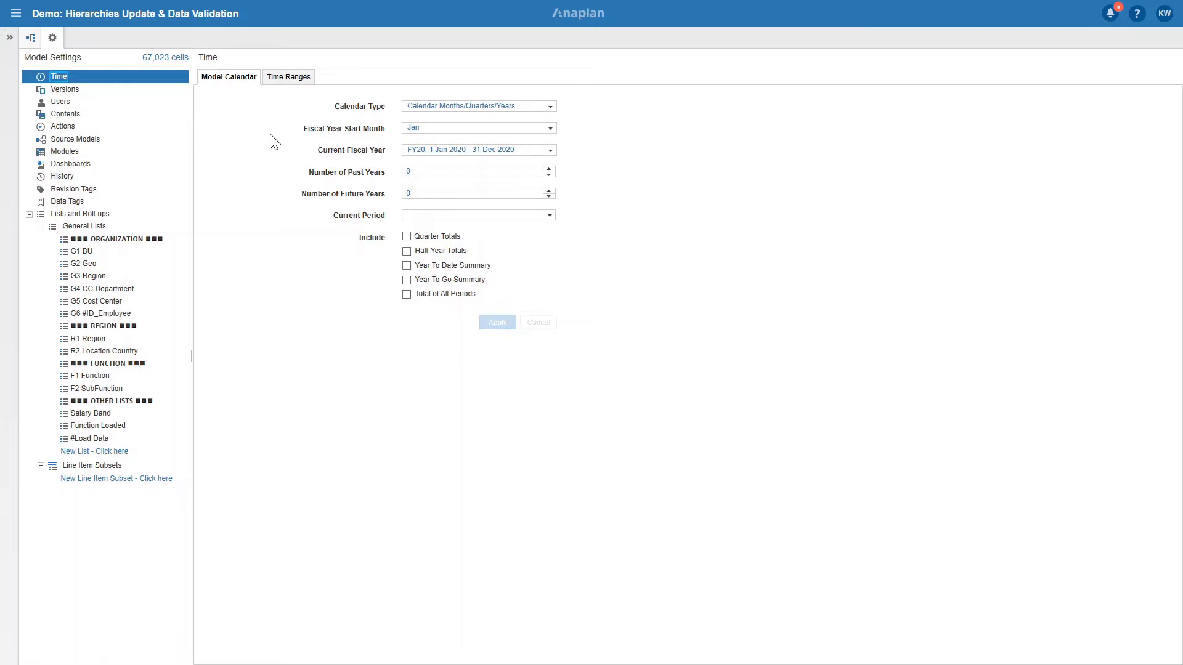
pyautogui.moveTo(209, 303)
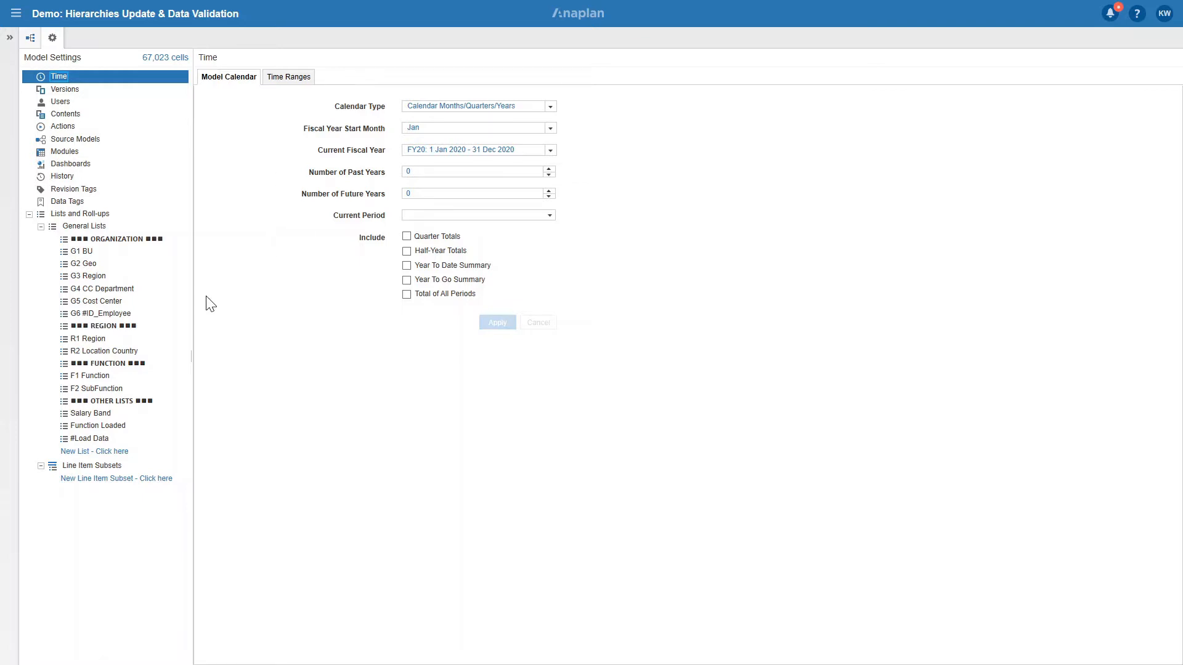
# Walk the G6 #ID_Employee tree from Components down to a Product Marketing employee.
pyautogui.click(85, 313)
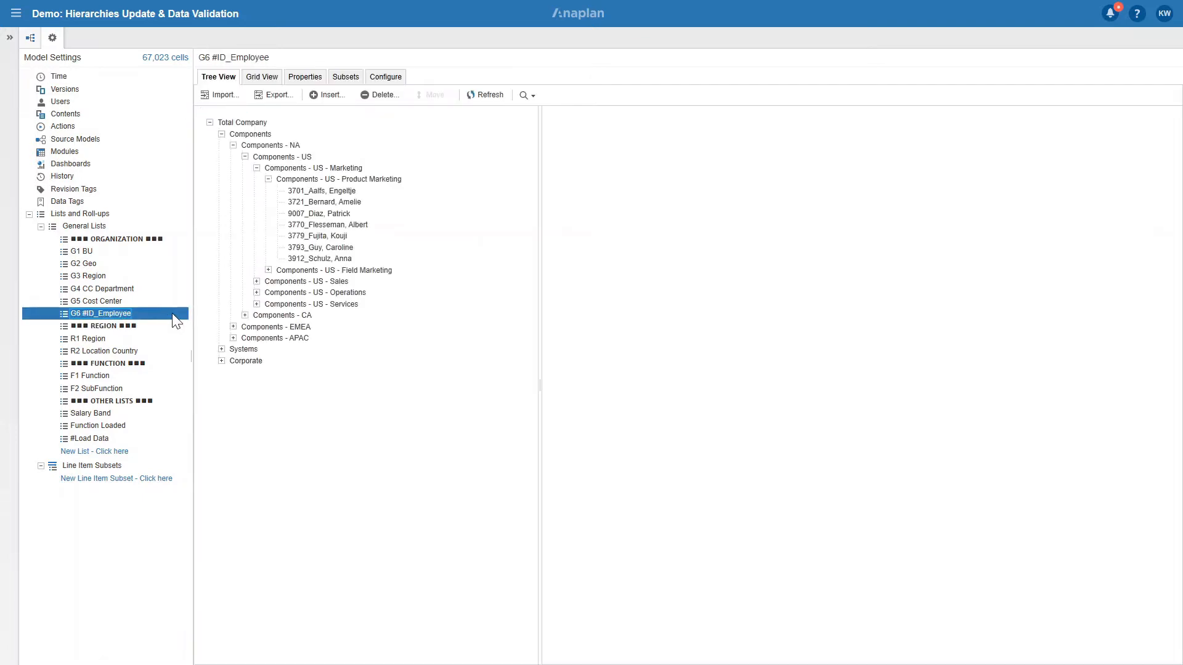
pyautogui.click(250, 134)
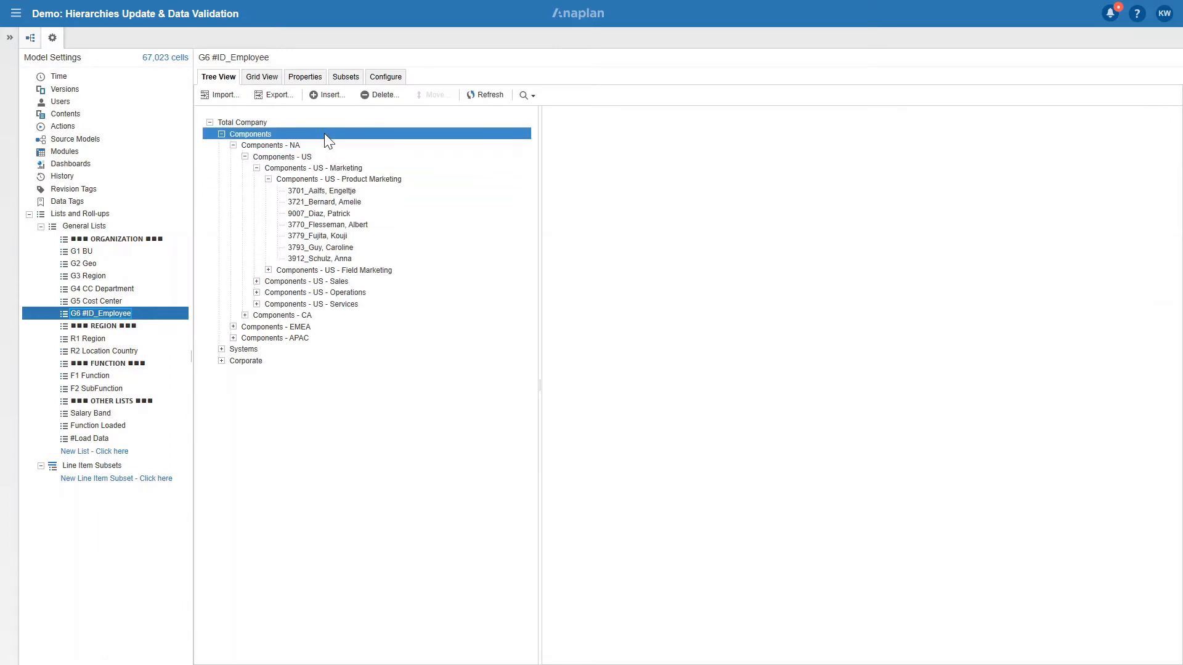
pyautogui.click(290, 157)
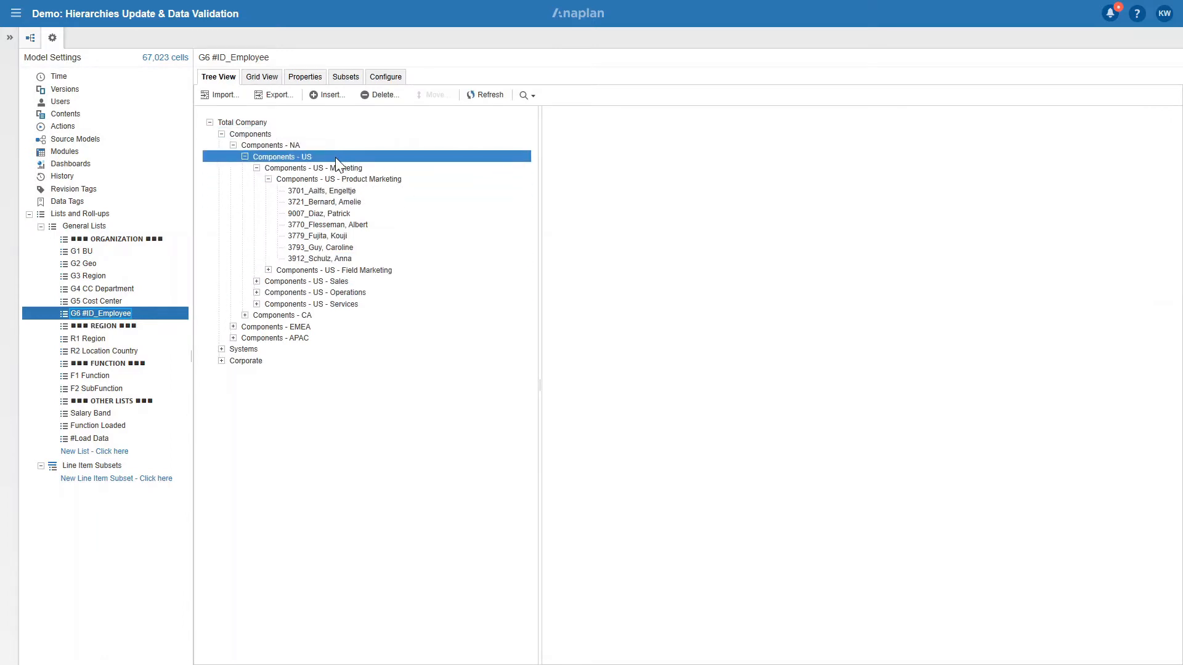
pyautogui.click(339, 178)
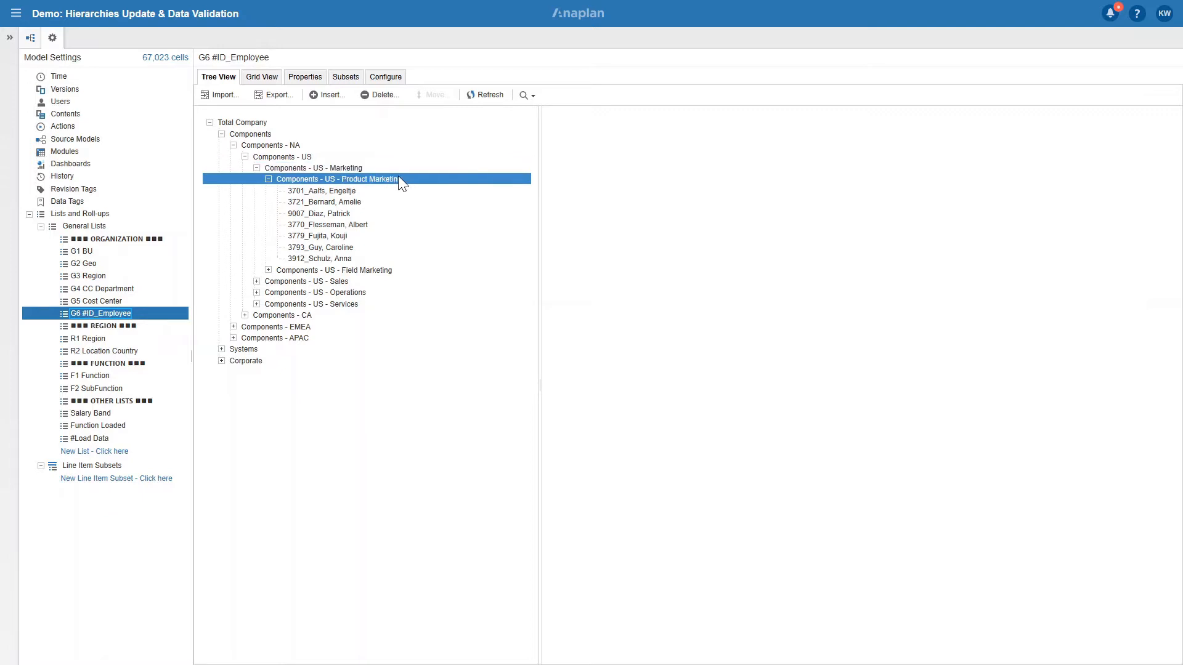
pyautogui.click(322, 202)
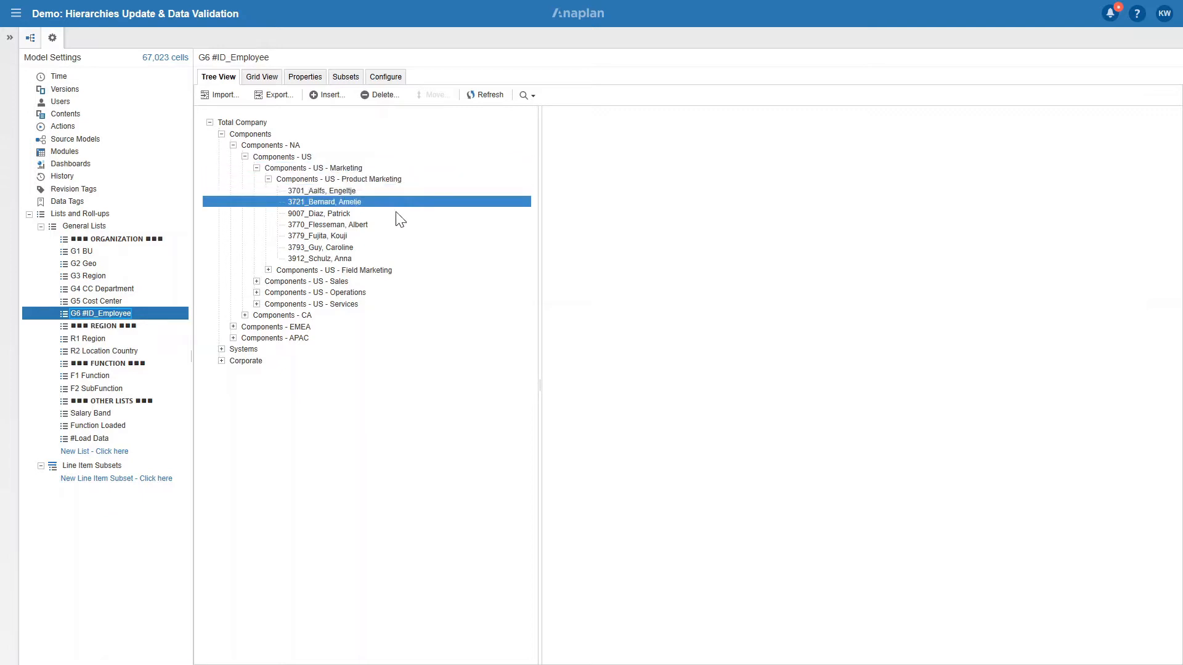
# Review the R2 Location Country list's North America and EMEA regions.
pyautogui.click(99, 351)
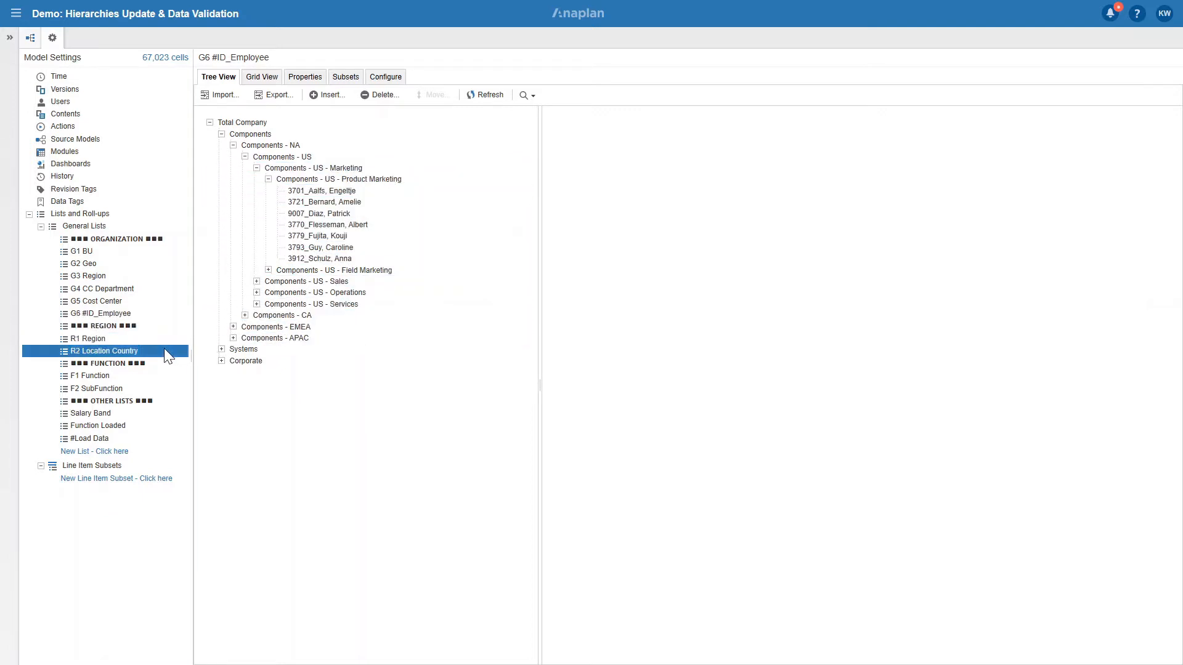
pyautogui.click(105, 351)
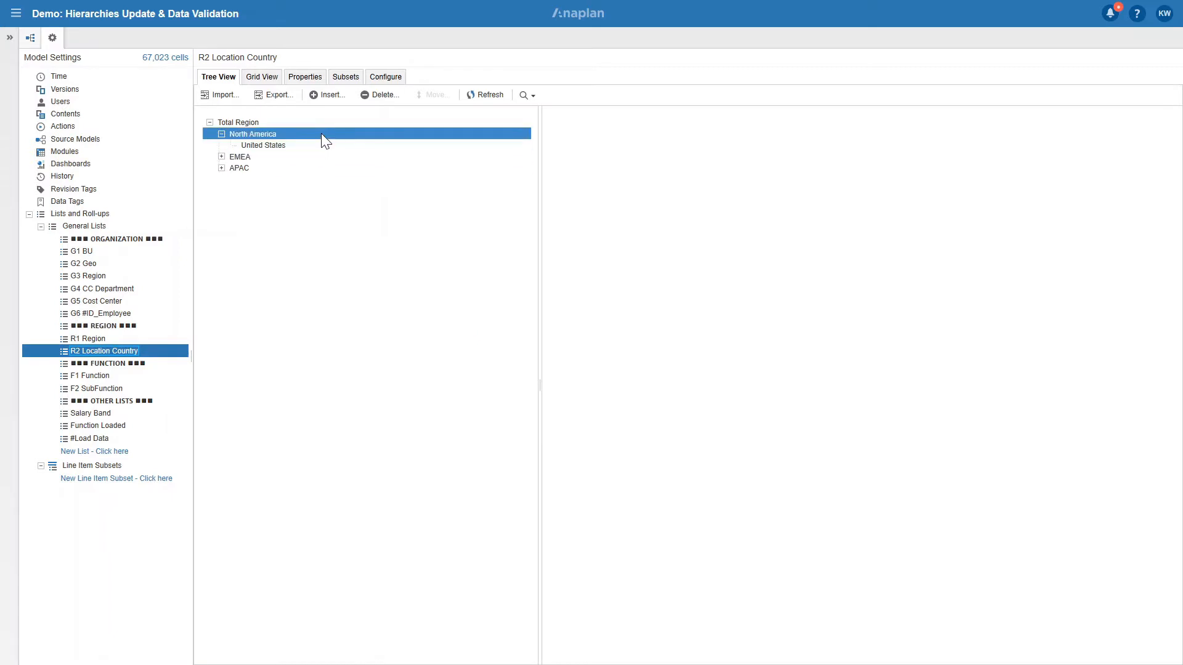
pyautogui.click(240, 157)
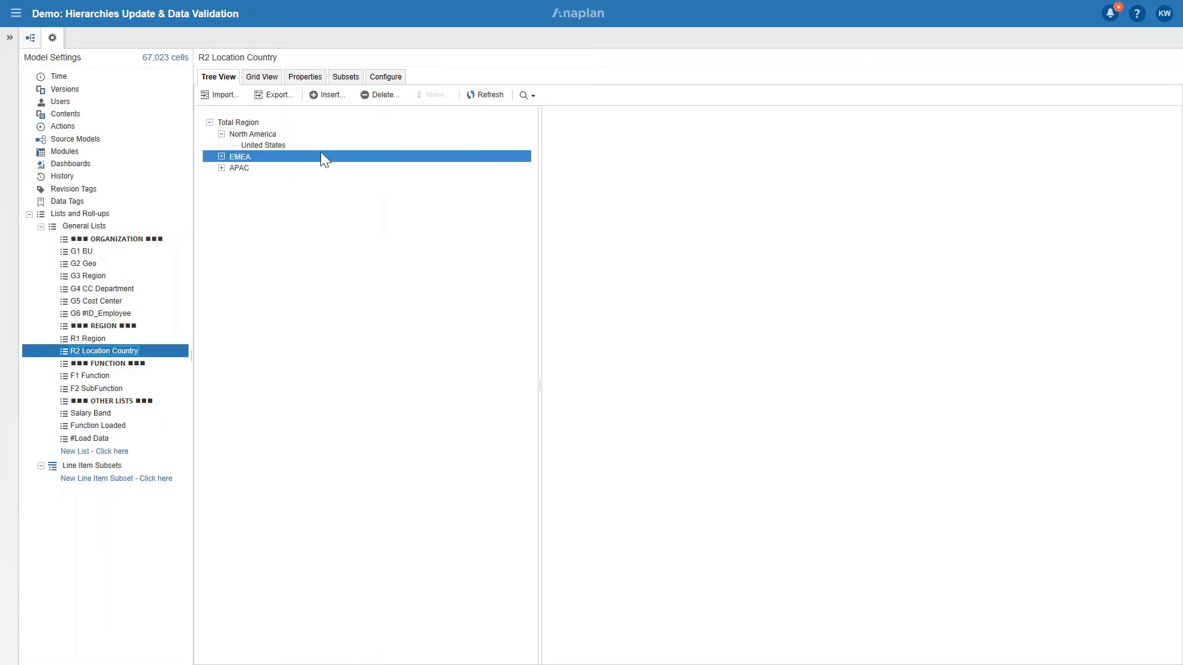
# Expand the F2 SubFunction list's Marketing function in Tree View.
pyautogui.click(95, 388)
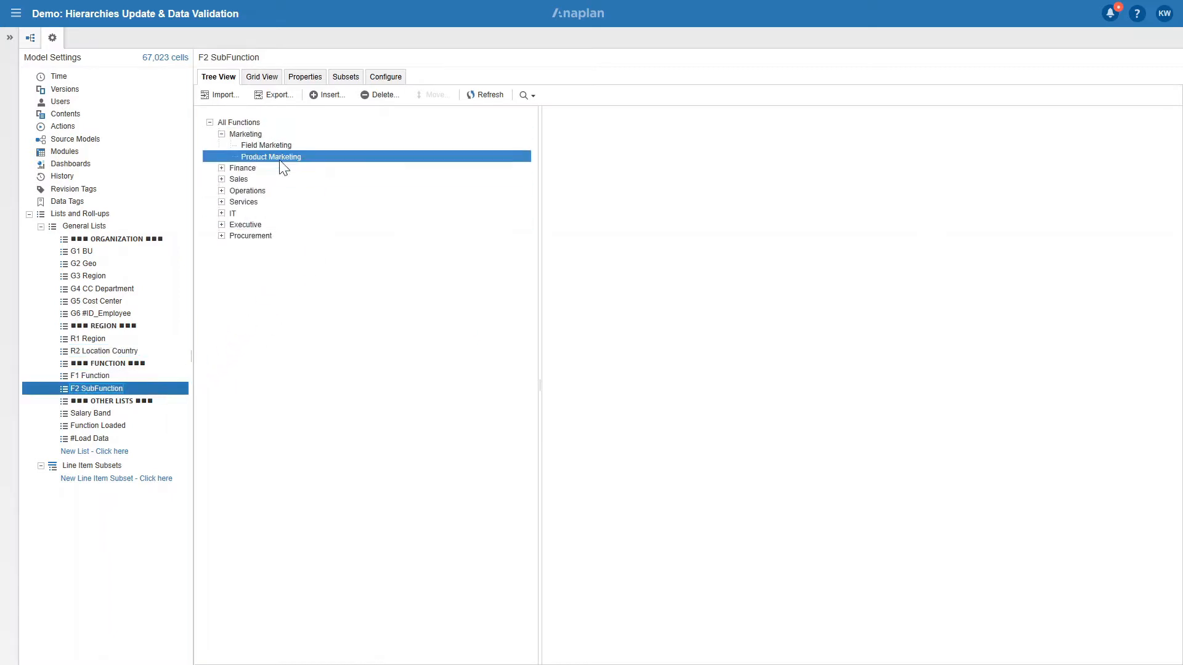
pyautogui.click(246, 134)
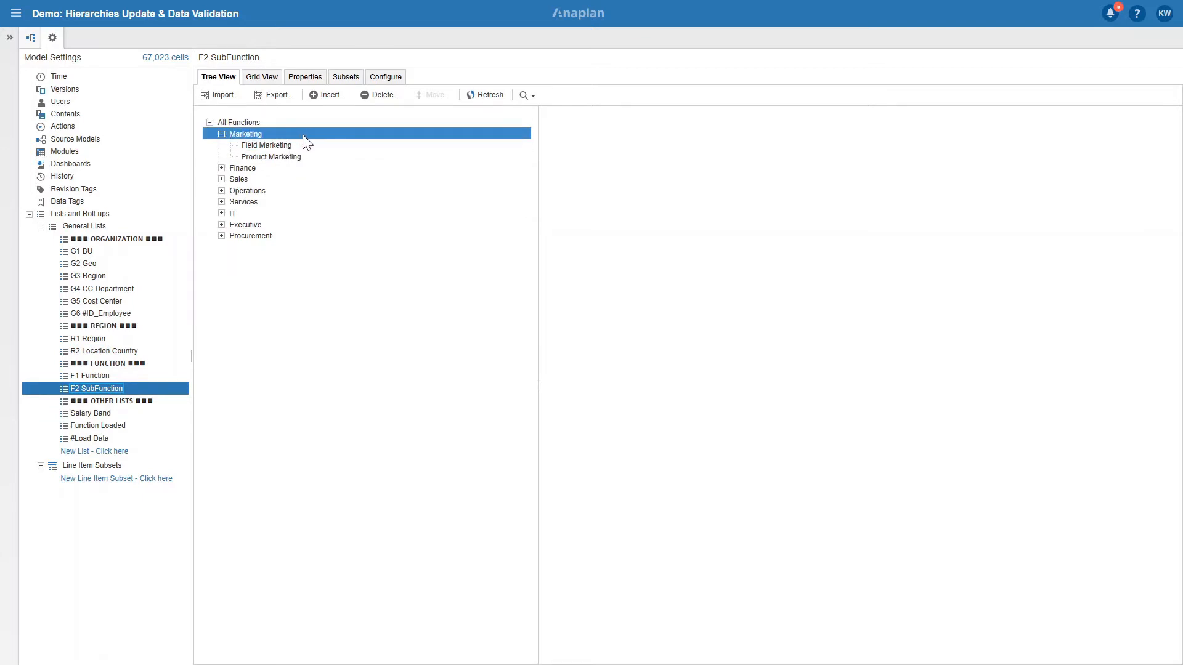
pyautogui.click(264, 285)
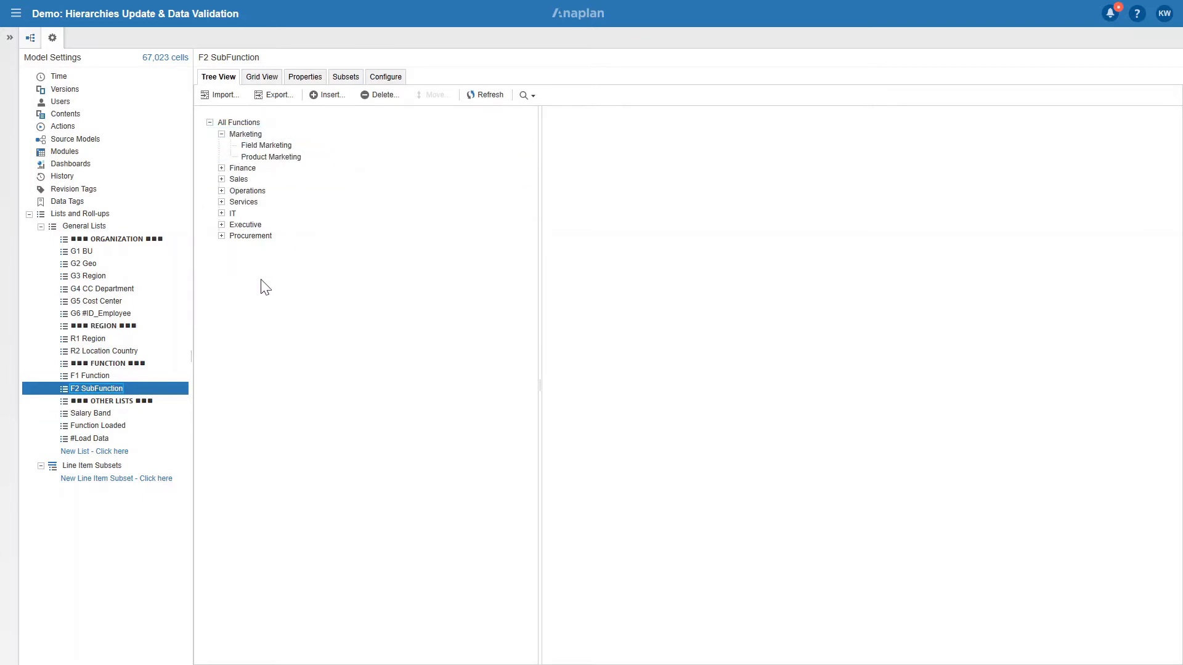
pyautogui.click(111, 401)
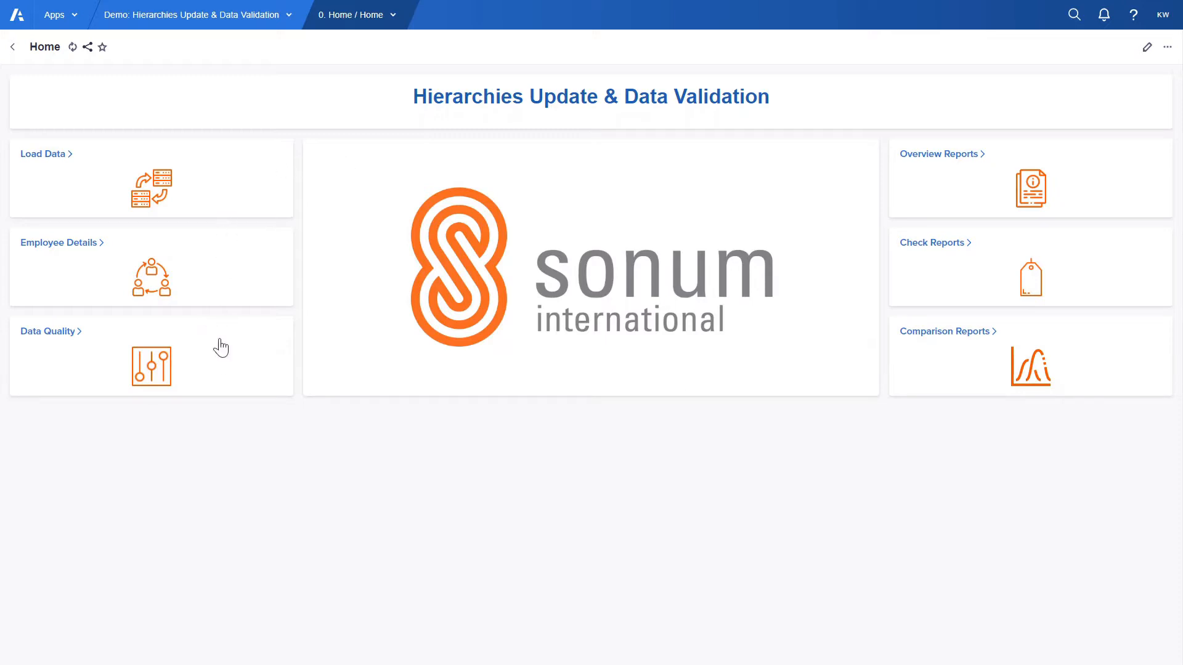
pyautogui.moveTo(223, 369)
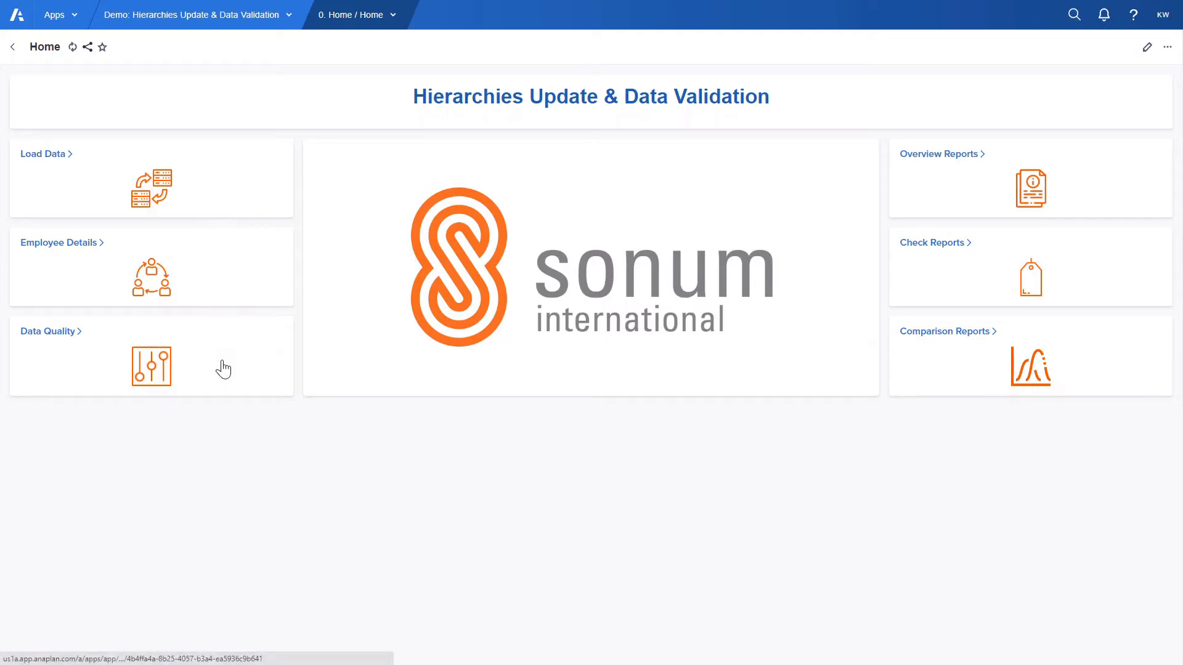
pyautogui.moveTo(926, 174)
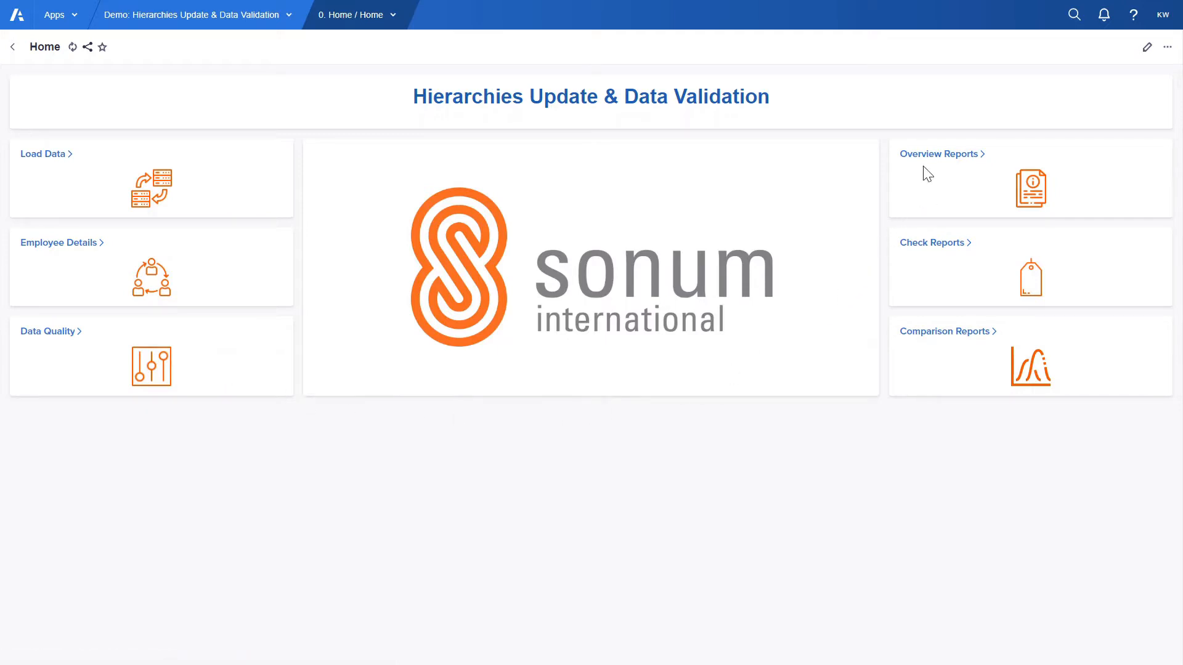
pyautogui.moveTo(906, 353)
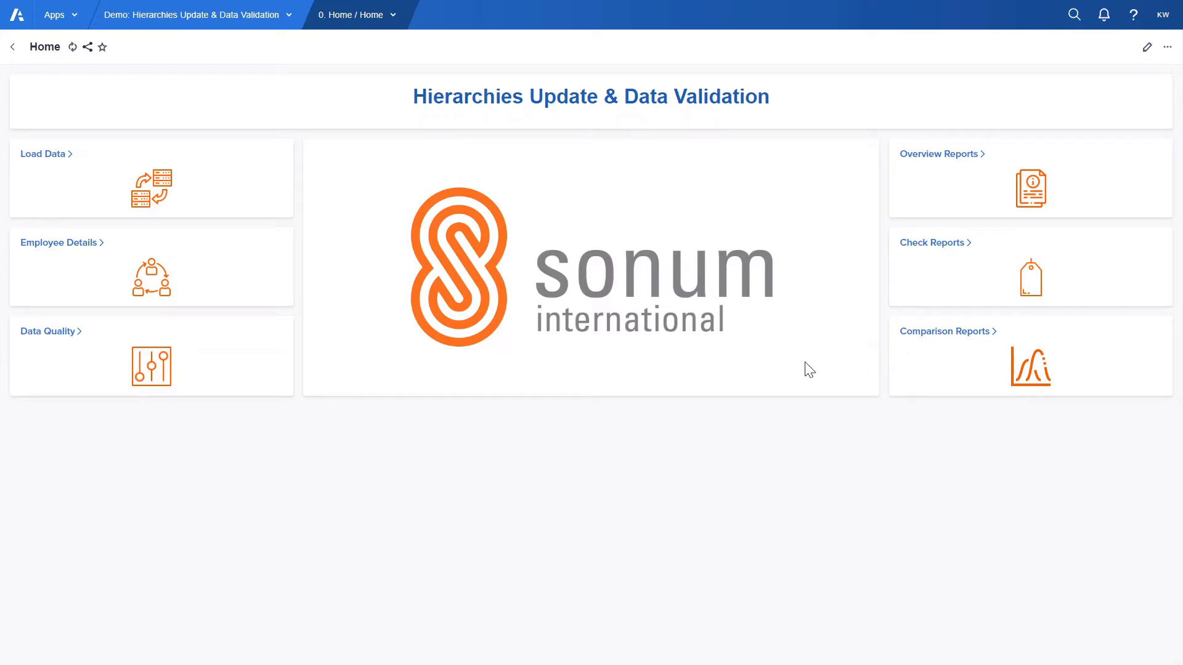
pyautogui.moveTo(84, 250)
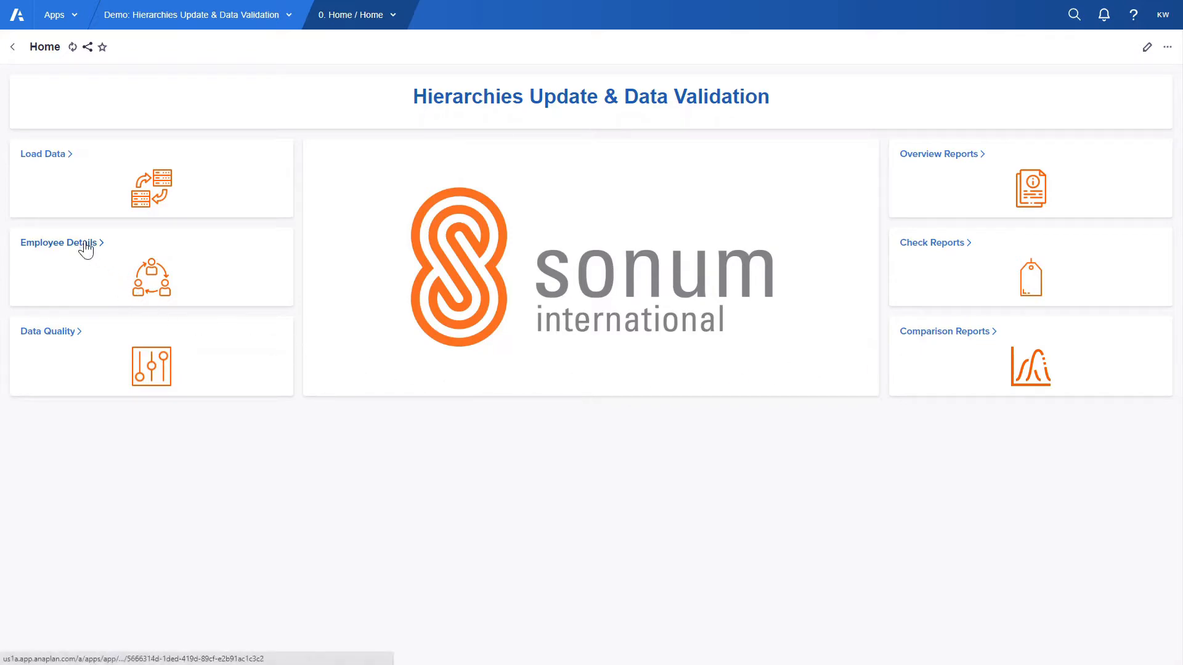
pyautogui.click(58, 242)
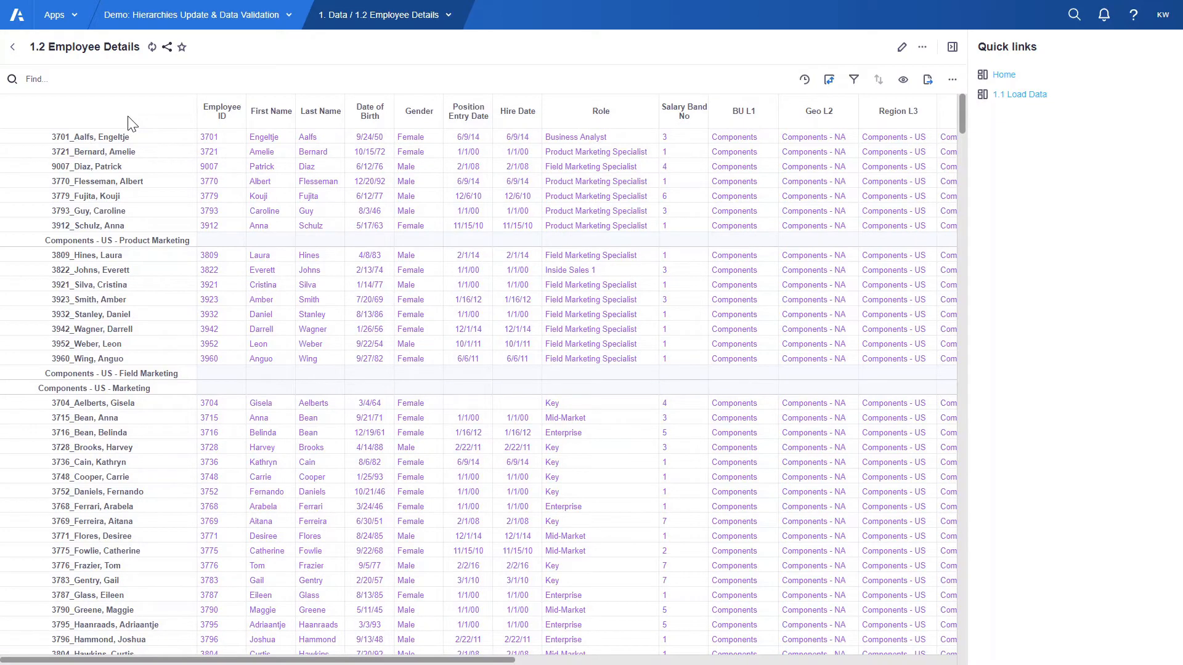
pyautogui.moveTo(122, 338)
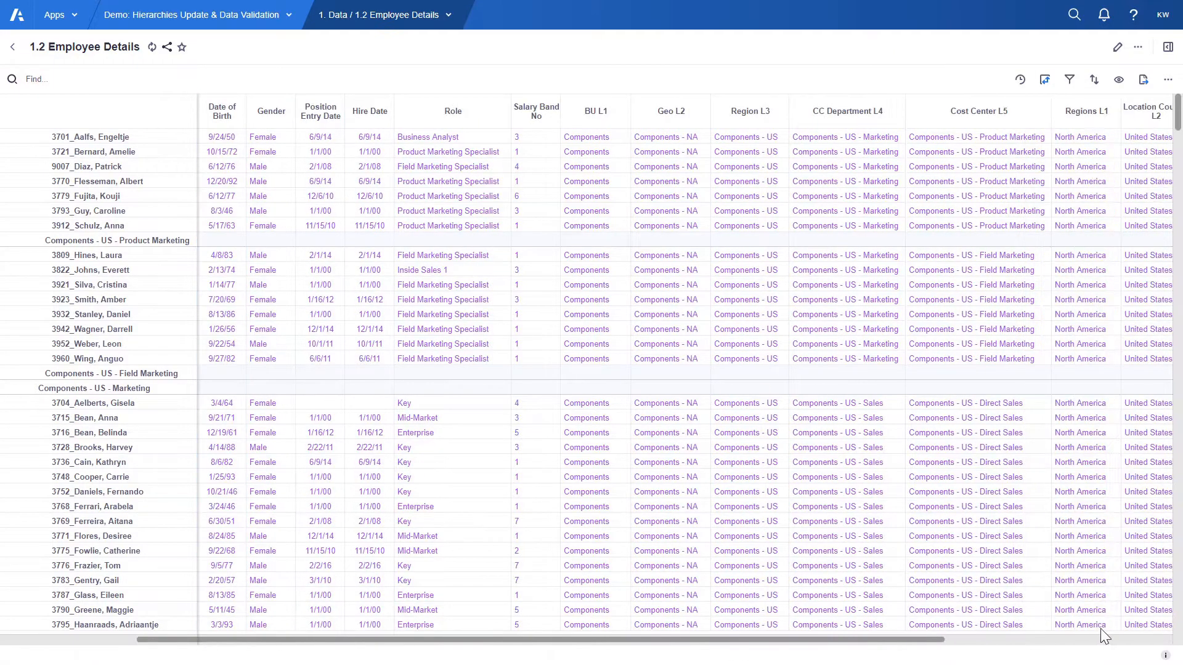
pyautogui.hscroll(3)
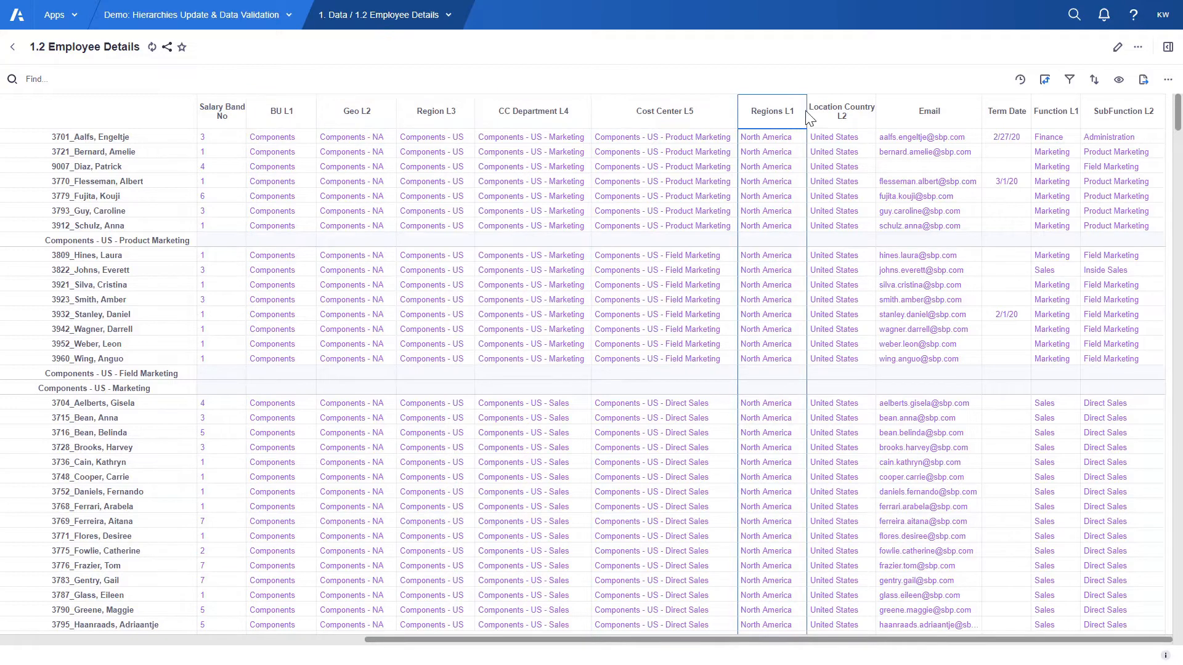
pyautogui.click(1123, 111)
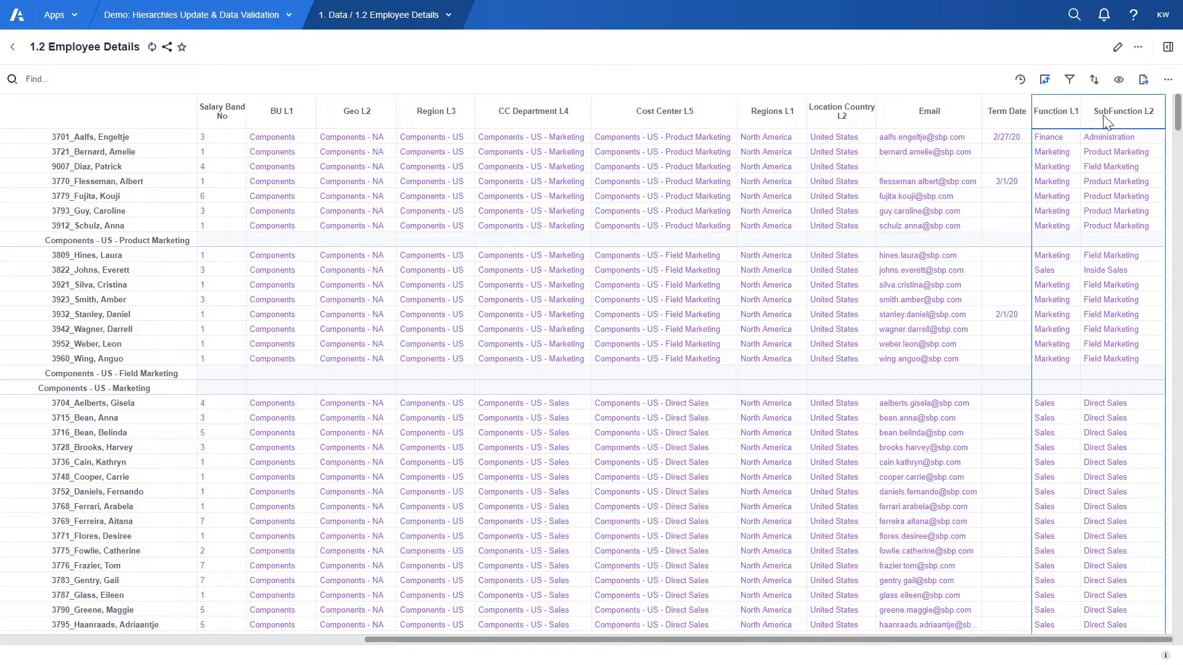
pyautogui.moveTo(831, 226)
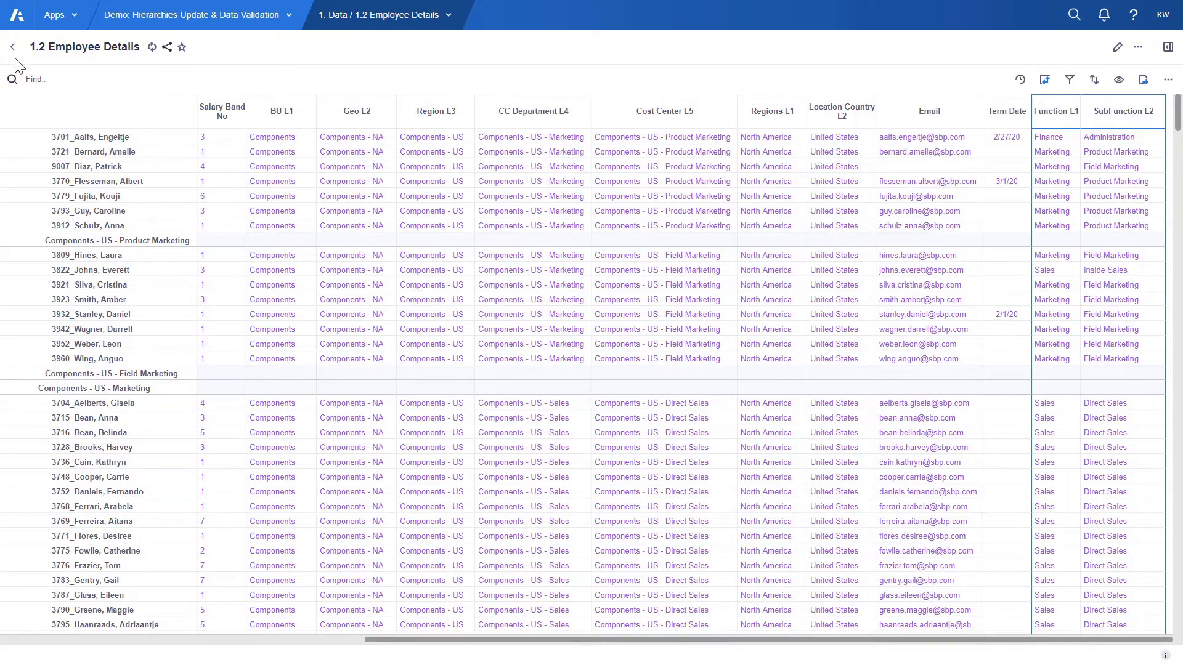
pyautogui.click(9, 46)
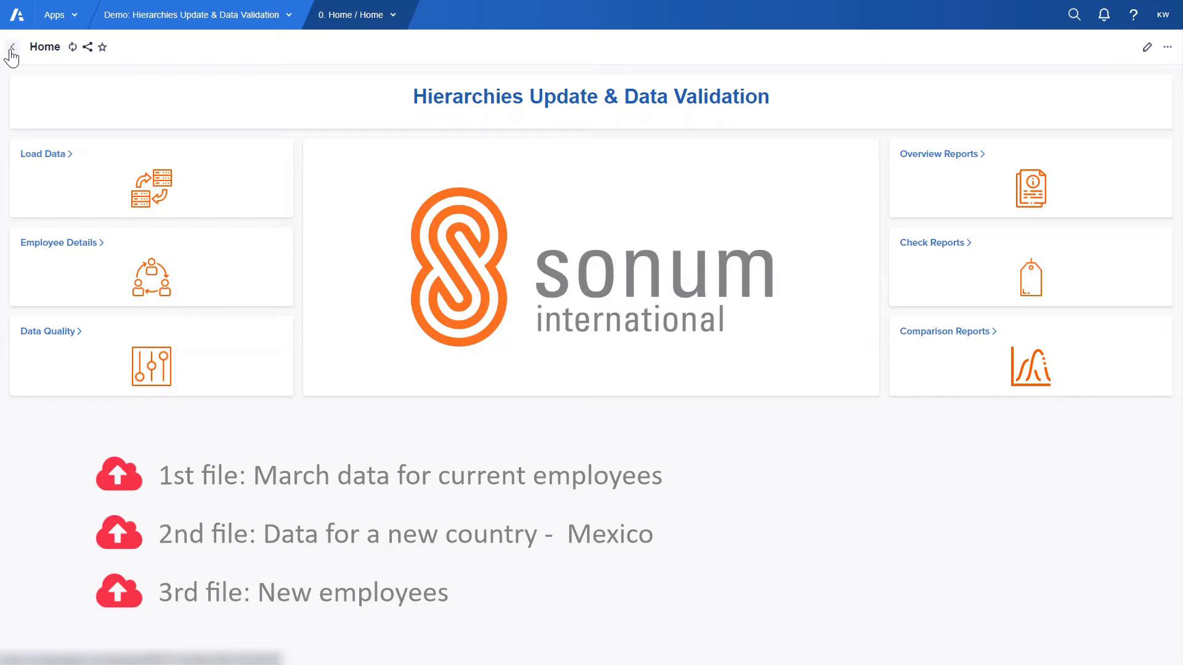
pyautogui.moveTo(48, 160)
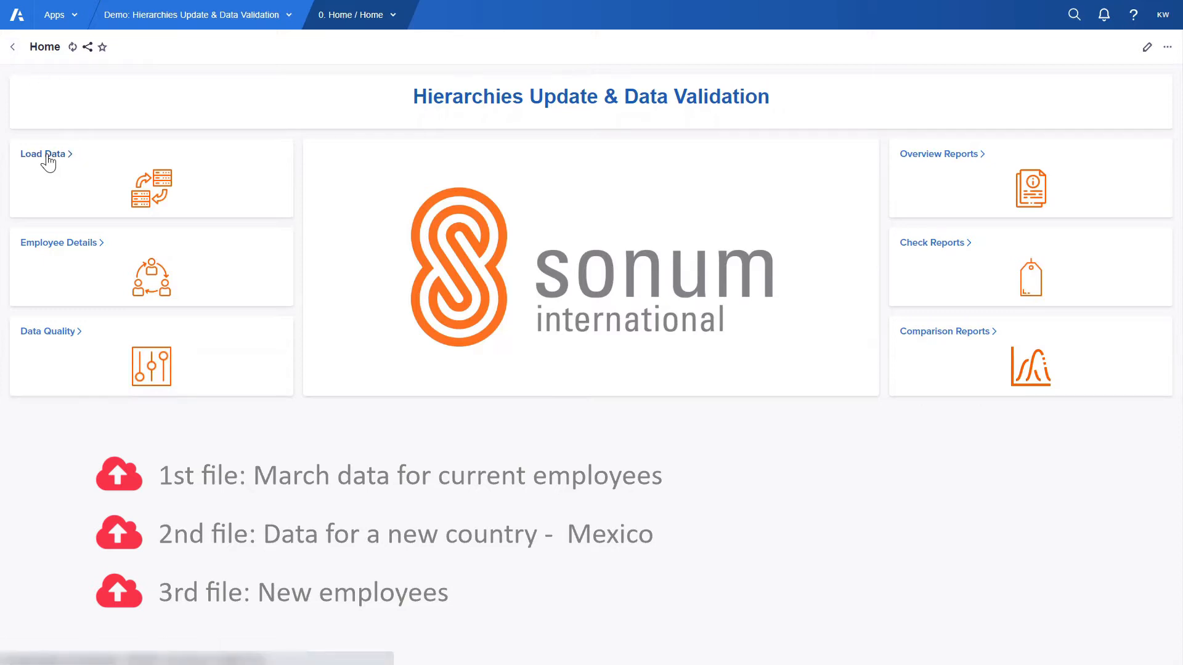
# Open Load Data, scroll to the staging area, and show FTE valid values in the grid.
pyautogui.click(43, 154)
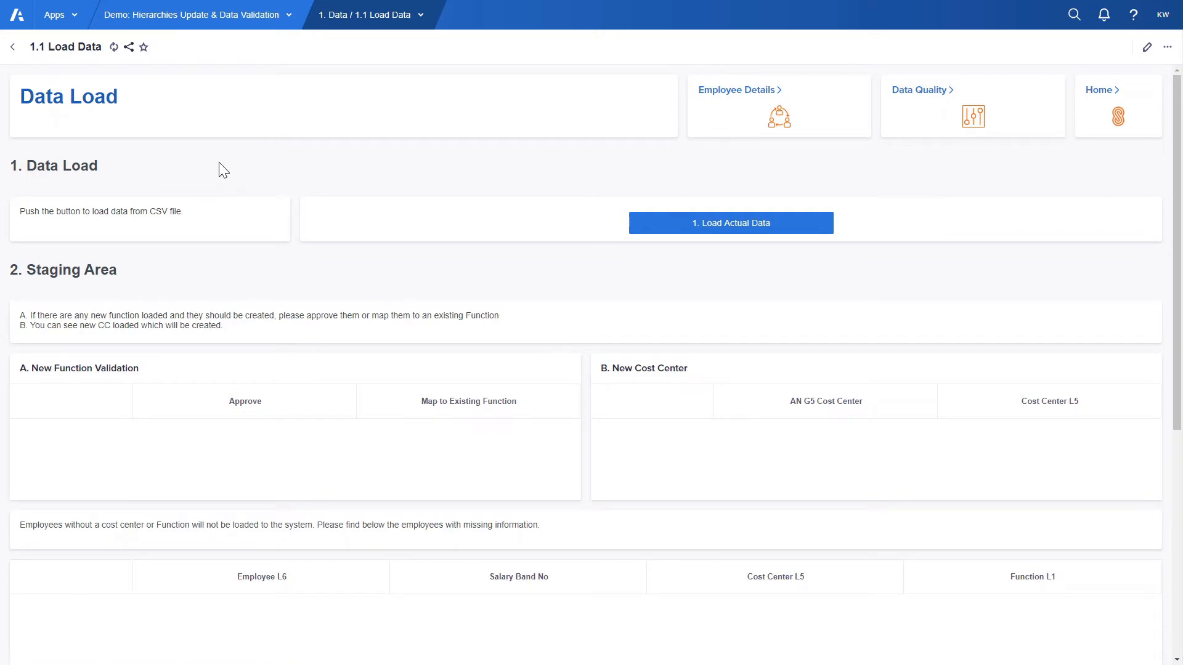
pyautogui.scroll(-3)
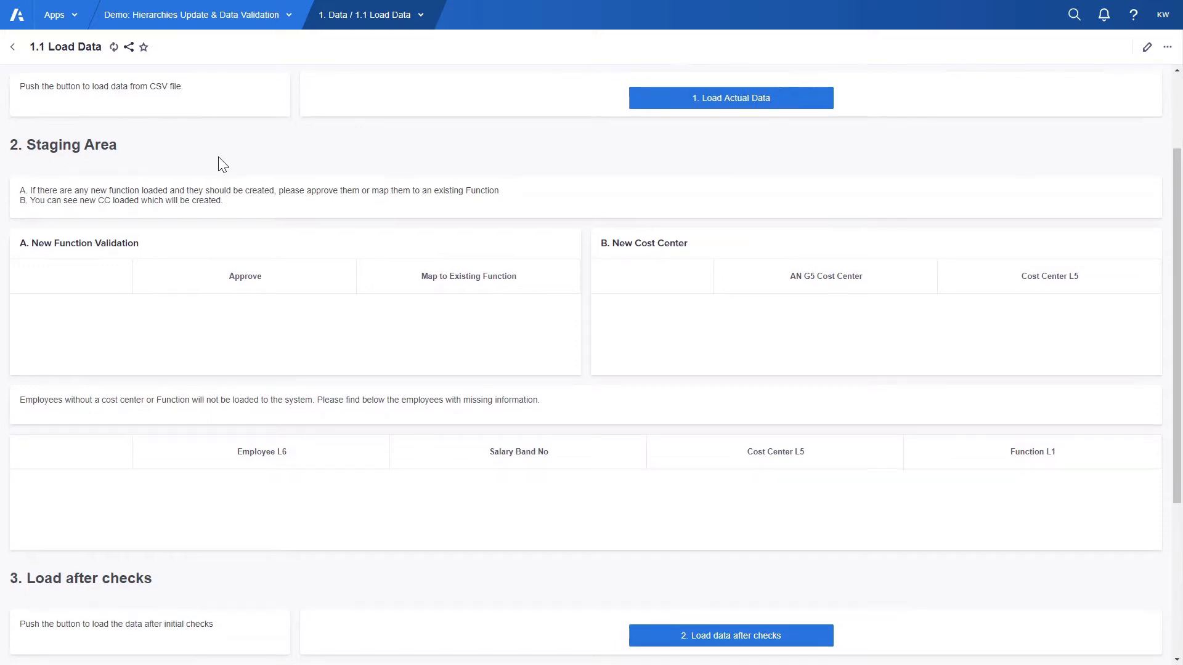
pyautogui.scroll(-3)
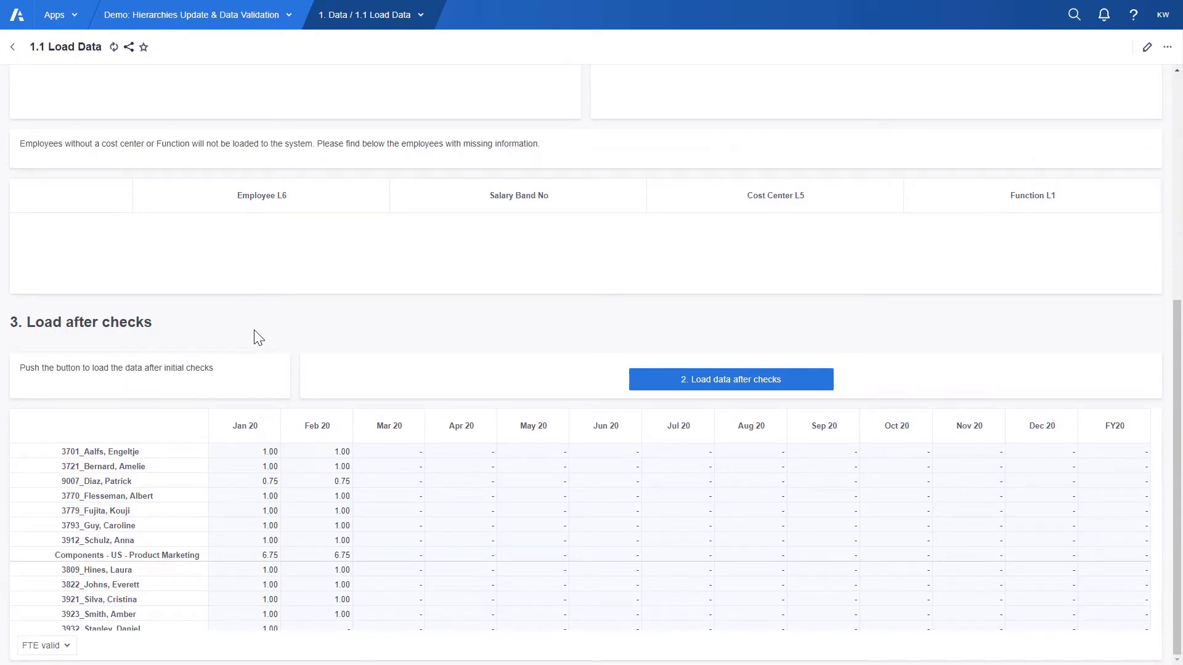
pyautogui.click(44, 646)
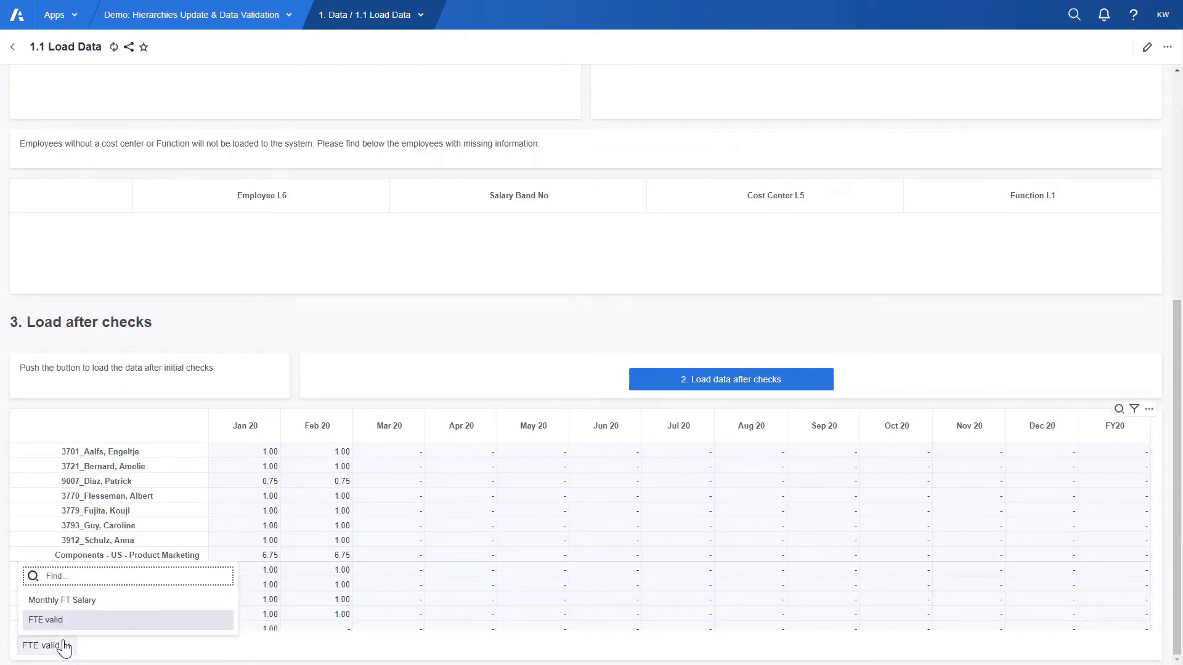
pyautogui.click(60, 601)
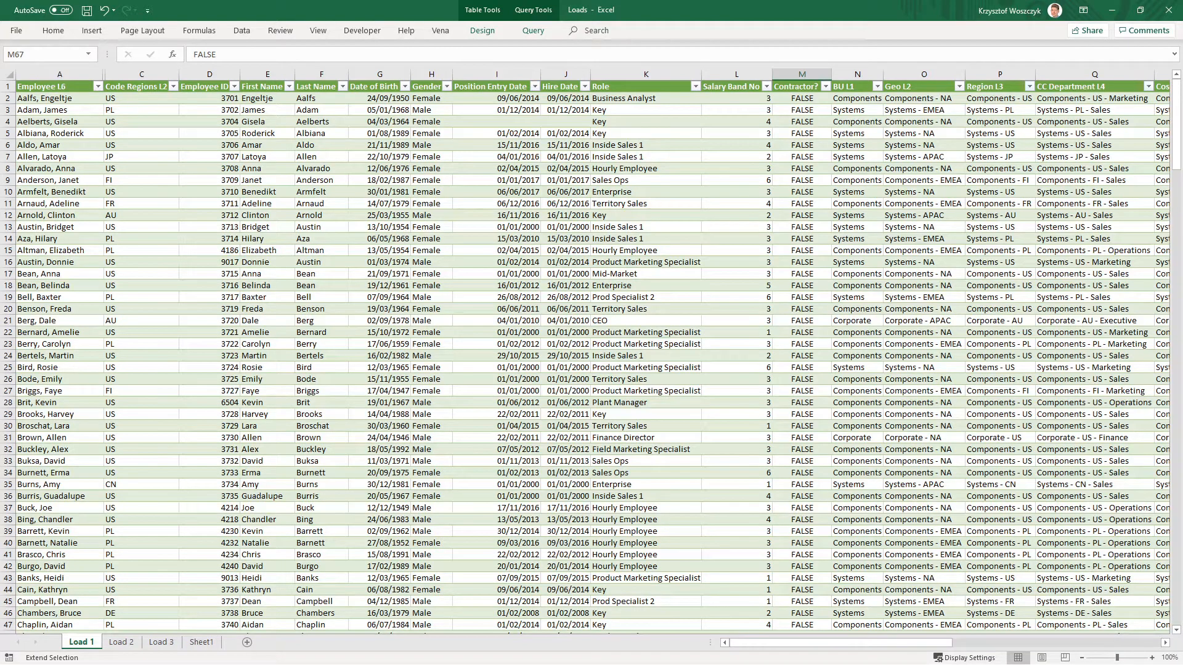
pyautogui.moveTo(114, 328)
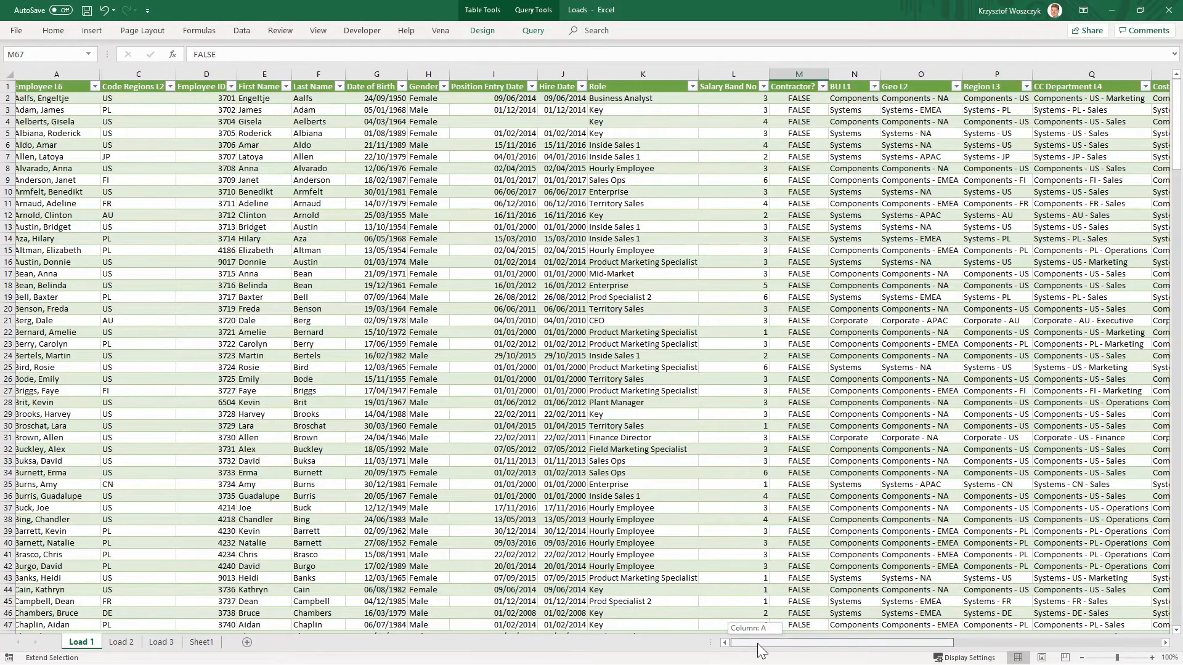
pyautogui.hscroll(3)
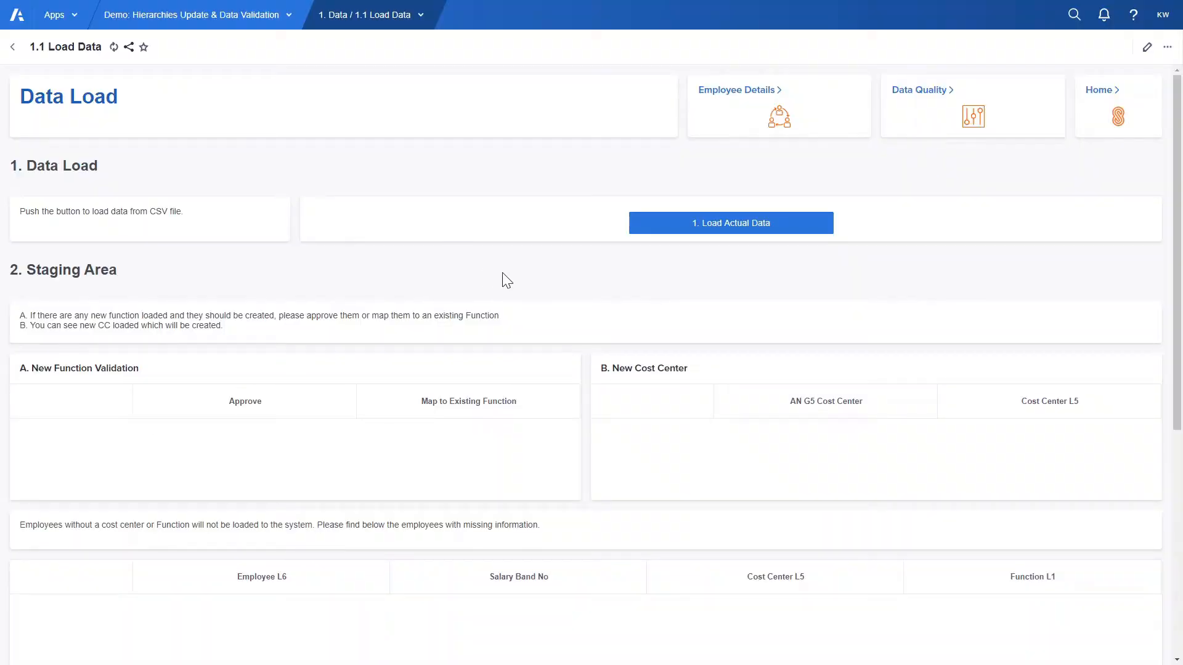
# Run Load Actual Data with the Load 1 csv file and close the summary.
pyautogui.click(731, 223)
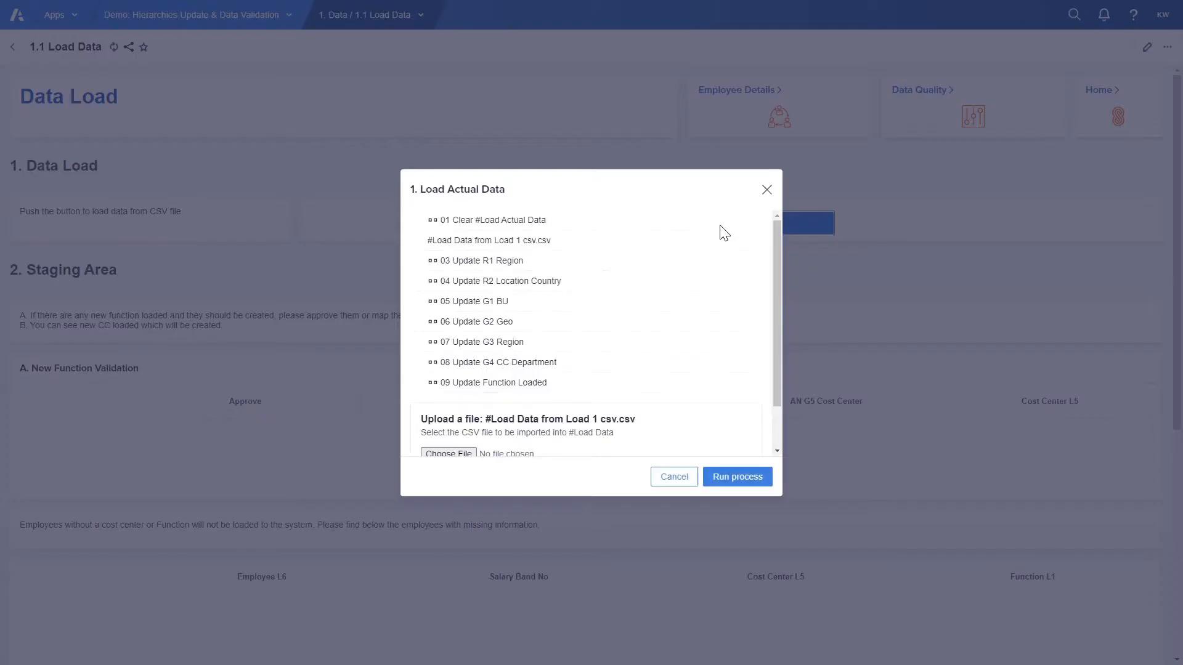
pyautogui.moveTo(533, 264)
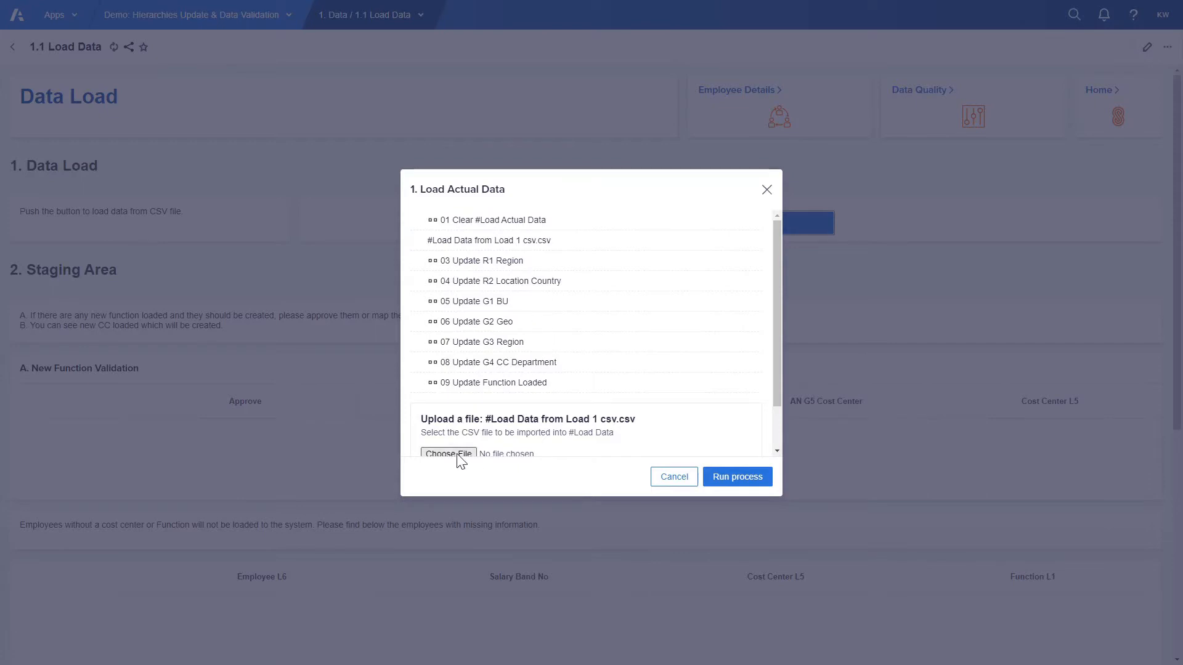
pyautogui.click(448, 454)
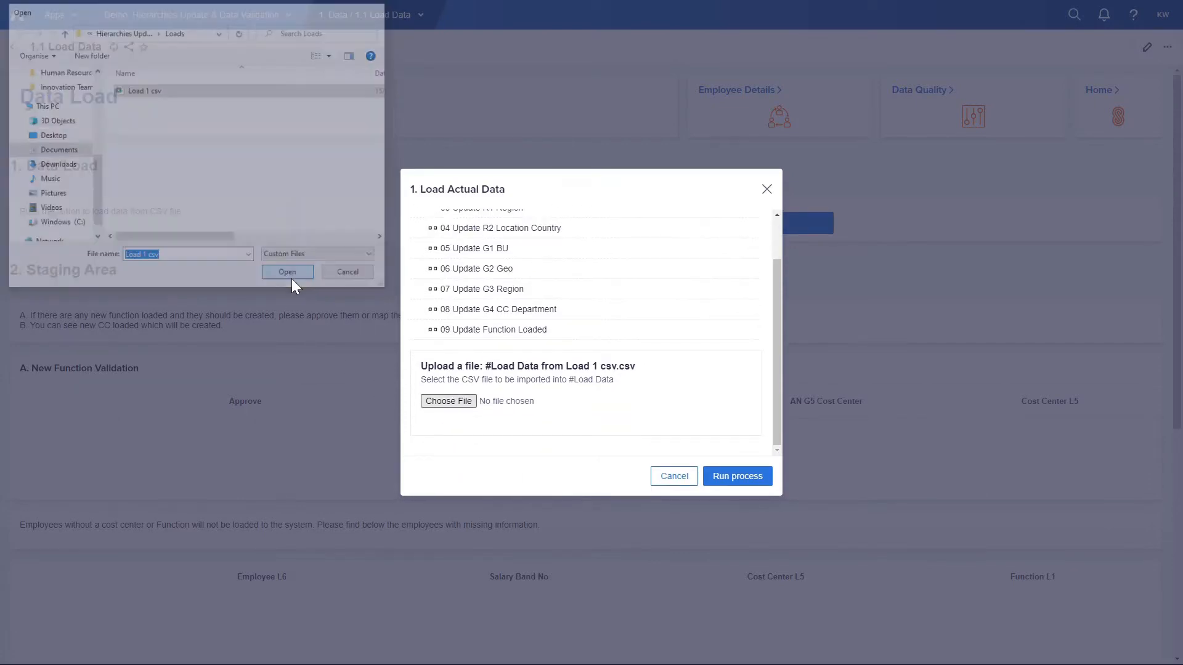
pyautogui.click(287, 271)
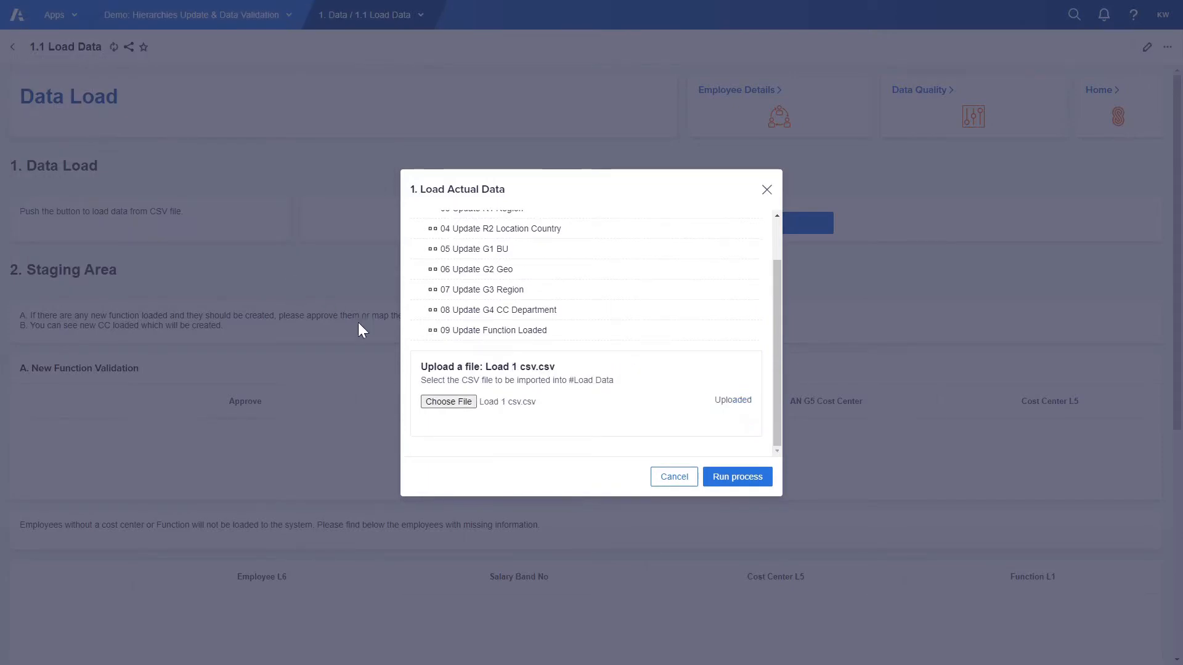
pyautogui.click(737, 476)
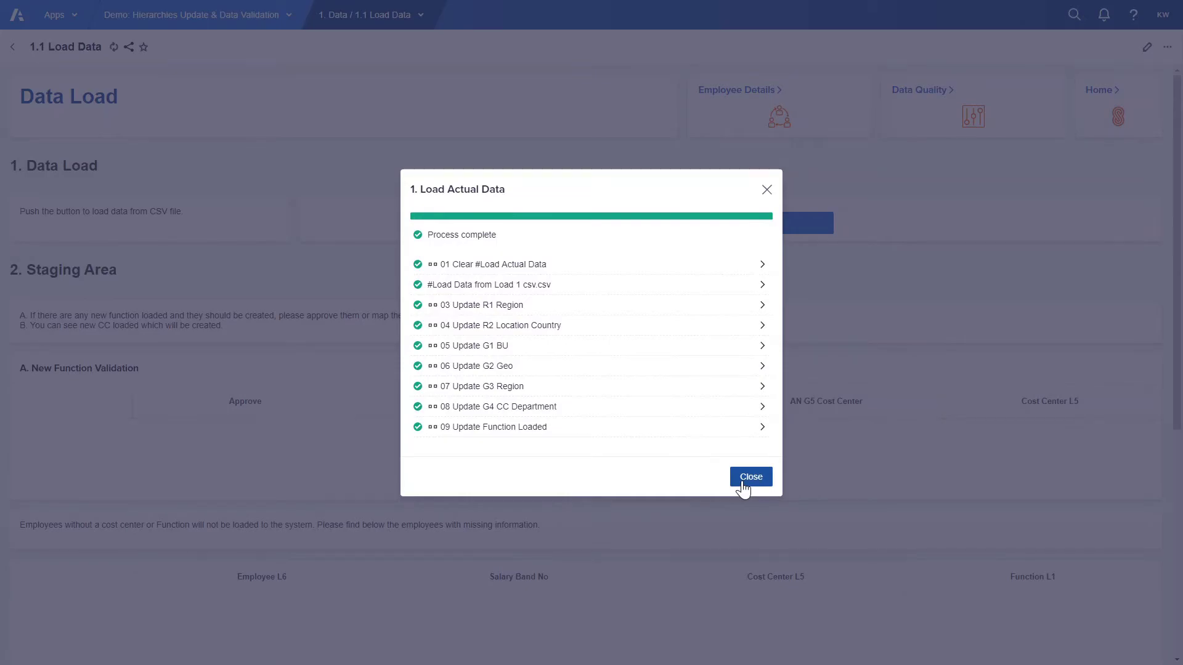
pyautogui.click(750, 477)
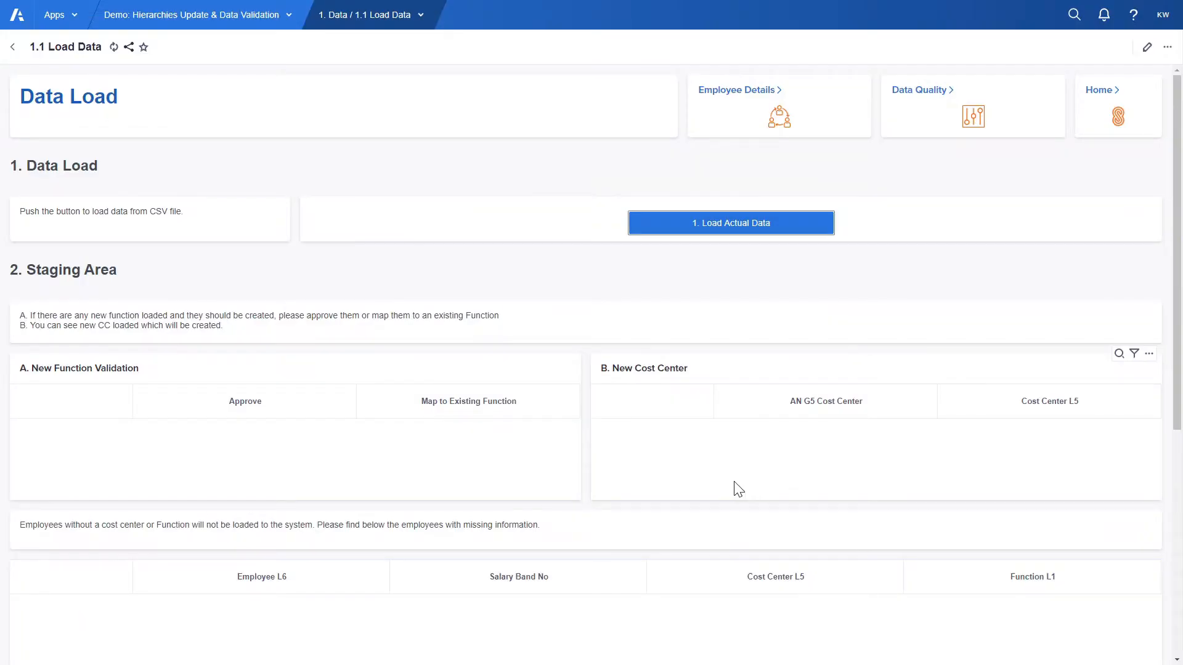
pyautogui.scroll(-3)
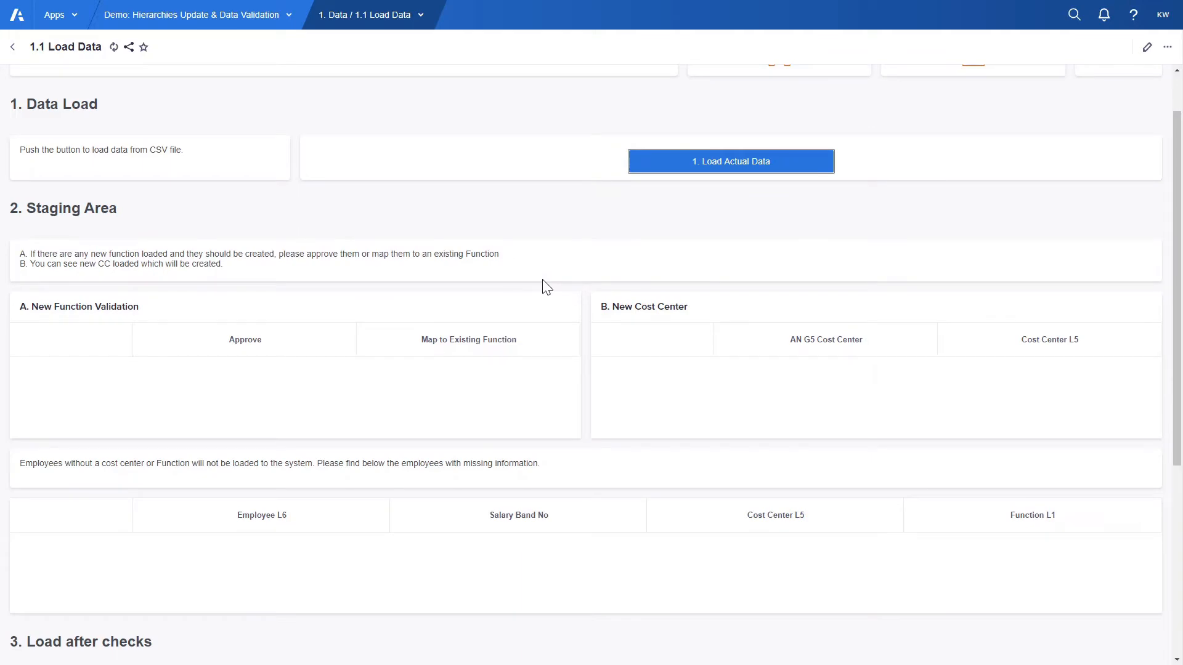
pyautogui.scroll(-3)
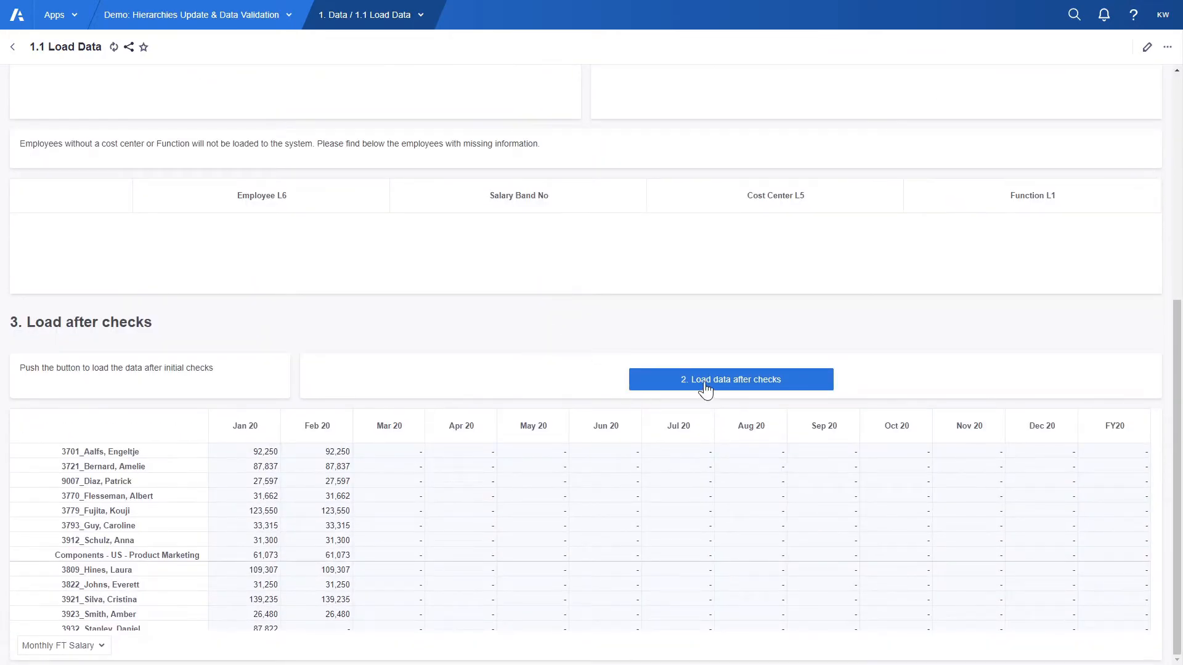
# Run '2. Load data after checks' with period mapping set to Mar 20.
pyautogui.click(730, 380)
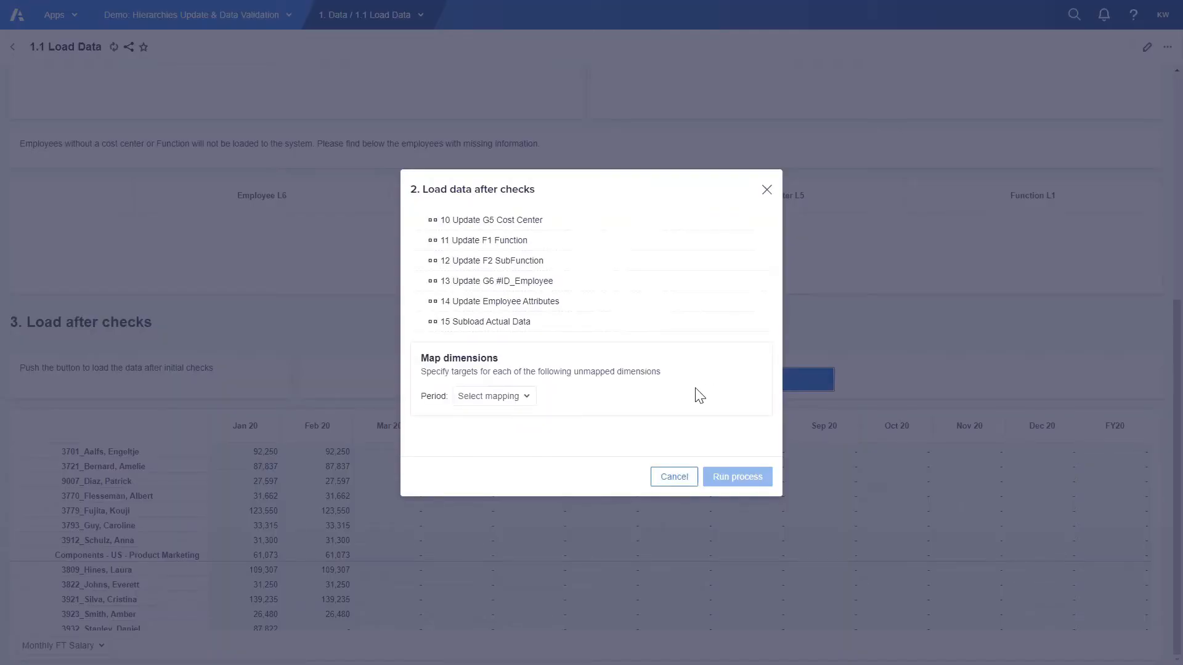
pyautogui.moveTo(585, 419)
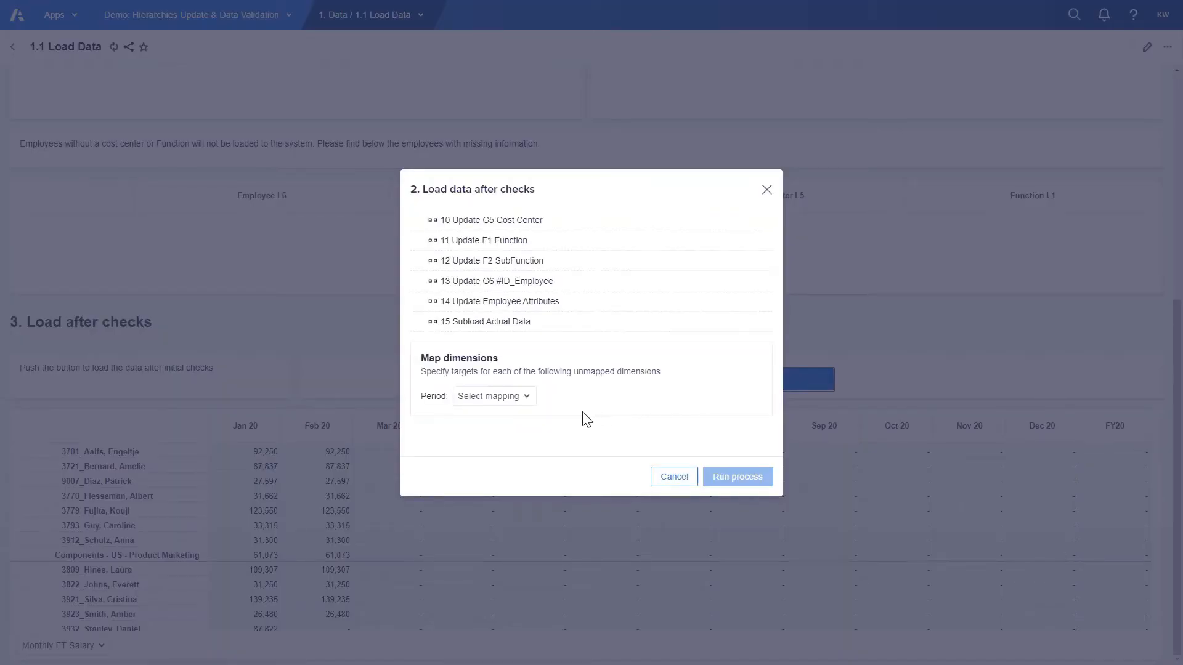
pyautogui.moveTo(533, 248)
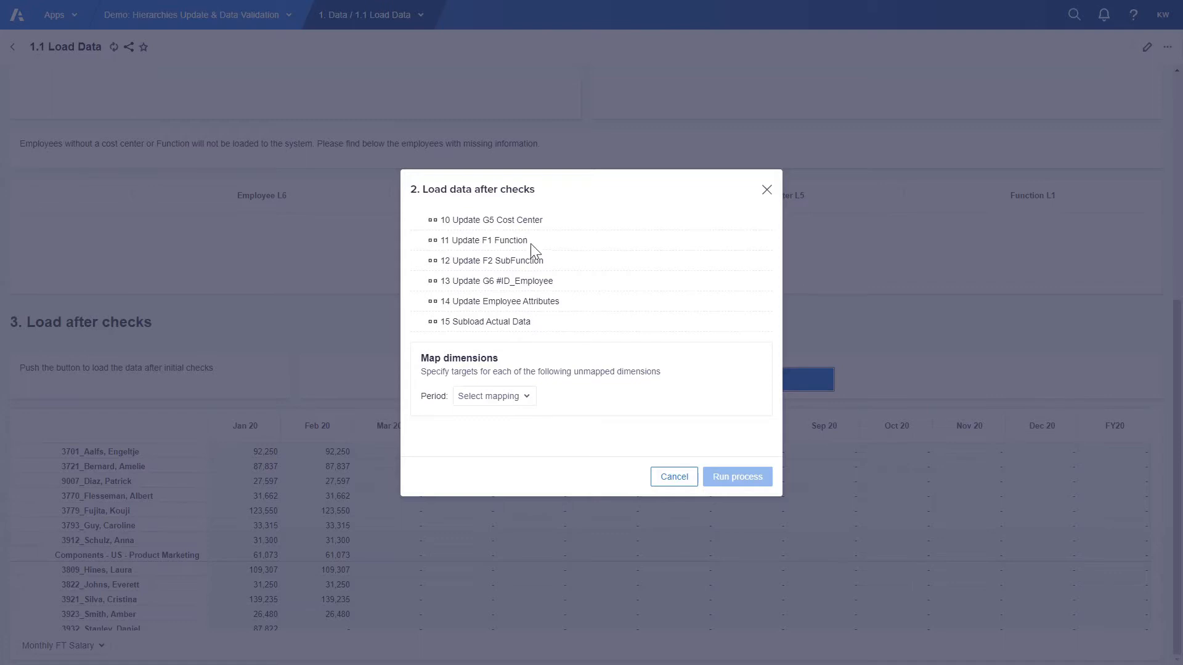
pyautogui.click(494, 396)
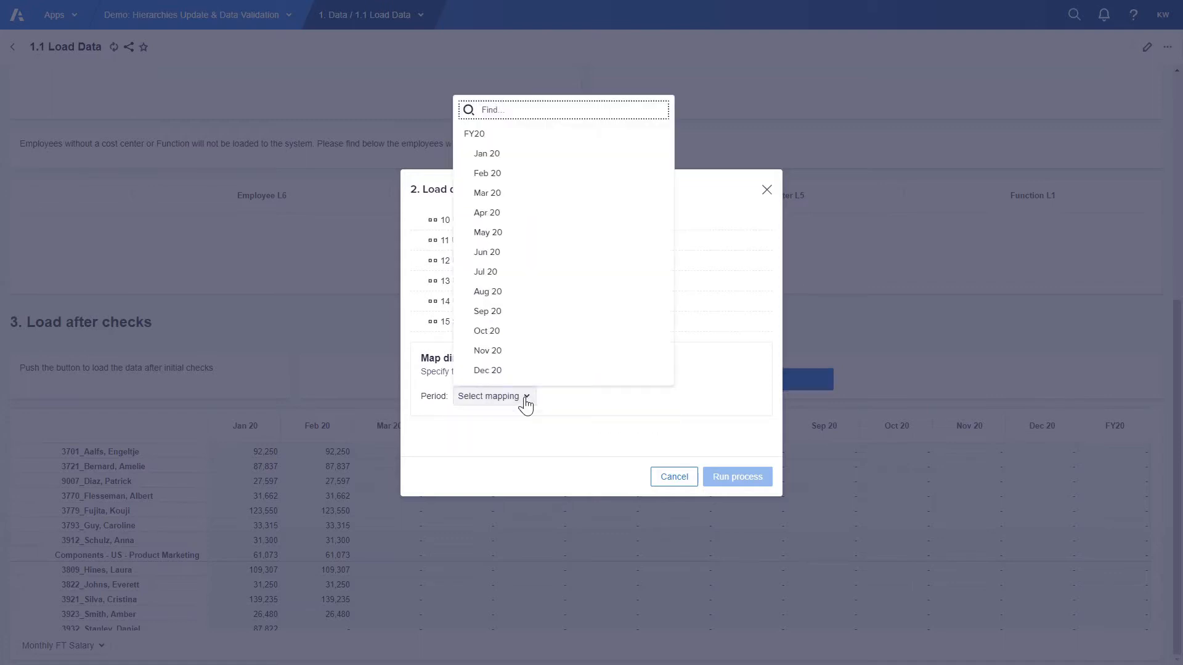
pyautogui.click(487, 193)
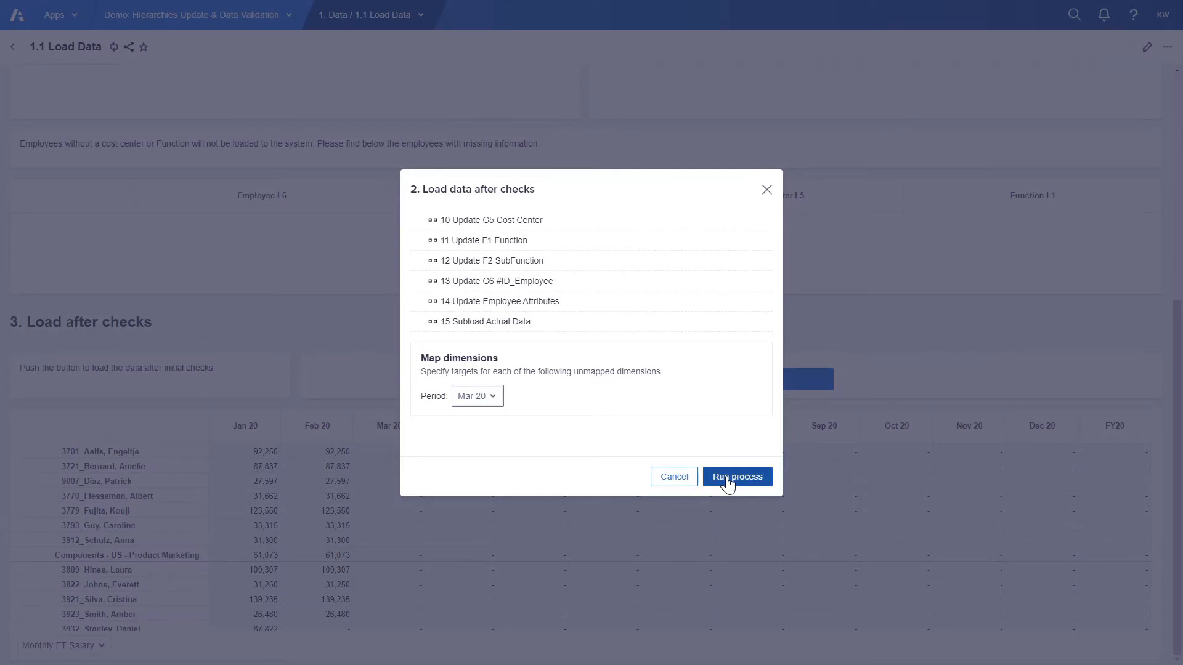
pyautogui.click(737, 476)
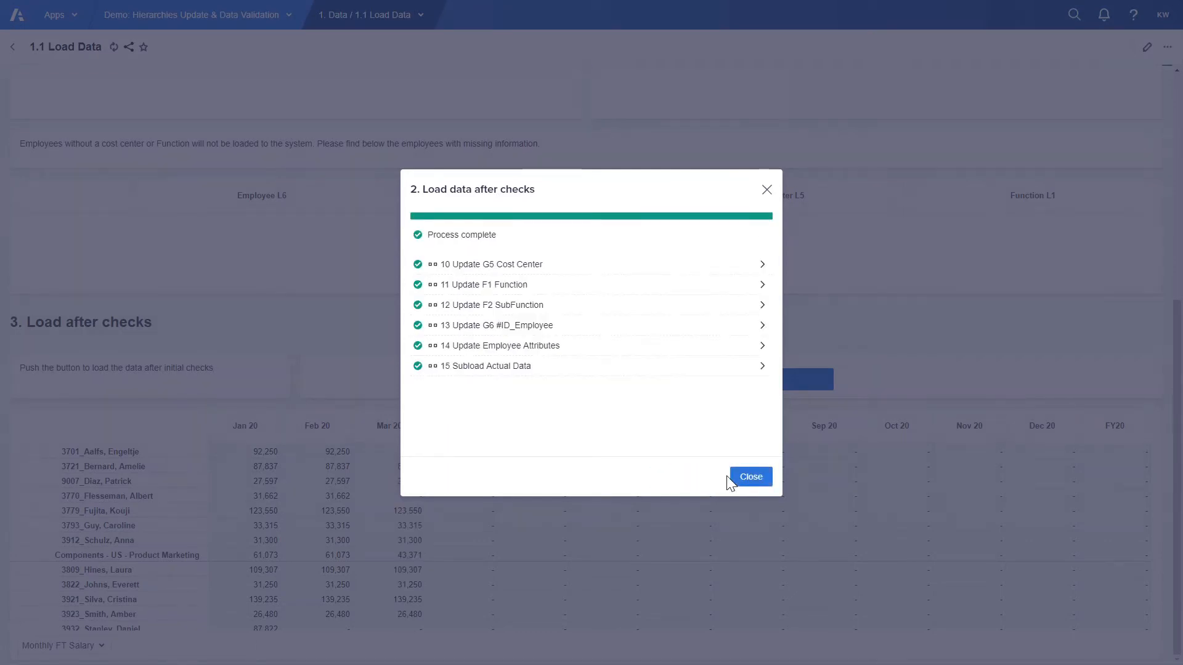
pyautogui.click(750, 477)
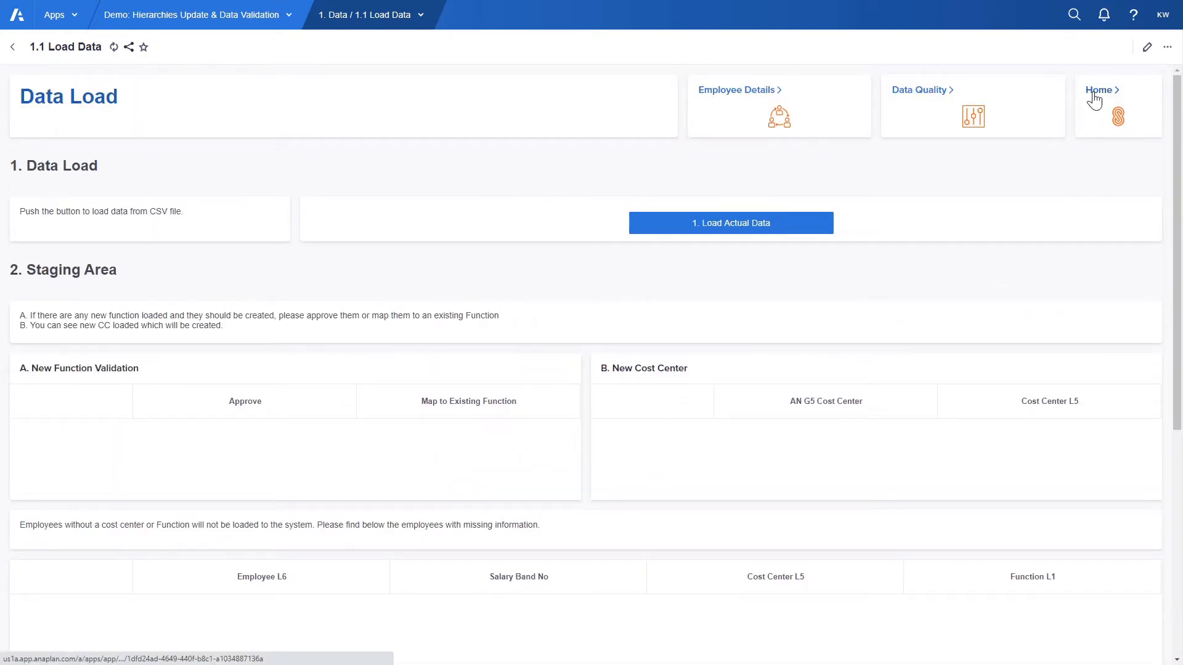
# Go Home and open the Feb 20 vs Mar 20 Comparison Reports.
pyautogui.click(1098, 89)
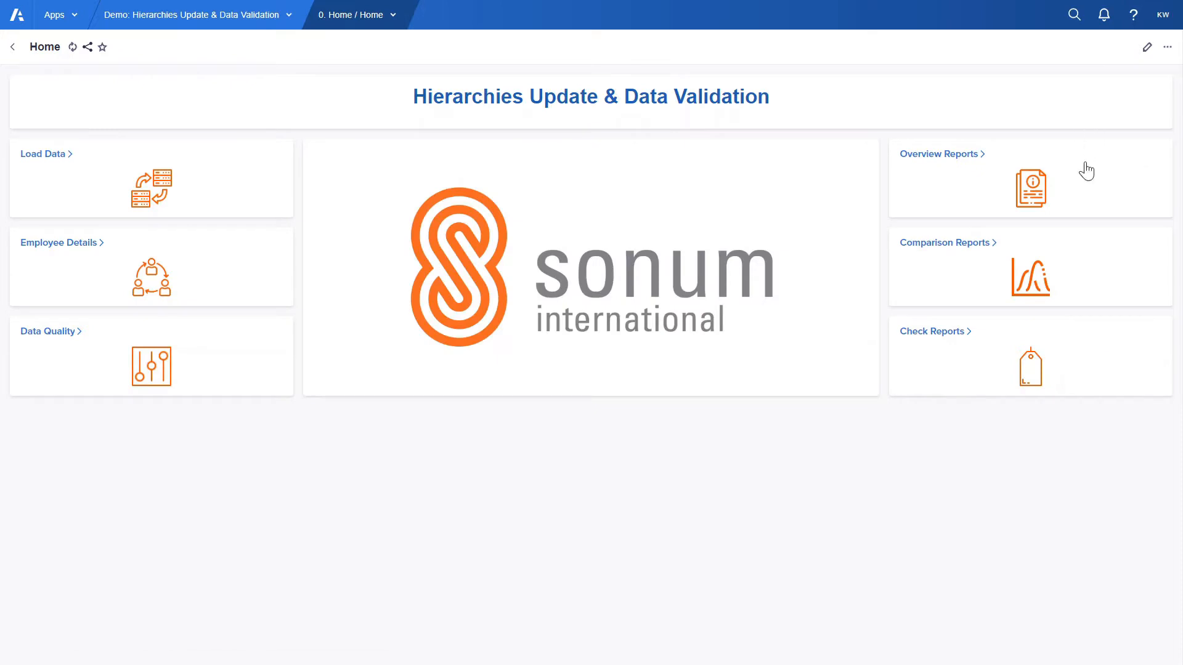
pyautogui.click(944, 242)
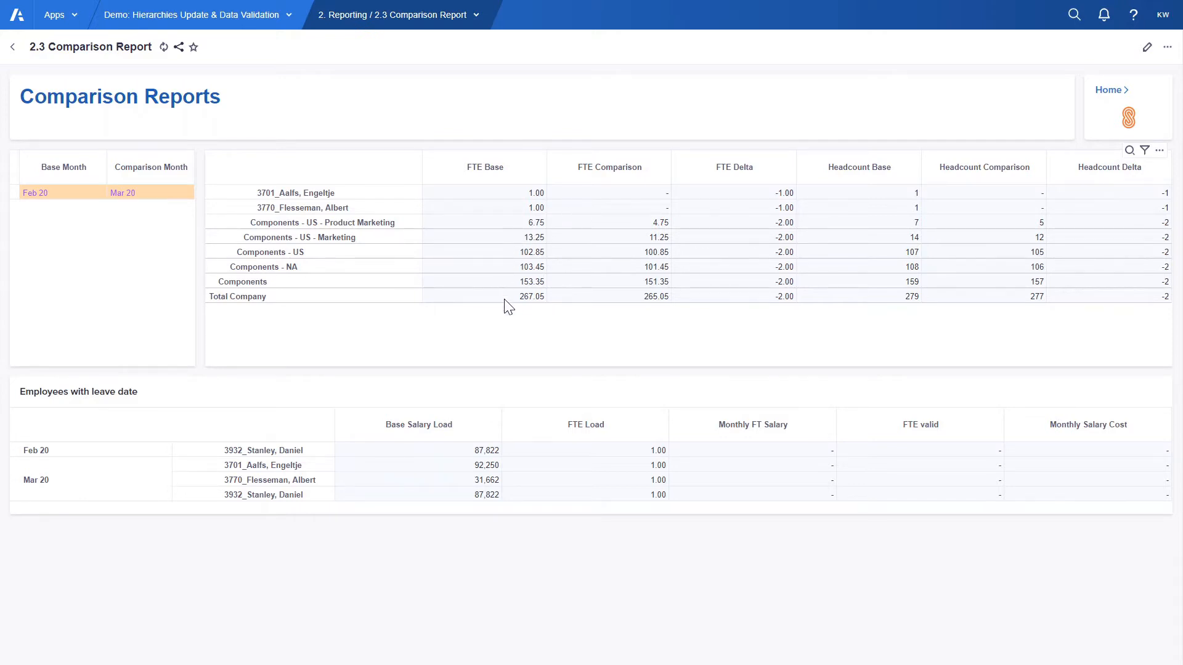
pyautogui.moveTo(321, 409)
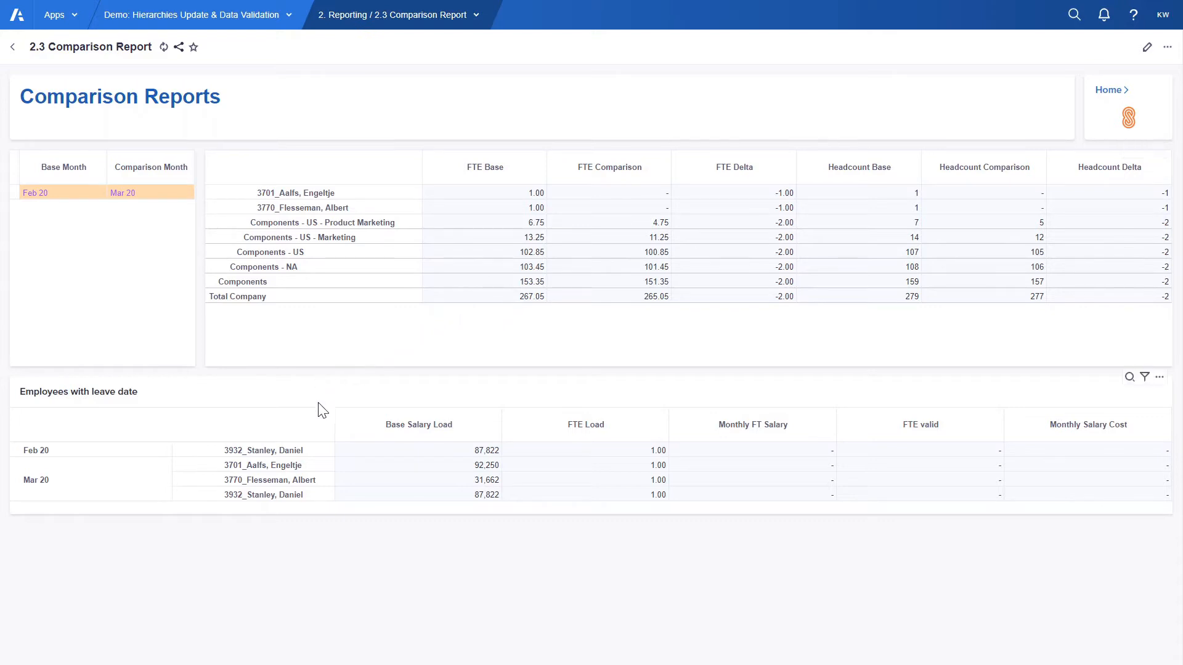
pyautogui.moveTo(330, 438)
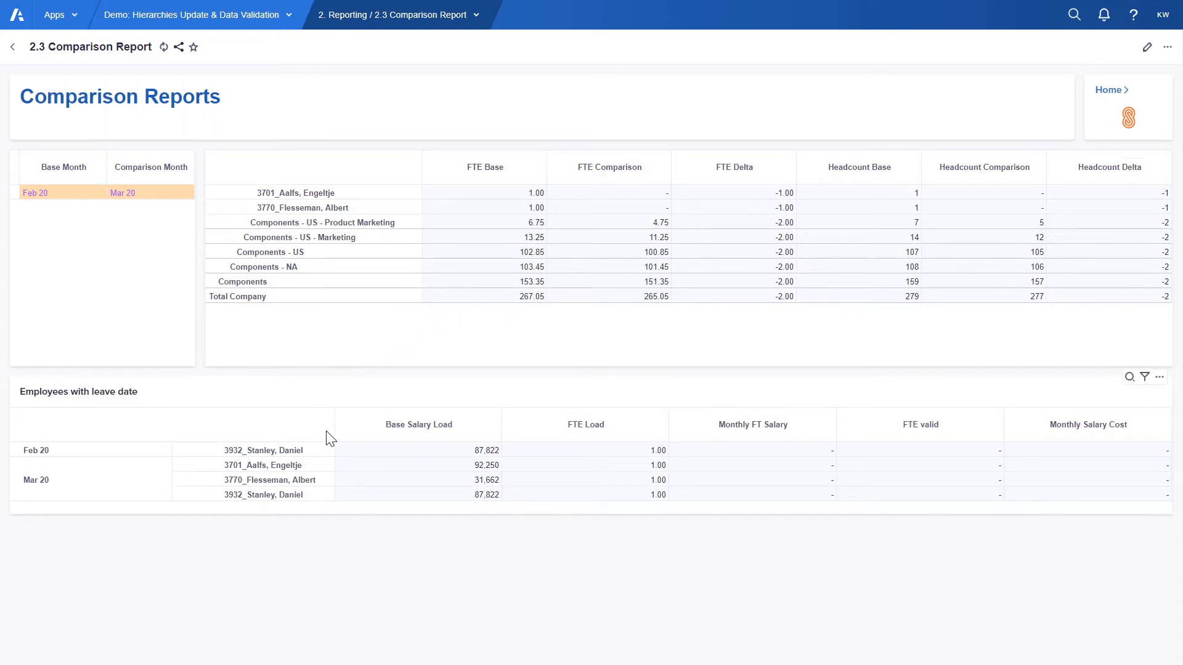
pyautogui.moveTo(346, 485)
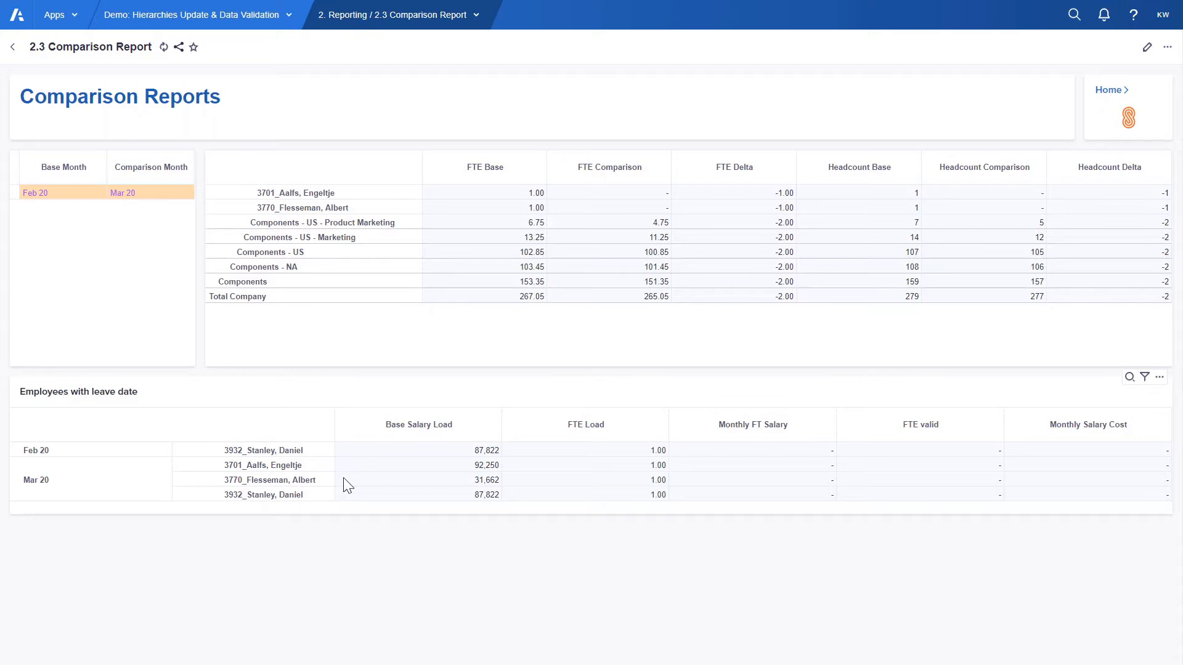
pyautogui.moveTo(1048, 155)
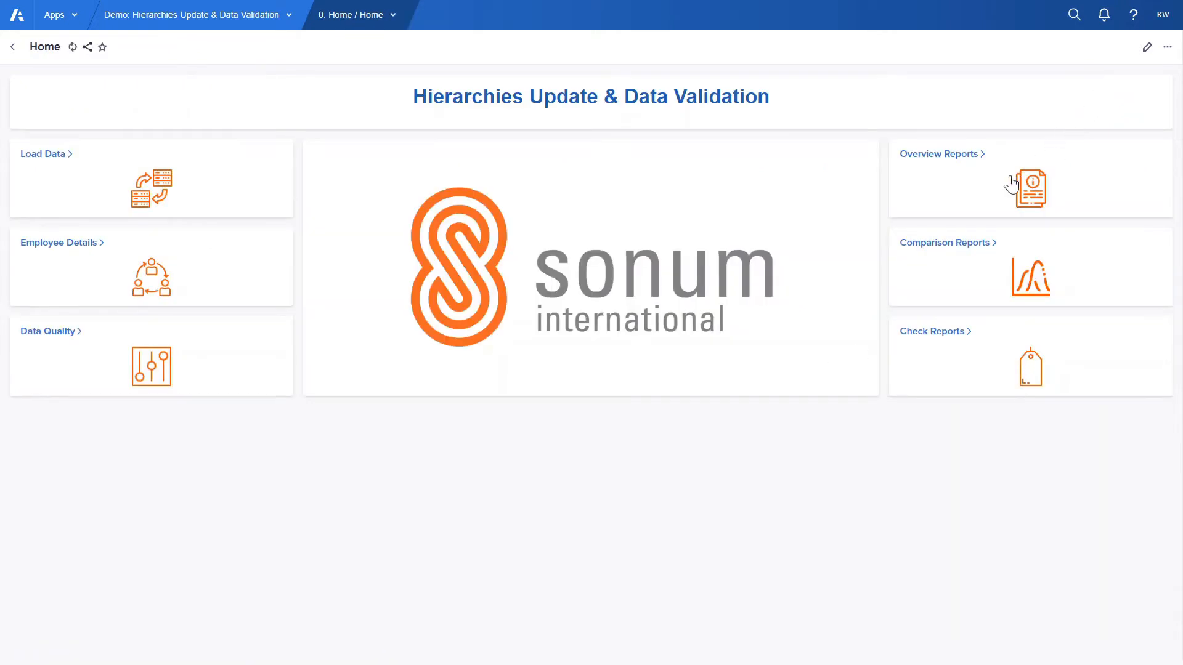
# Open Overview Reports for the regional salary table, then return Home.
pyautogui.click(939, 153)
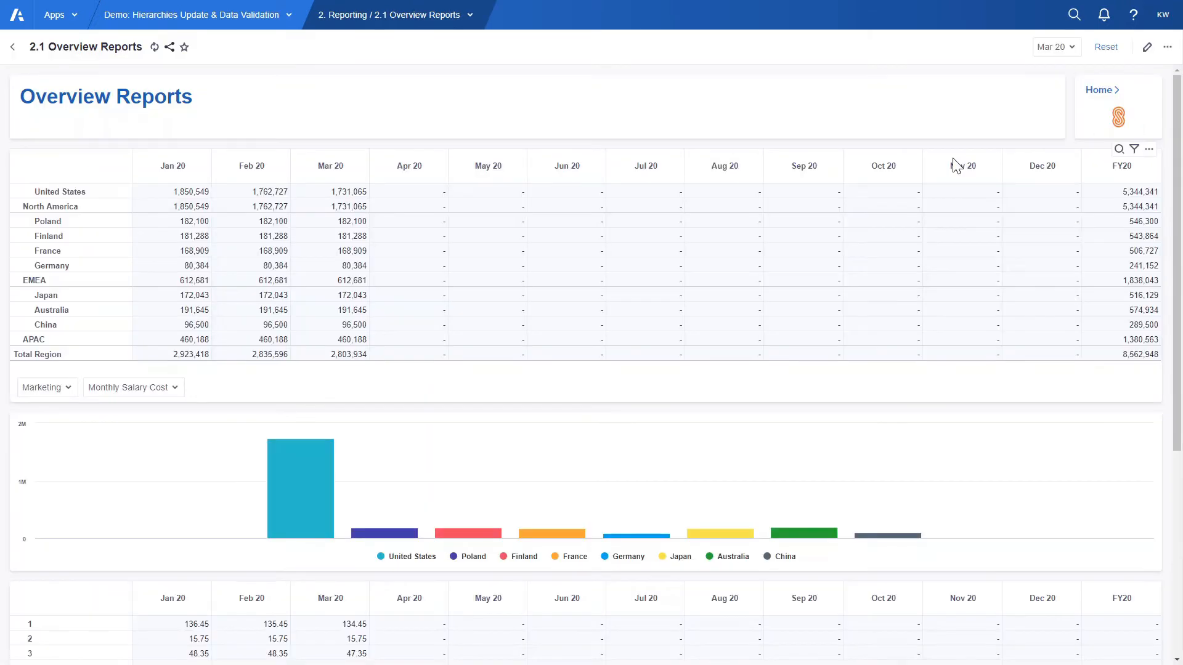
pyautogui.moveTo(108, 211)
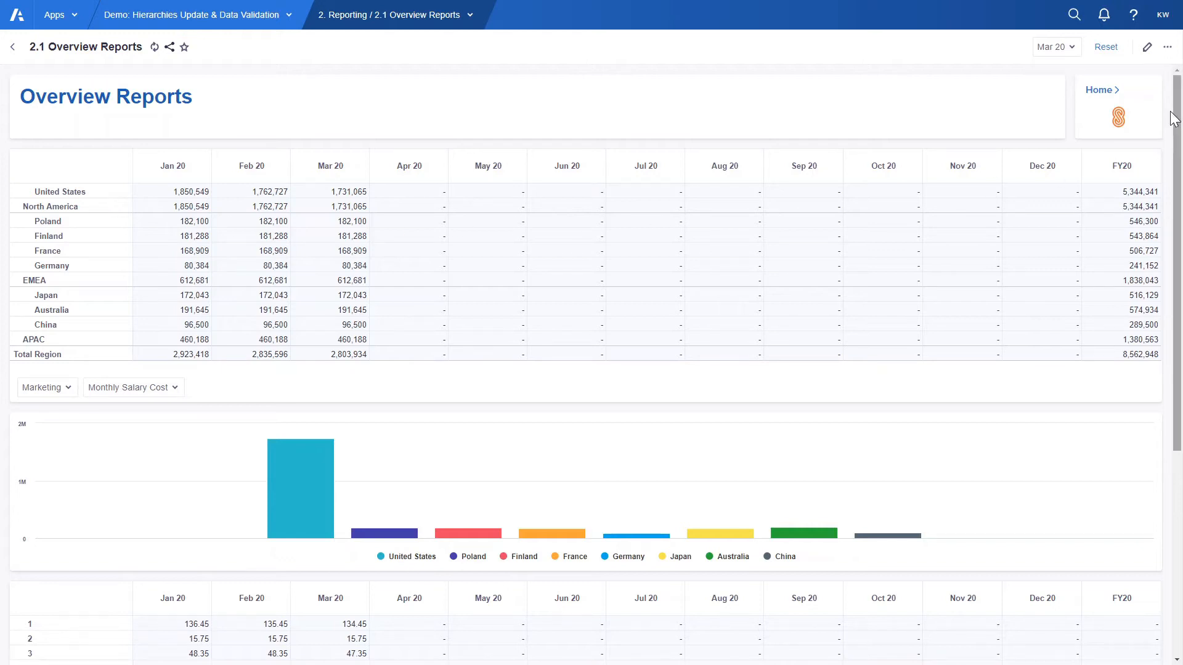
pyautogui.moveTo(1094, 101)
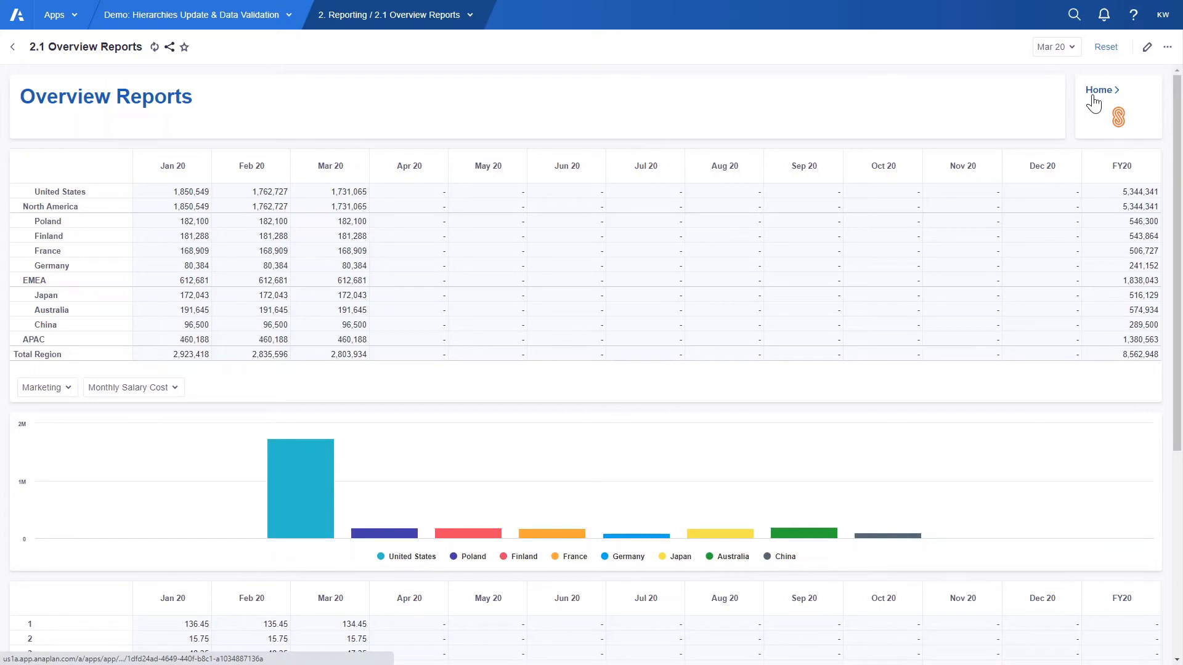
pyautogui.click(1098, 90)
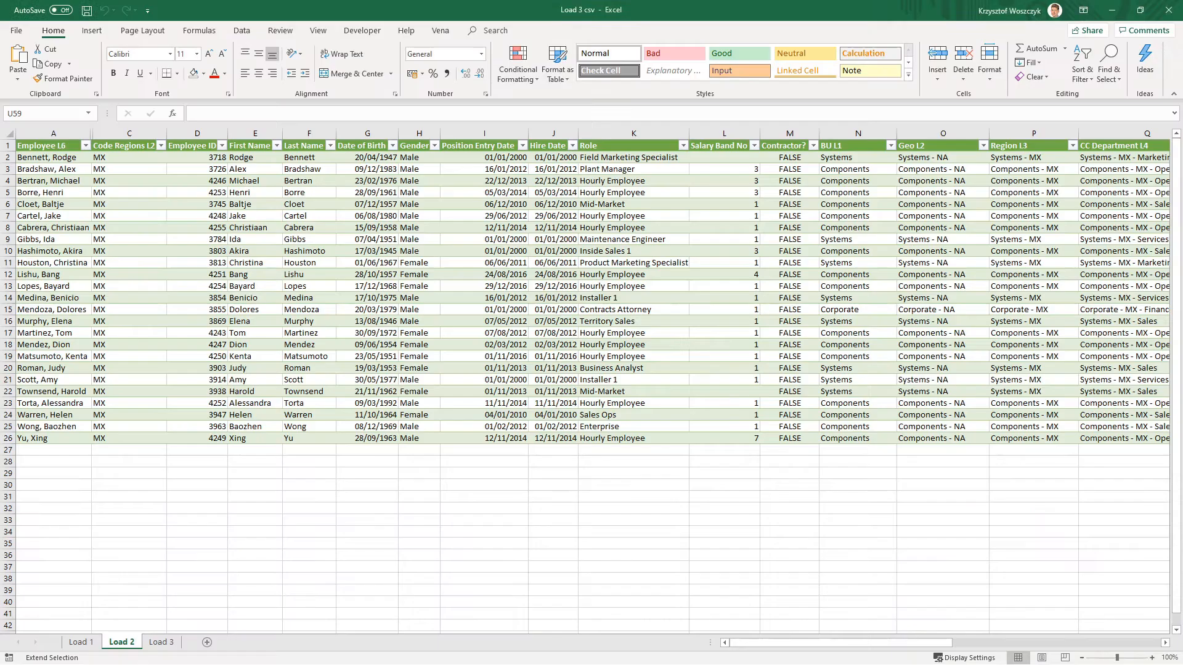
pyautogui.moveTo(175, 315)
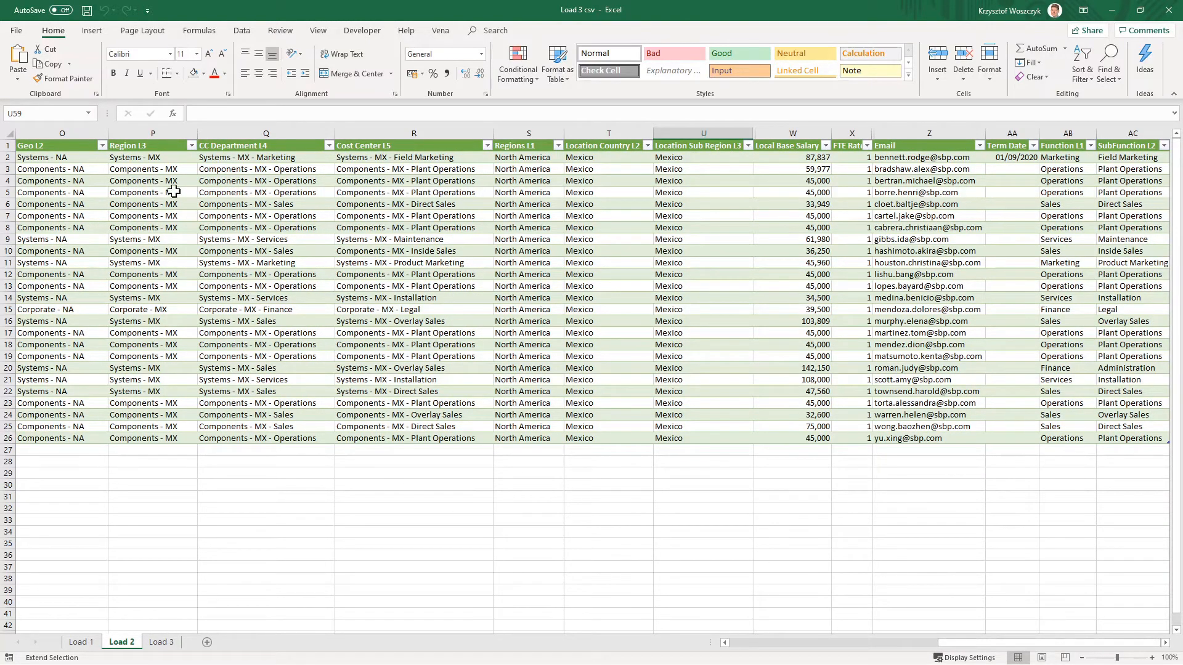
pyautogui.moveTo(300, 180)
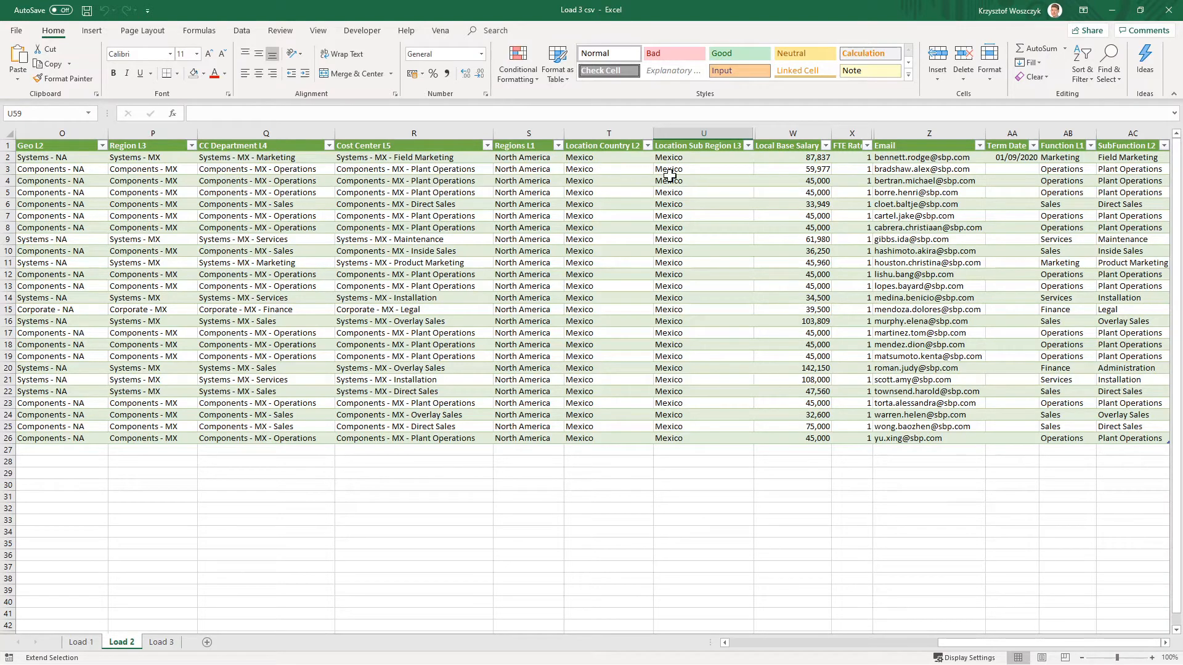
pyautogui.moveTo(724, 168)
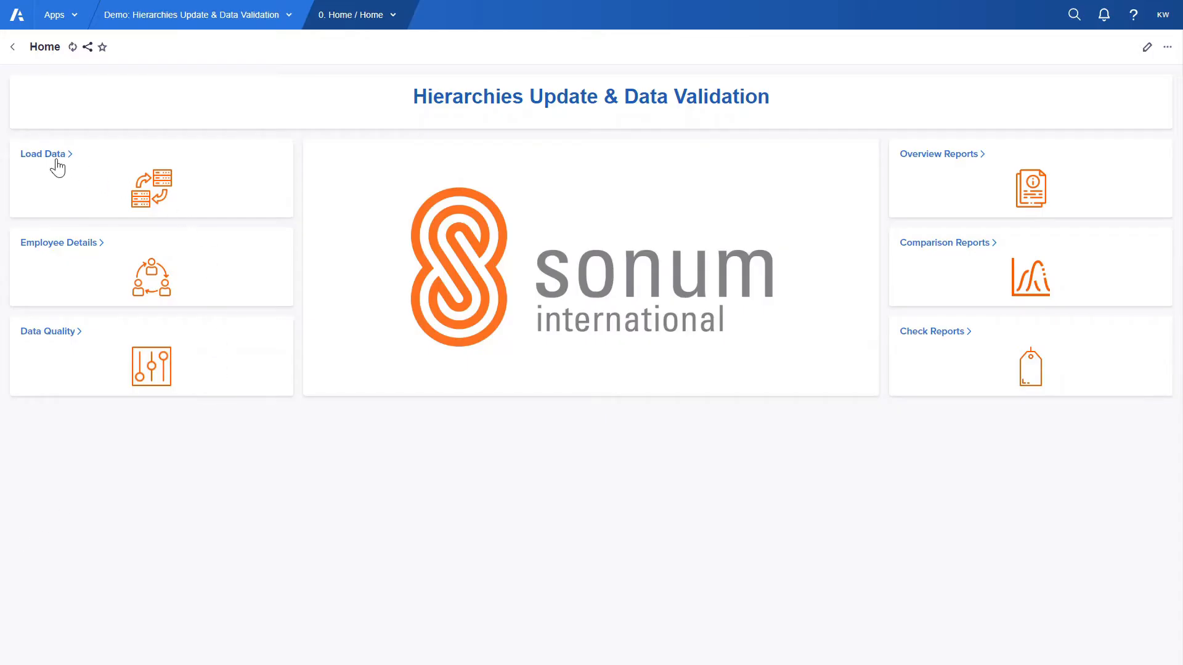
# Run Load Actual Data with Load 2 csv, inspecting the G4 CC Department update results.
pyautogui.click(42, 154)
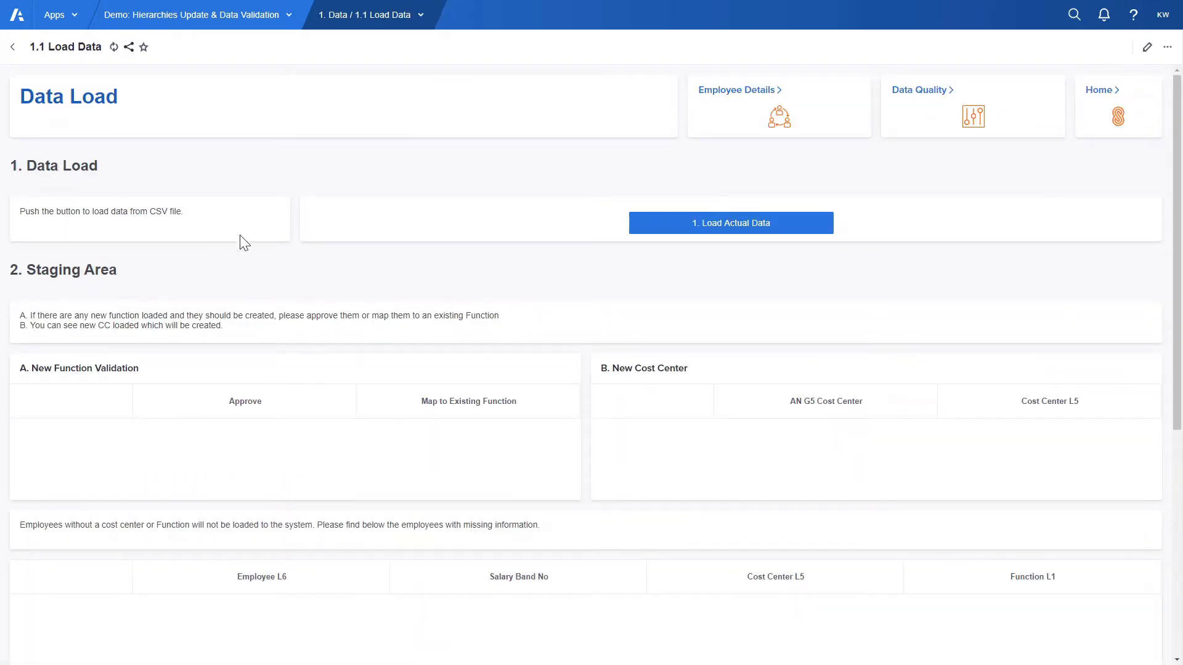
pyautogui.click(731, 223)
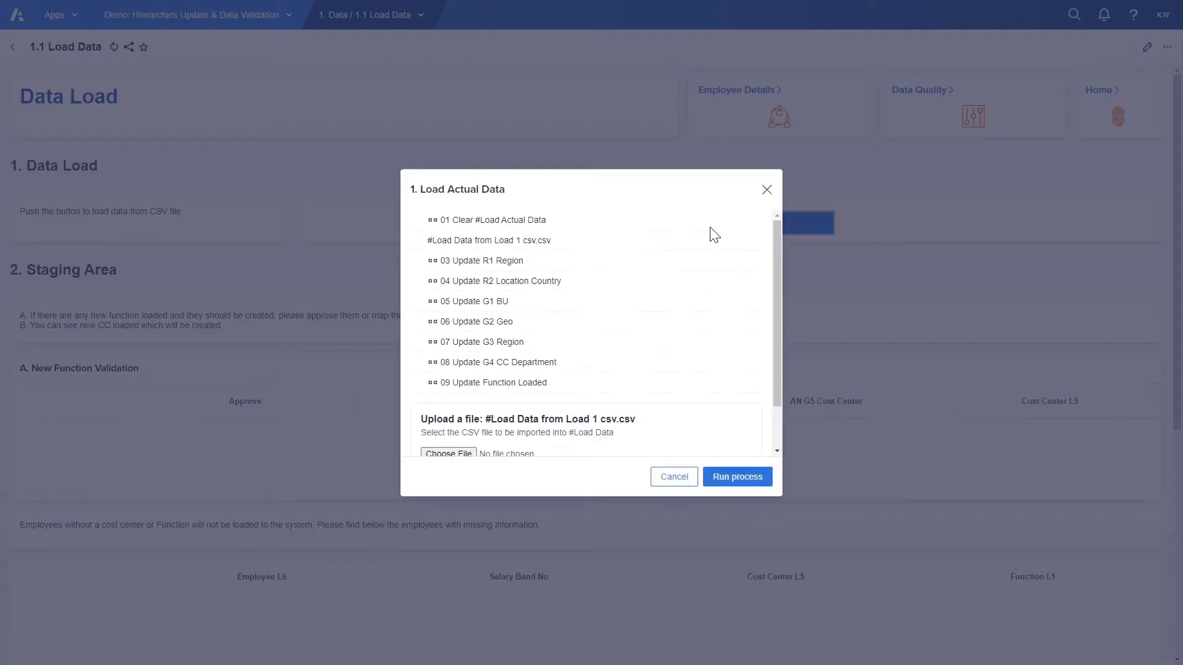
pyautogui.click(448, 454)
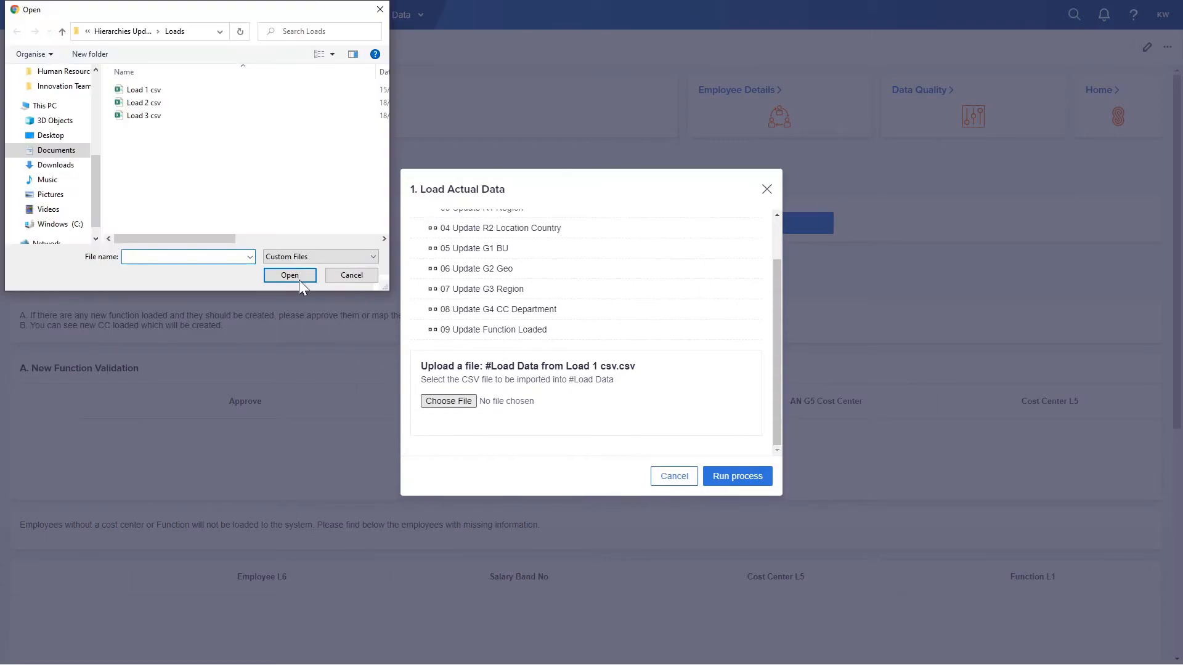
pyautogui.click(144, 102)
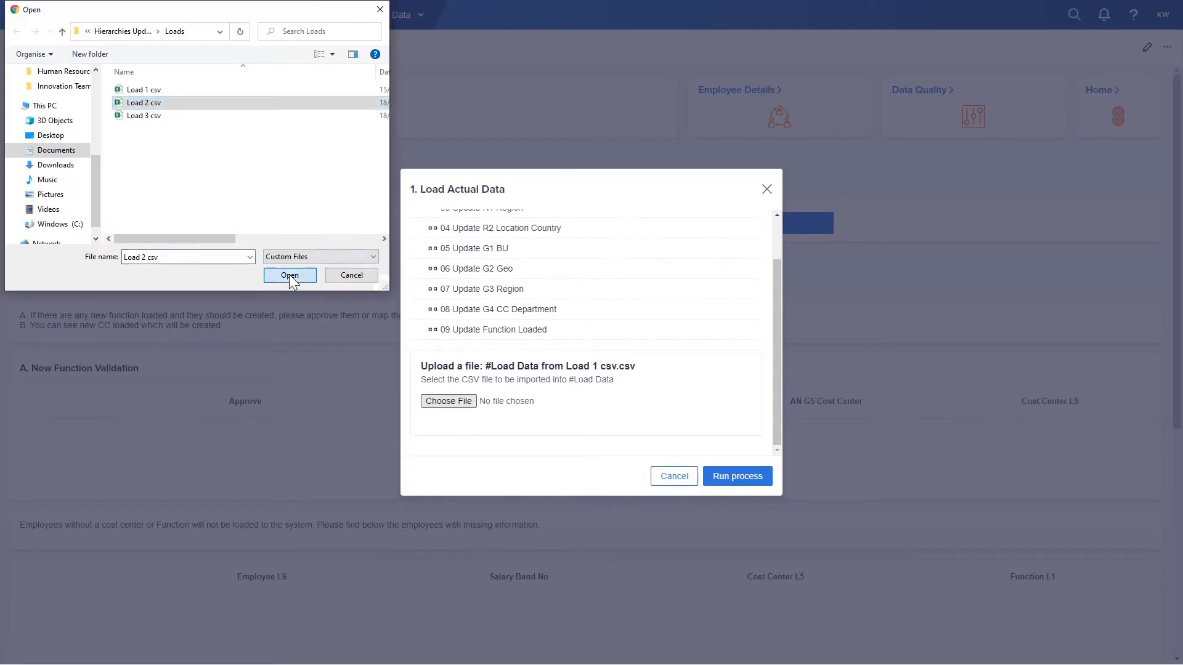
pyautogui.click(289, 275)
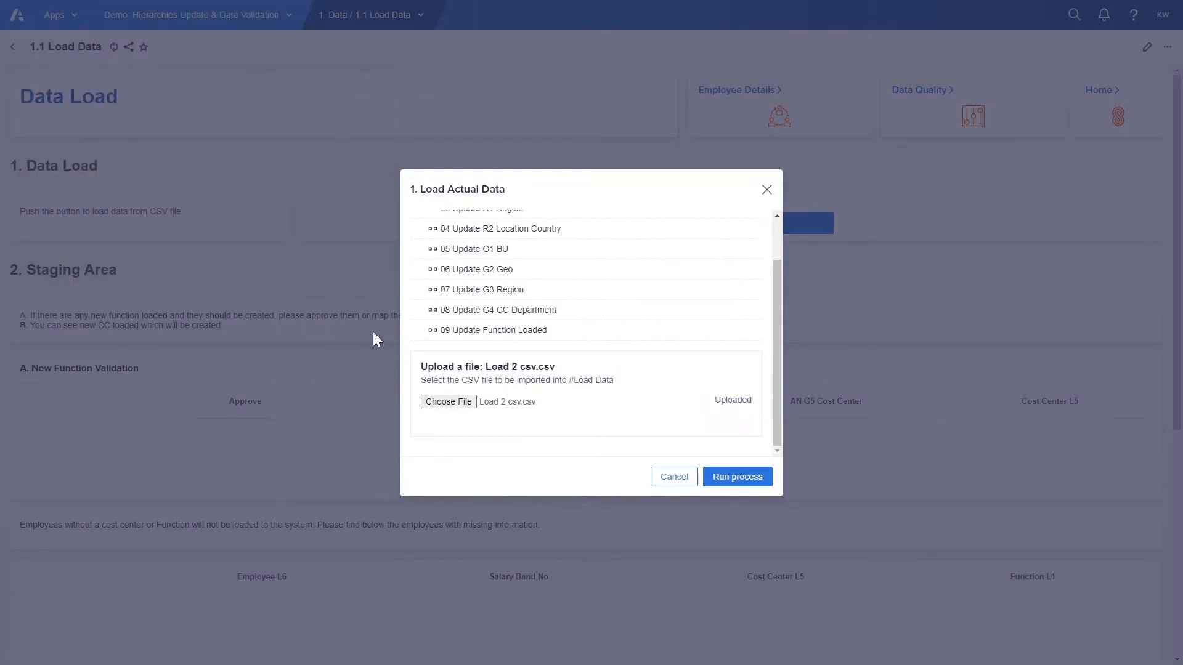
pyautogui.click(737, 477)
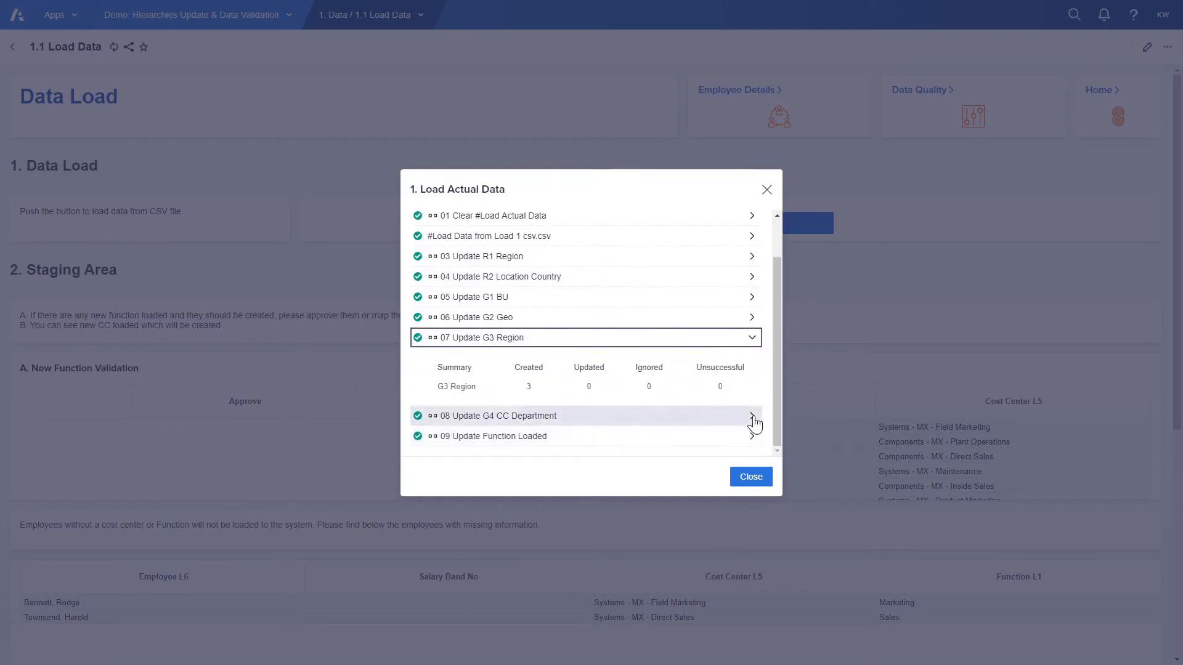
pyautogui.click(752, 416)
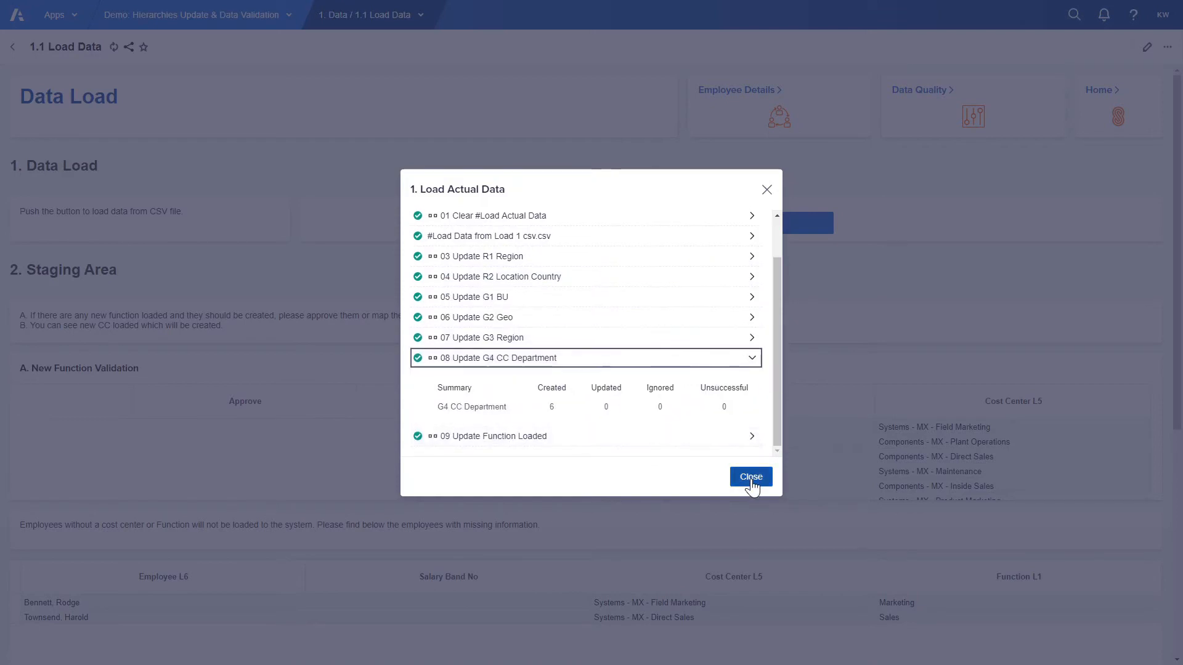
pyautogui.click(751, 477)
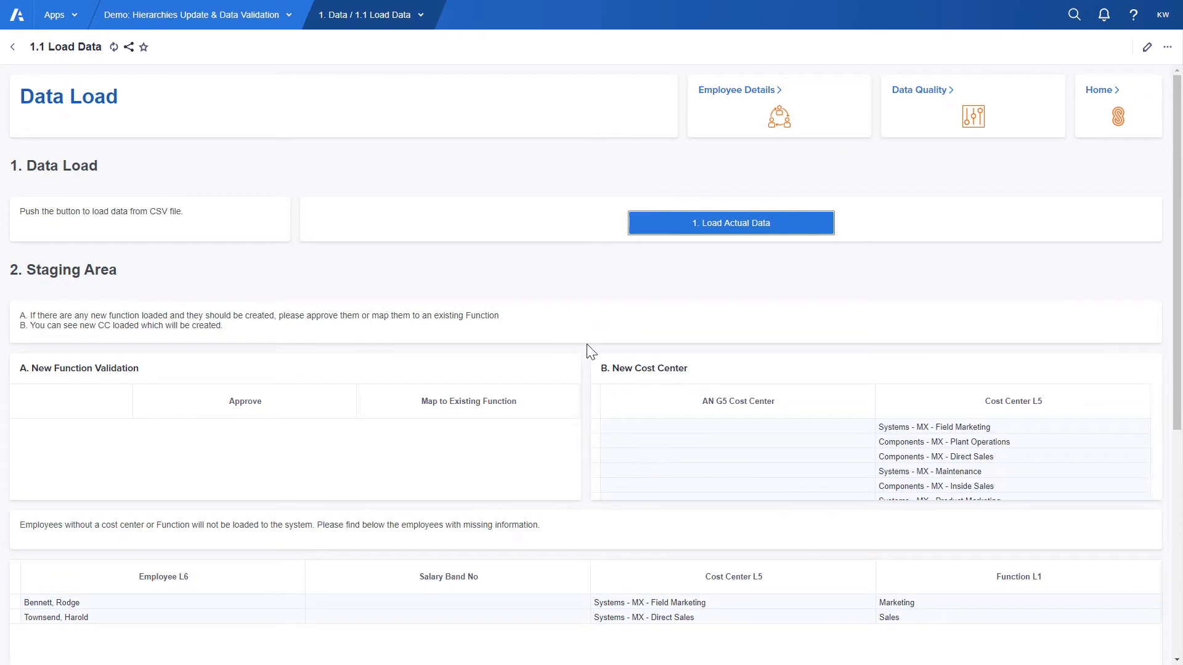
pyautogui.scroll(-3)
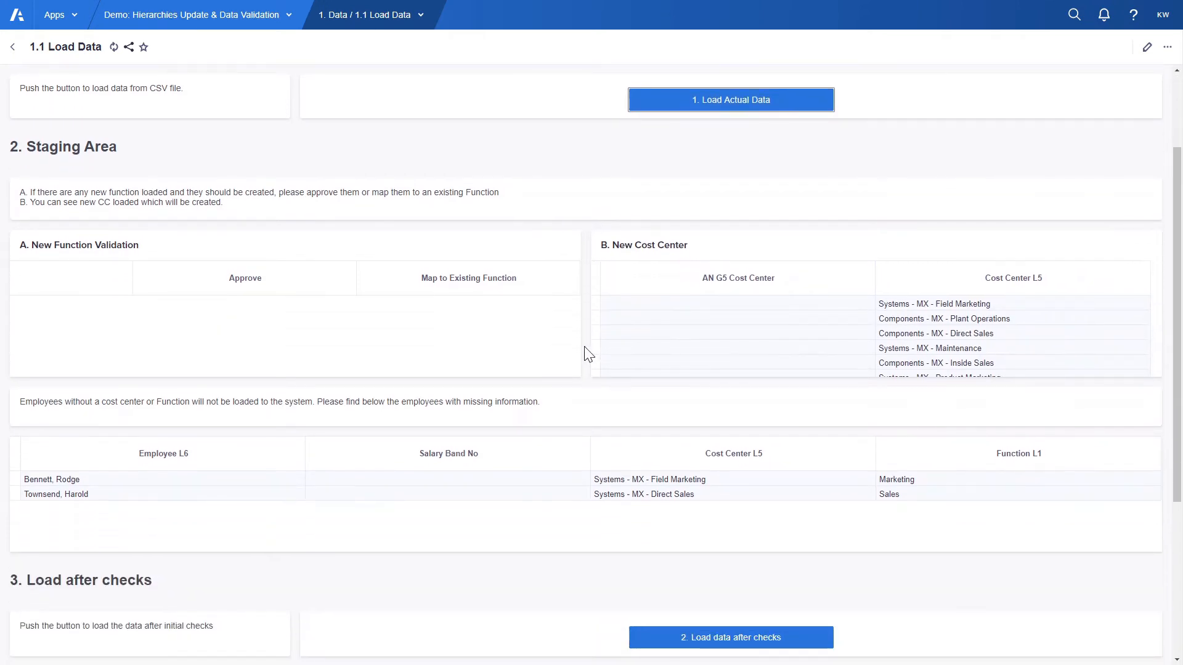
pyautogui.moveTo(808, 334)
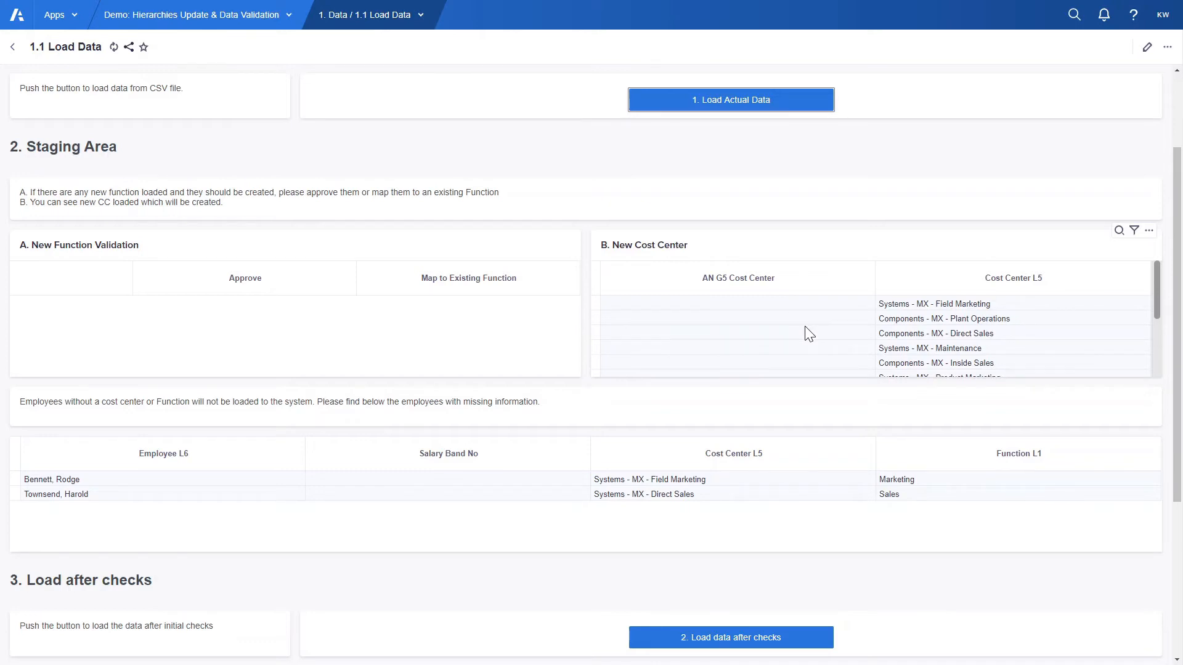
pyautogui.scroll(-3)
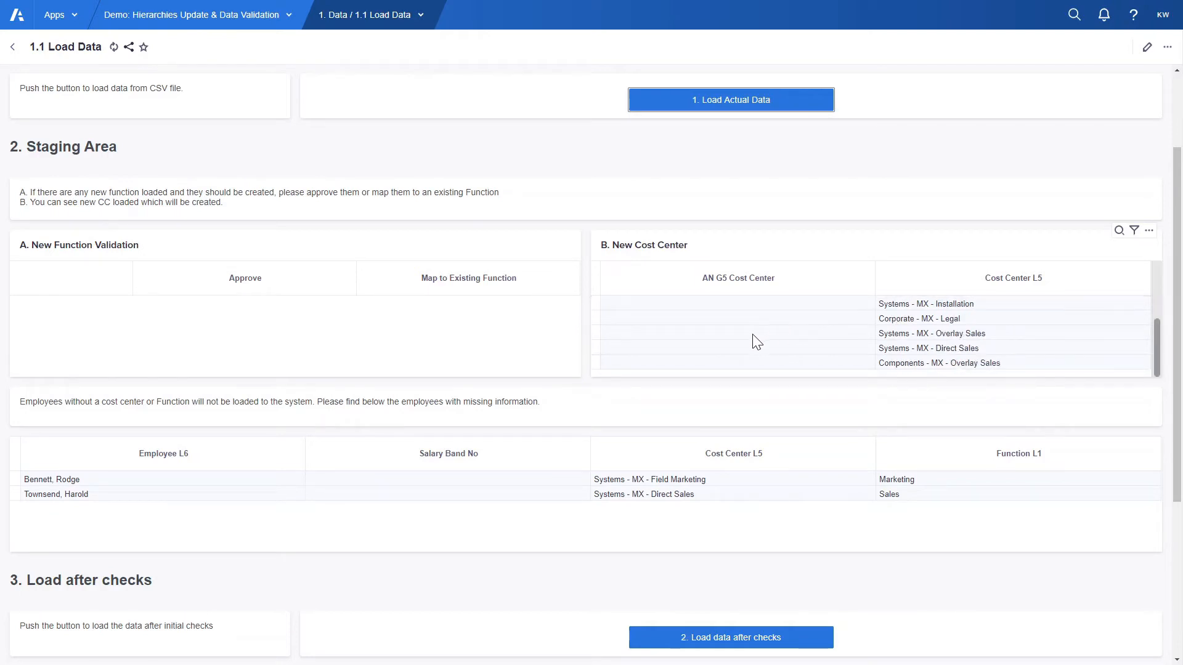
pyautogui.scroll(-3)
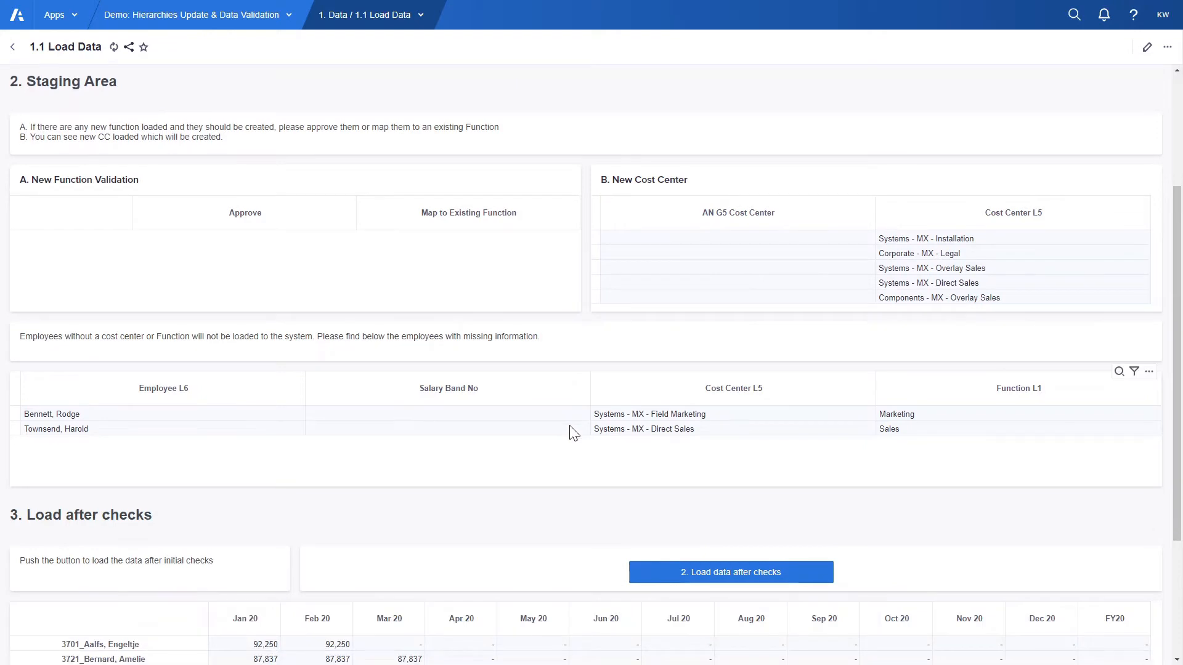
pyautogui.scroll(-3)
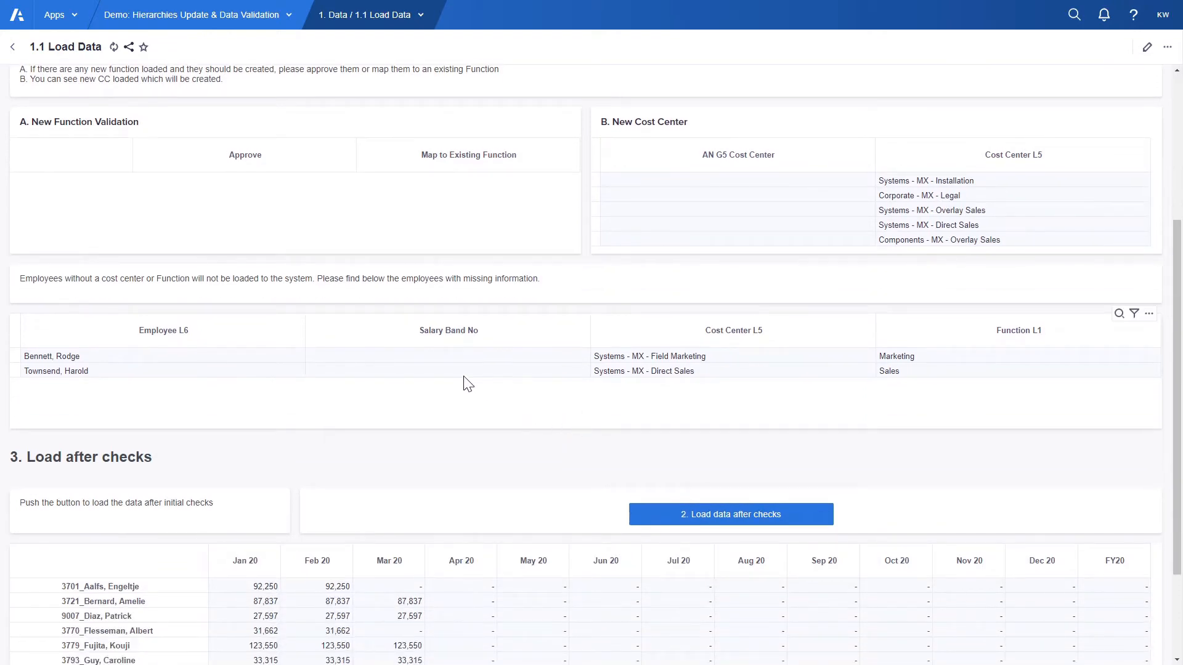
pyautogui.moveTo(483, 382)
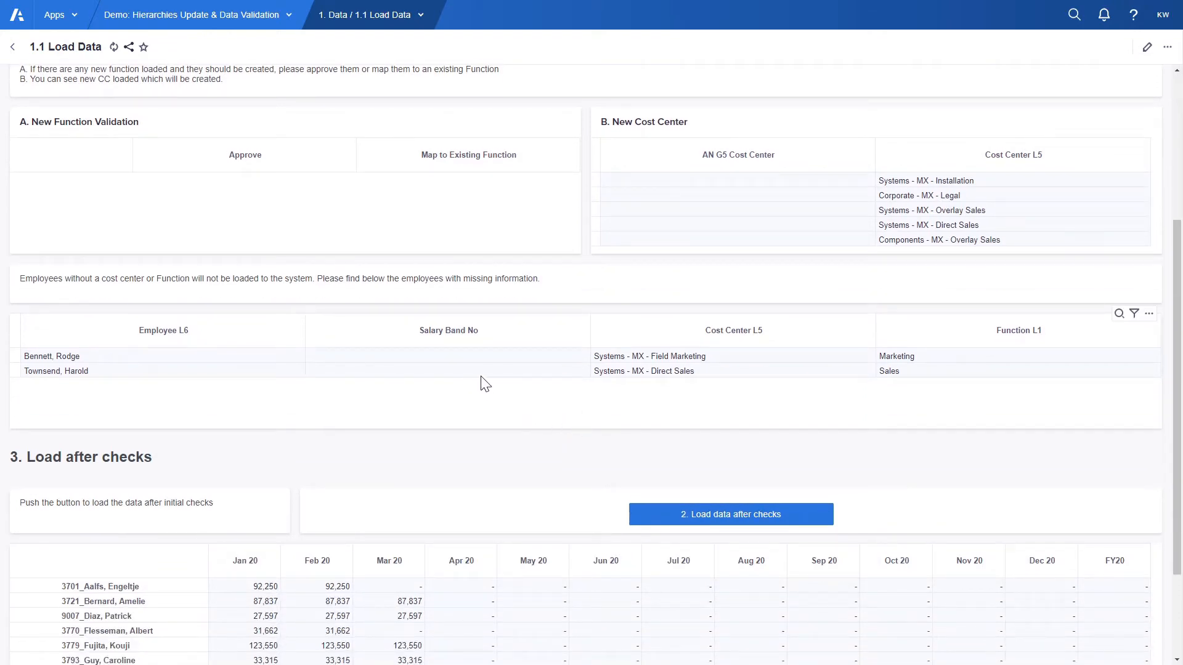
pyautogui.moveTo(549, 382)
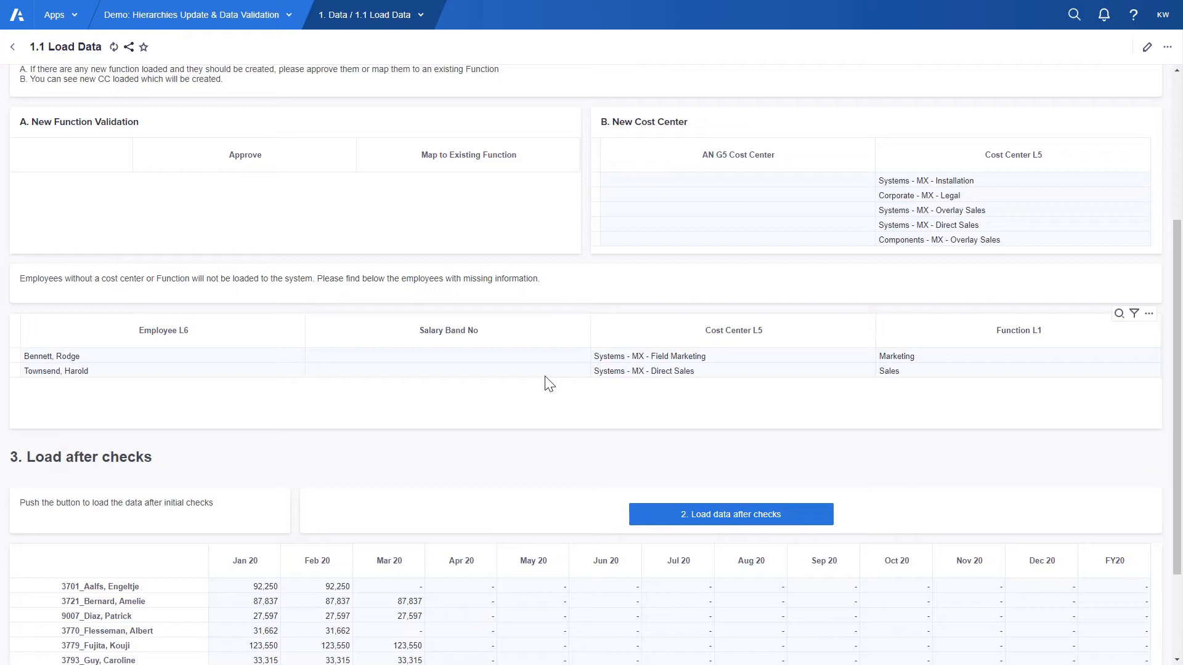
pyautogui.scroll(-3)
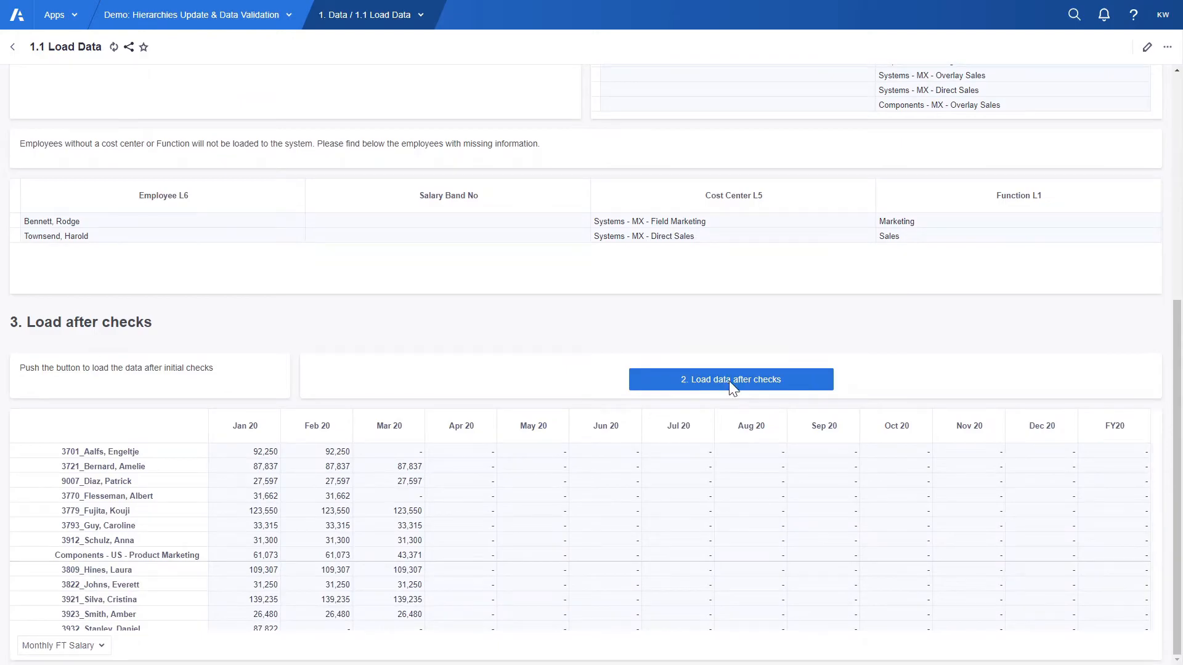
# Run '2. Load data after checks' with the period mapped to Mar 20.
pyautogui.click(730, 379)
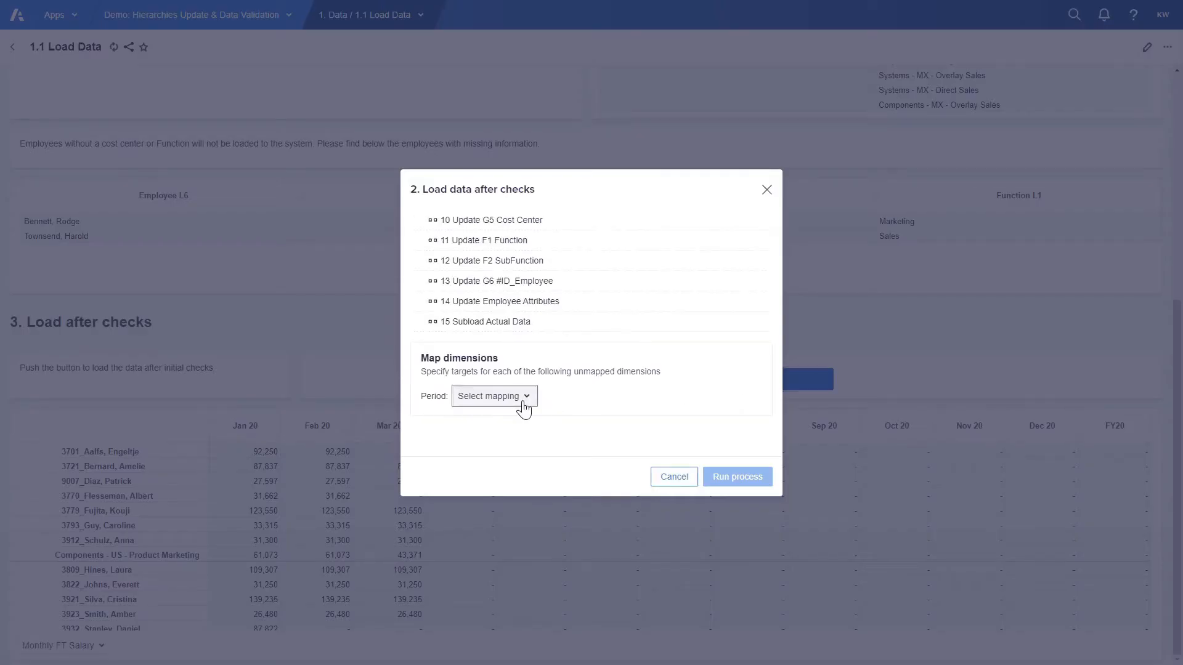
pyautogui.click(493, 396)
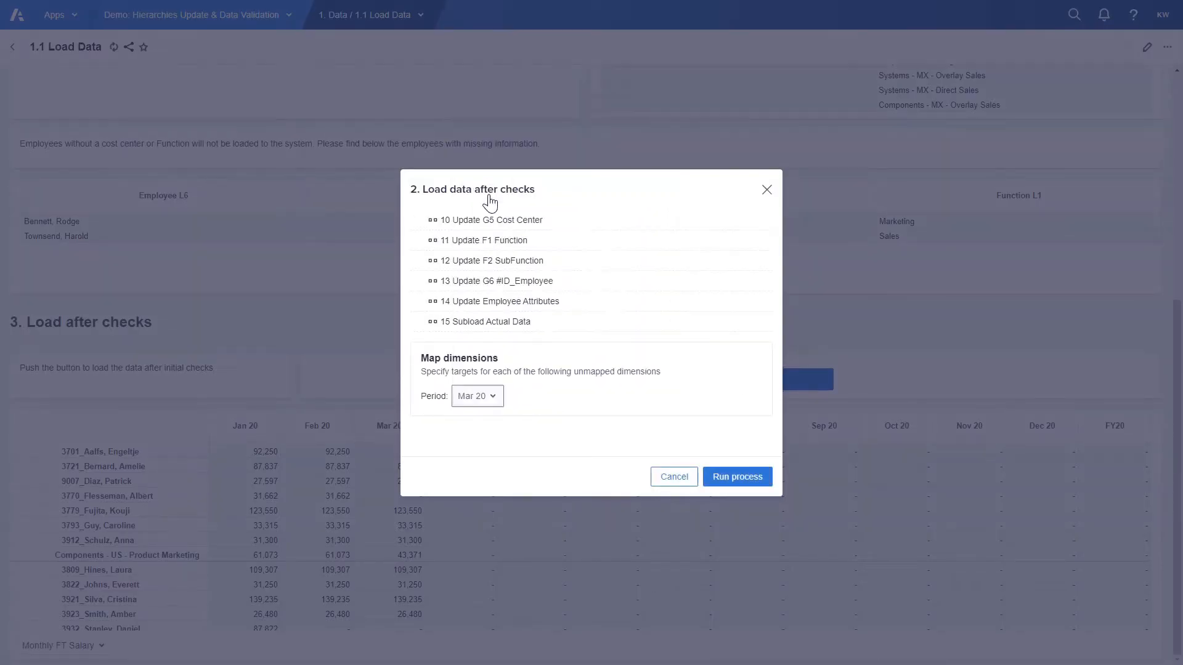
pyautogui.click(737, 476)
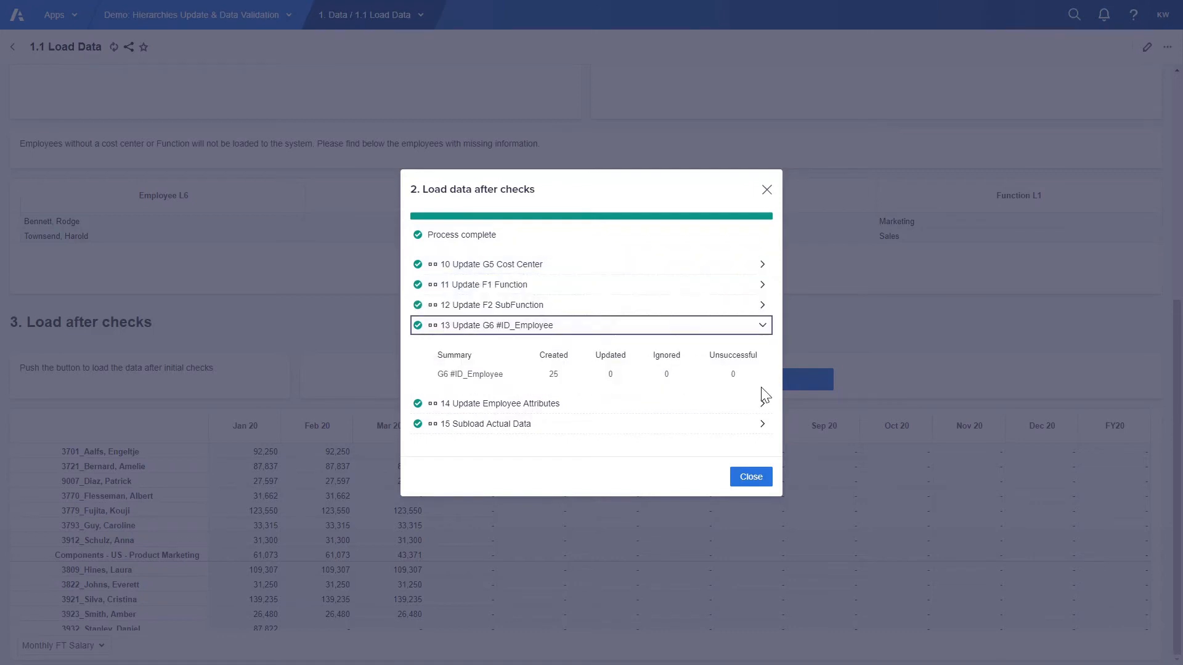
# Close the results and search the salary grid for Components - MX - Plant Operations.
pyautogui.click(751, 476)
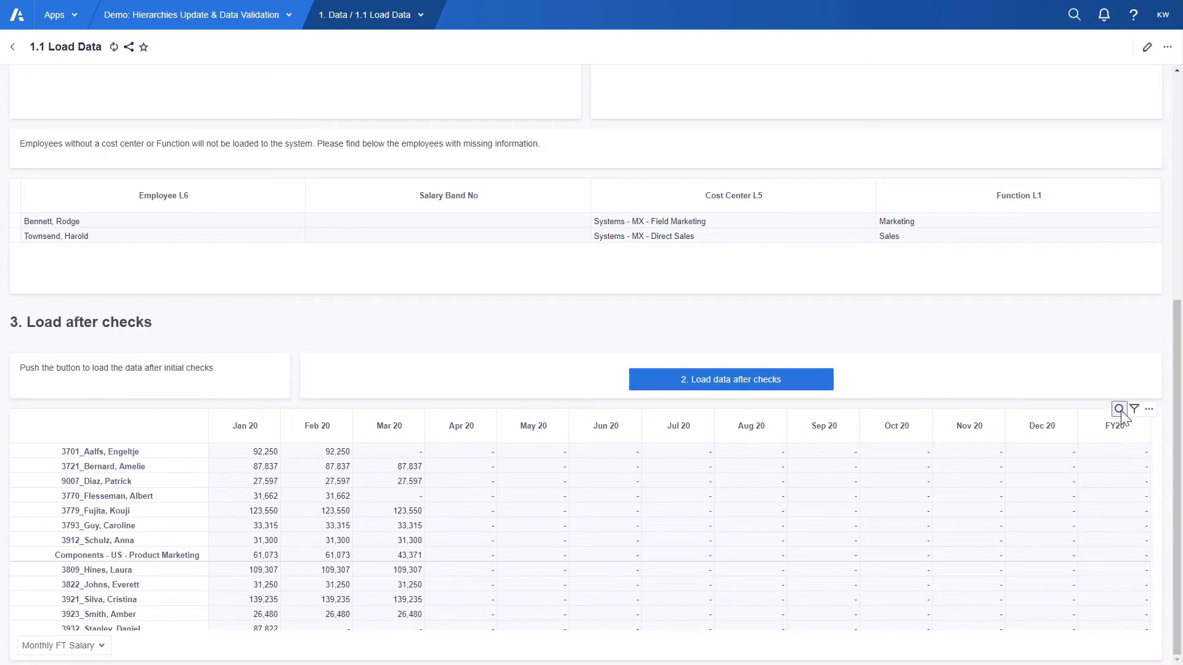
pyautogui.click(1119, 409)
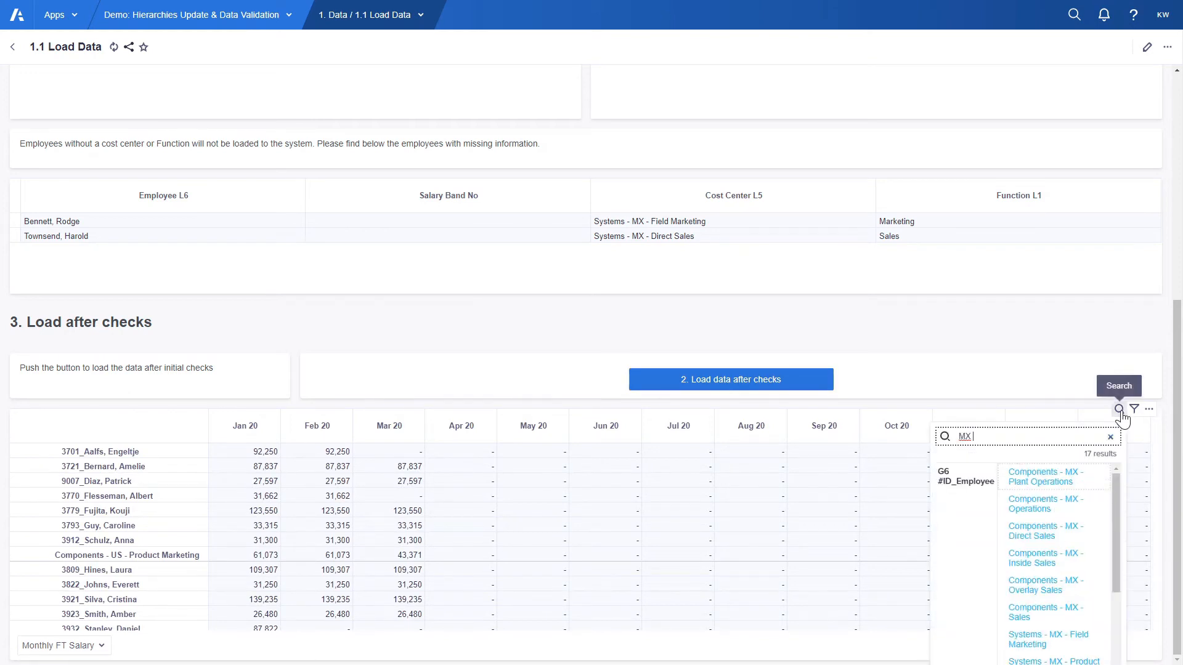
pyautogui.click(1045, 476)
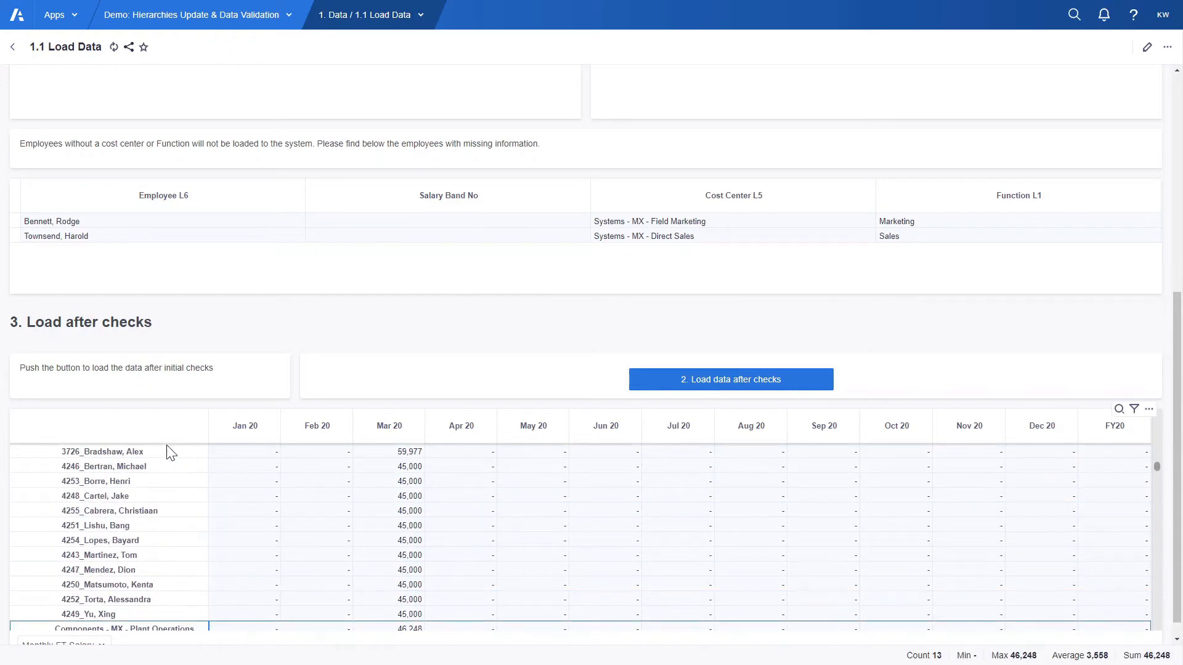
pyautogui.moveTo(485, 541)
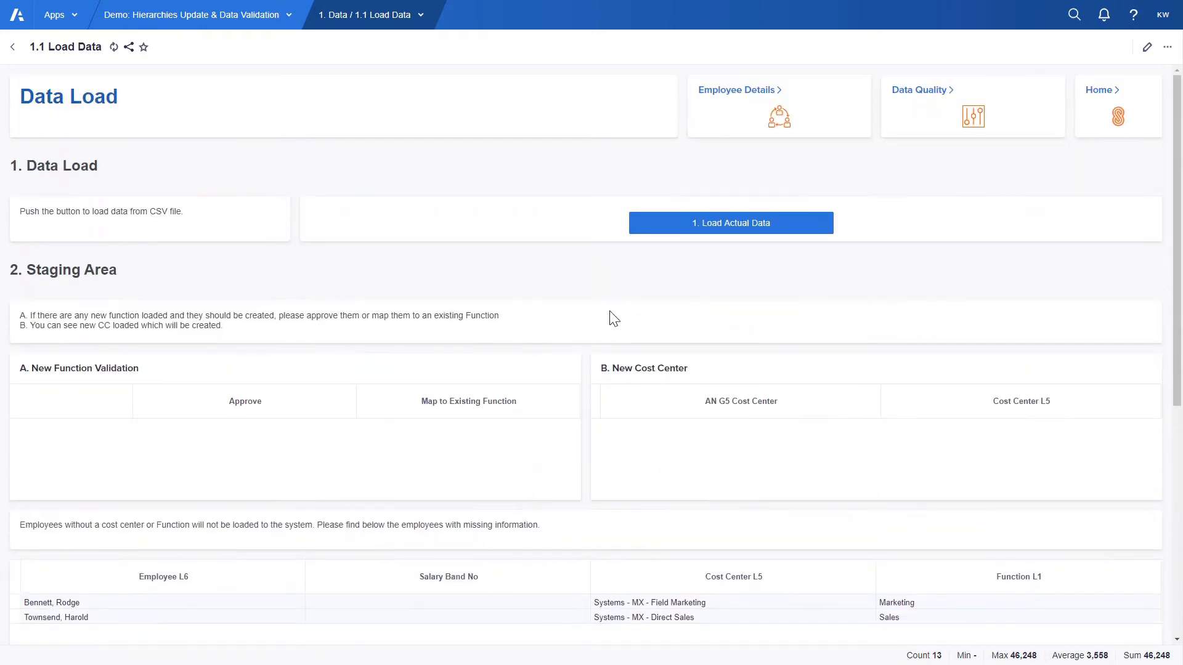
pyautogui.click(736, 90)
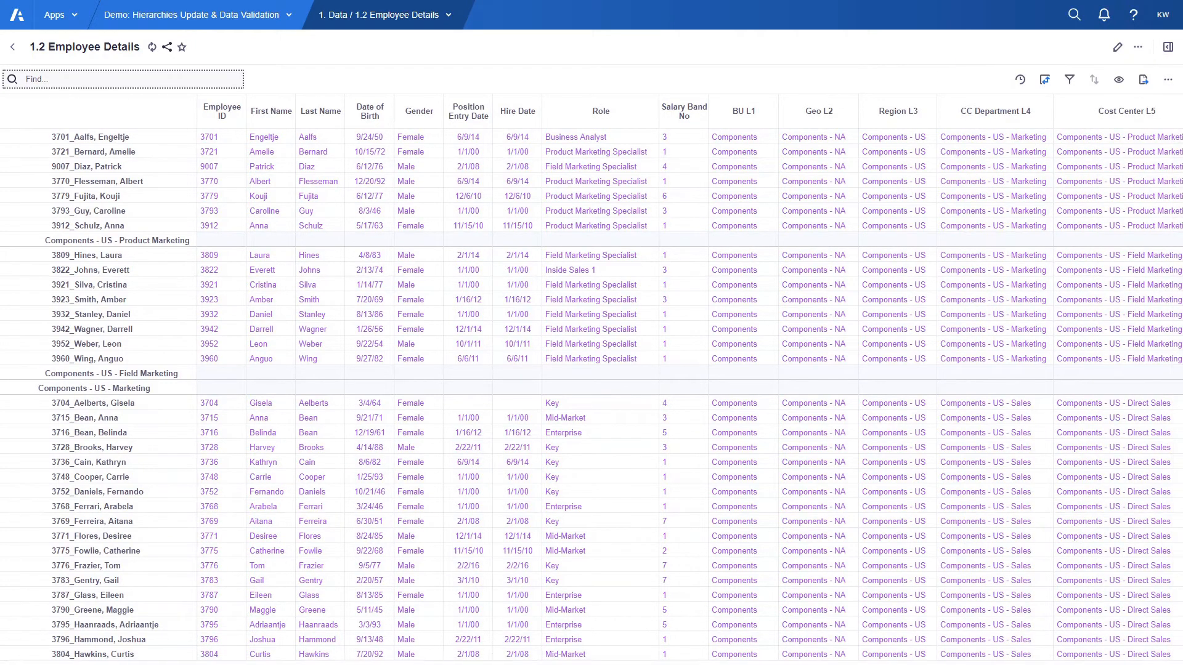
pyautogui.write('MX')
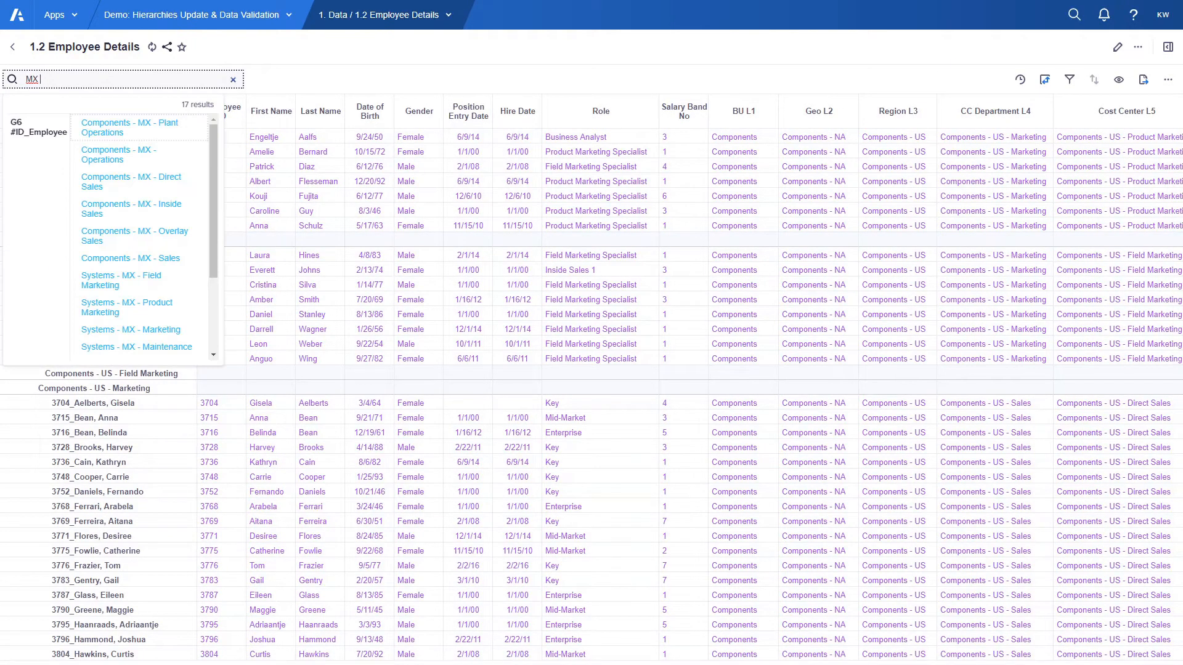
pyautogui.click(129, 127)
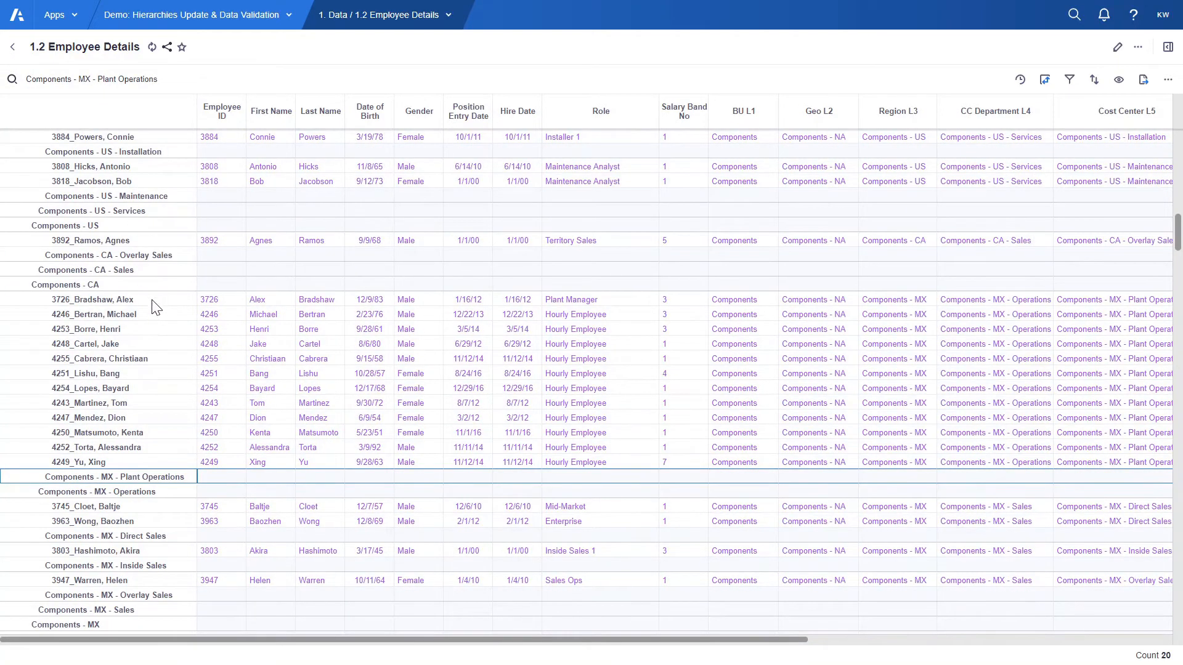
pyautogui.moveTo(323, 646)
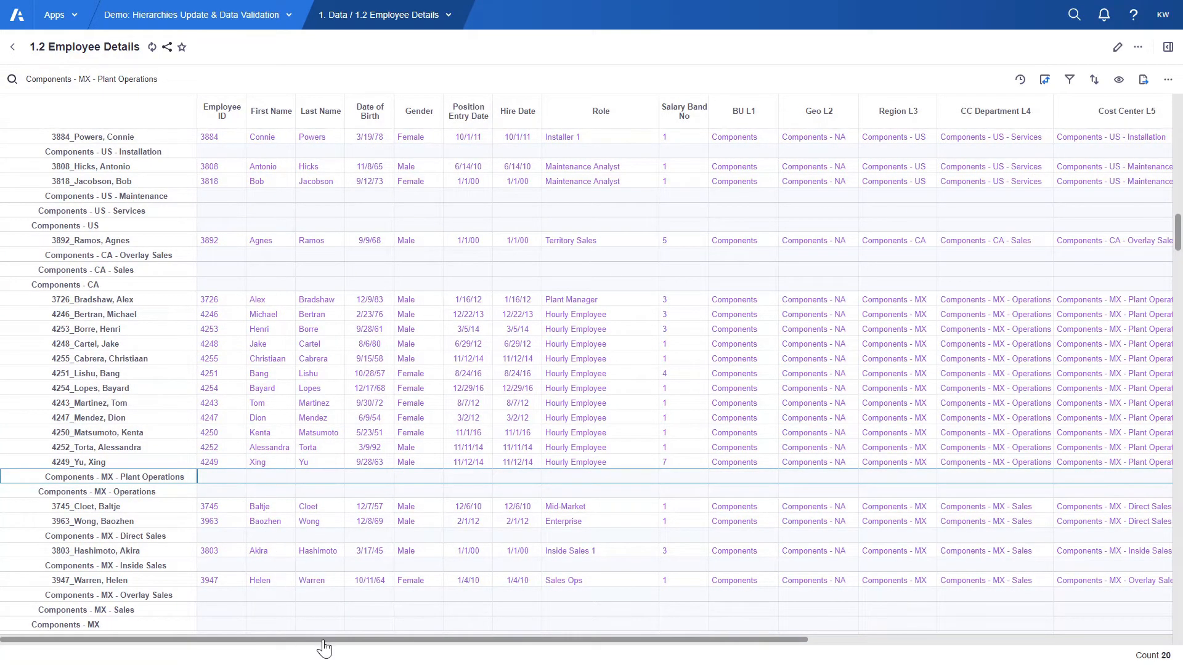
pyautogui.hscroll(3)
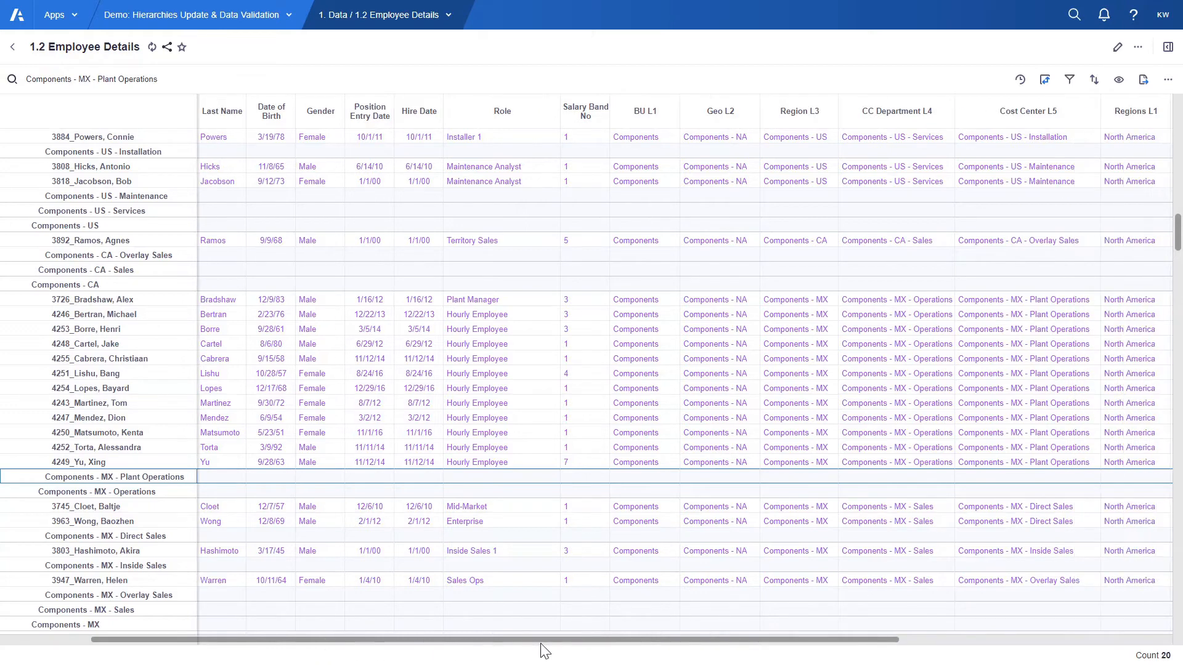
pyautogui.hscroll(3)
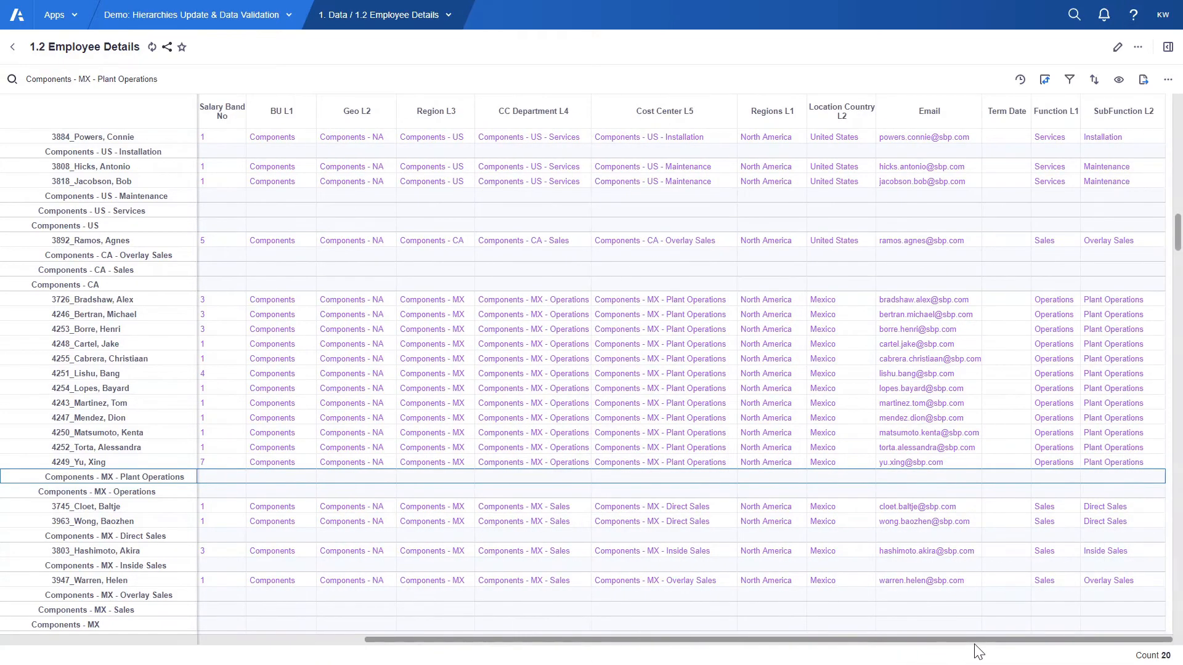
pyautogui.moveTo(127, 136)
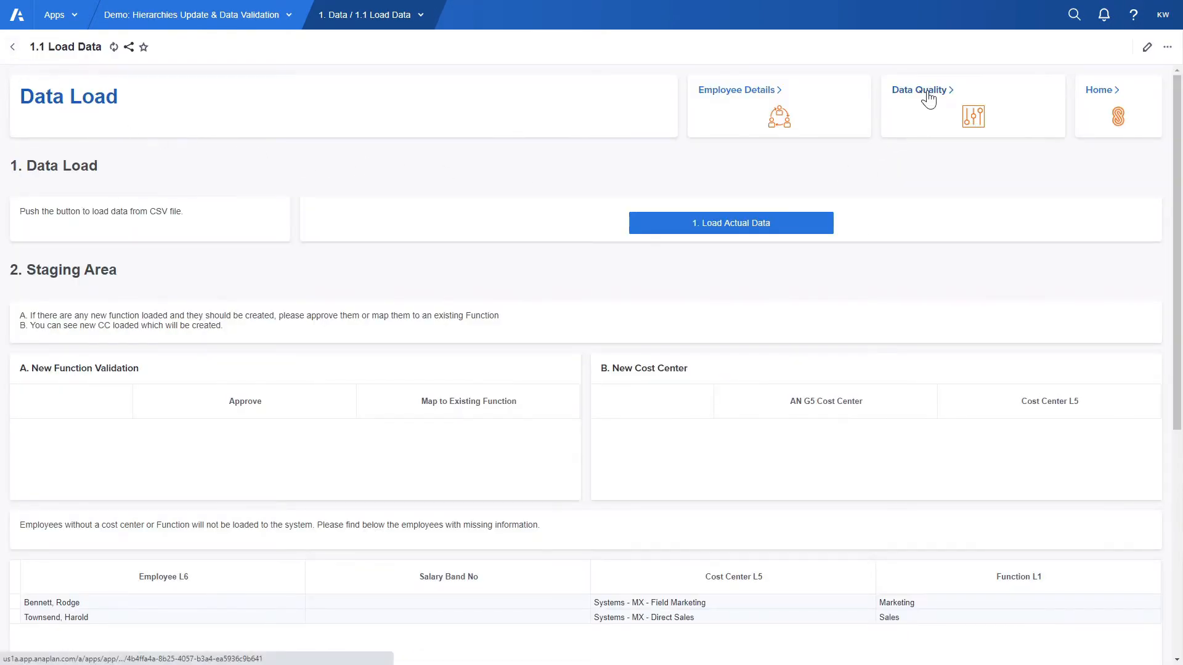
# Open the Data Quality report from the Home page.
pyautogui.click(918, 89)
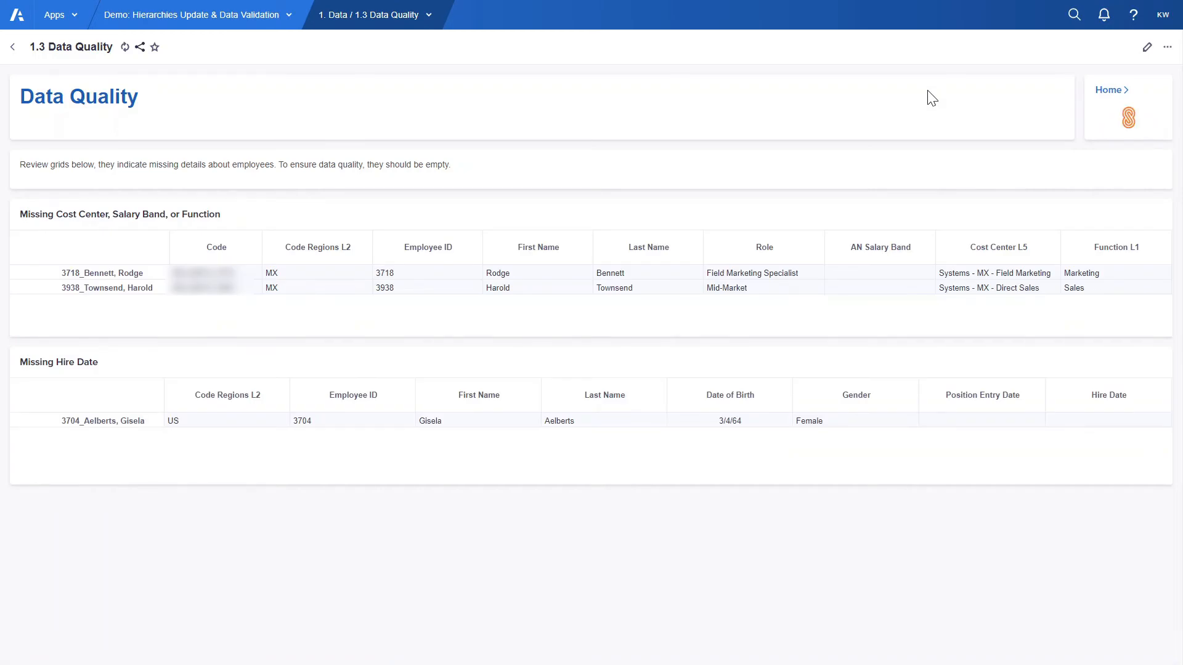
pyautogui.moveTo(857, 280)
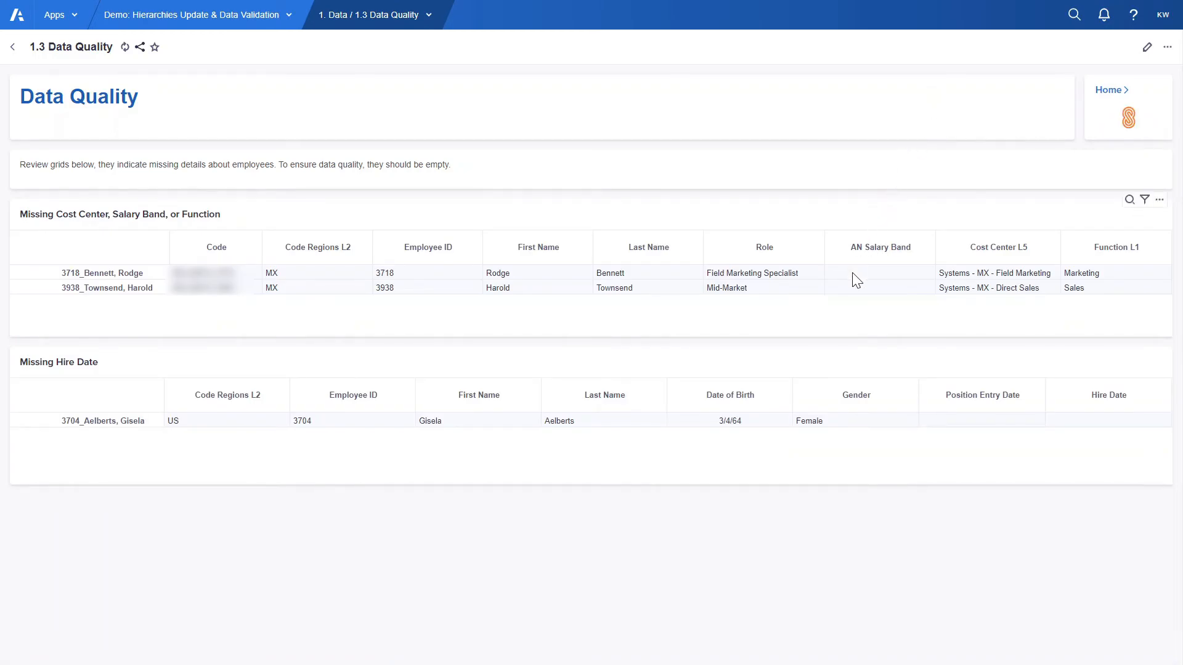
pyautogui.moveTo(96, 281)
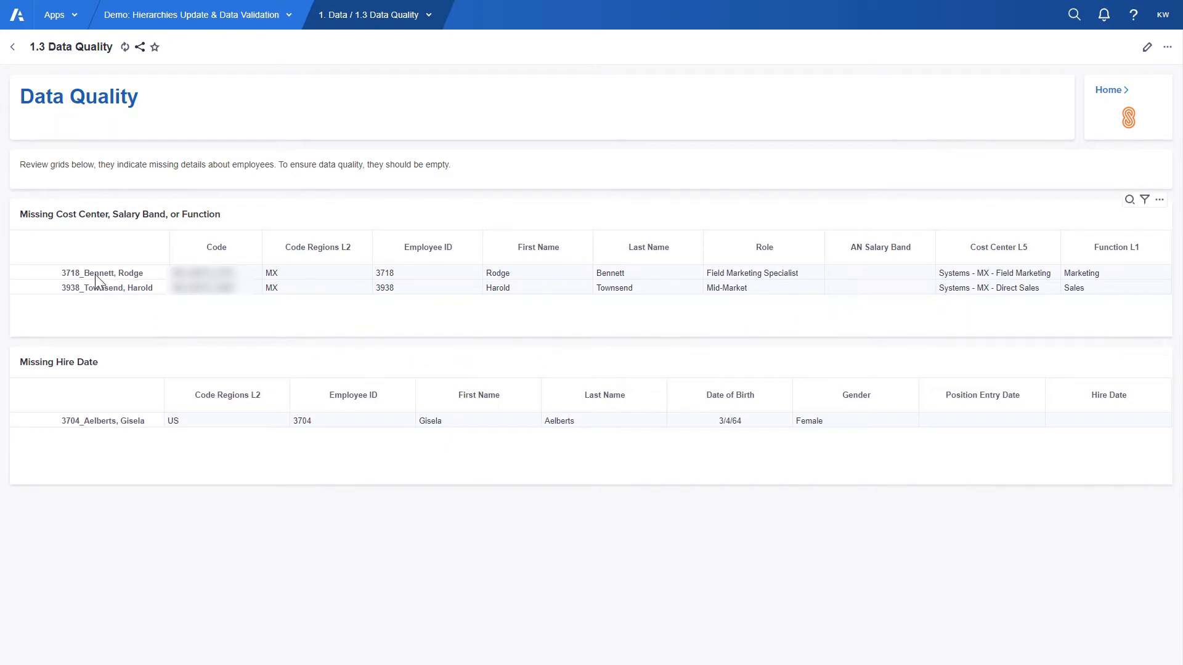
pyautogui.moveTo(173, 234)
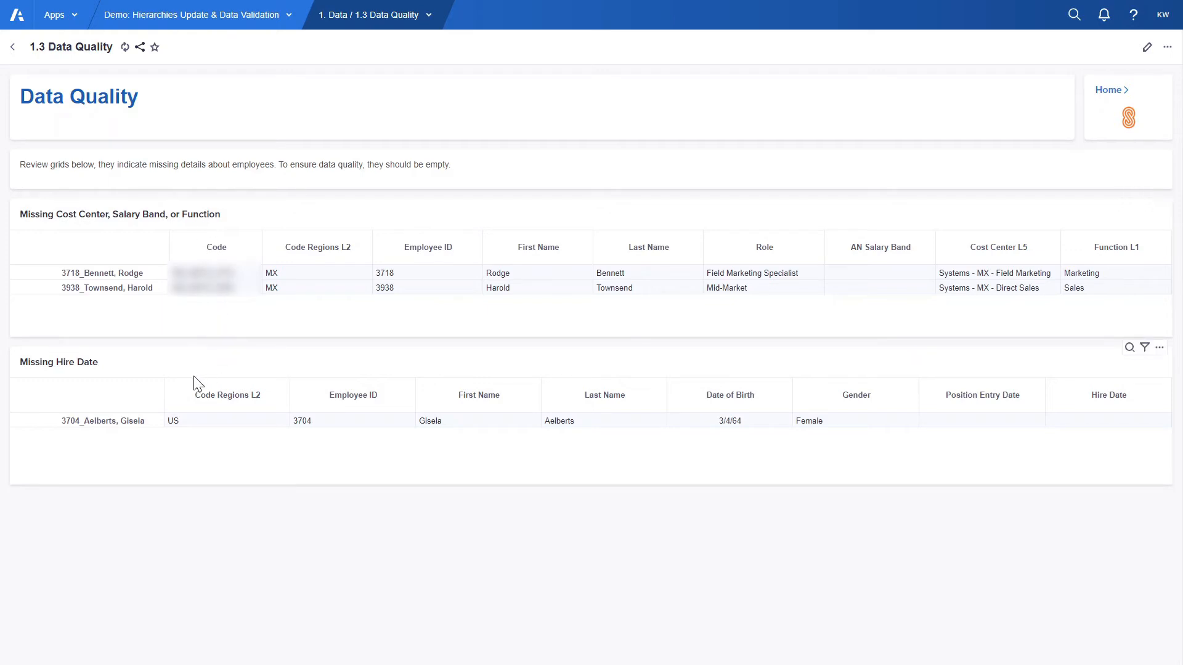
pyautogui.moveTo(112, 391)
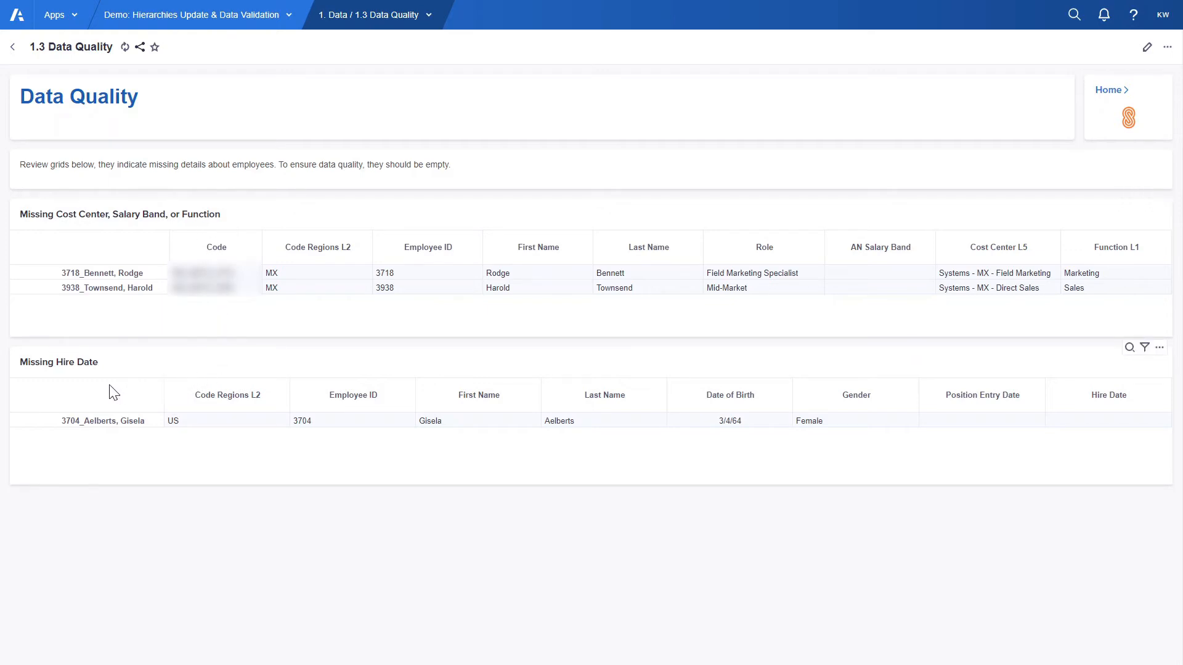
pyautogui.moveTo(169, 383)
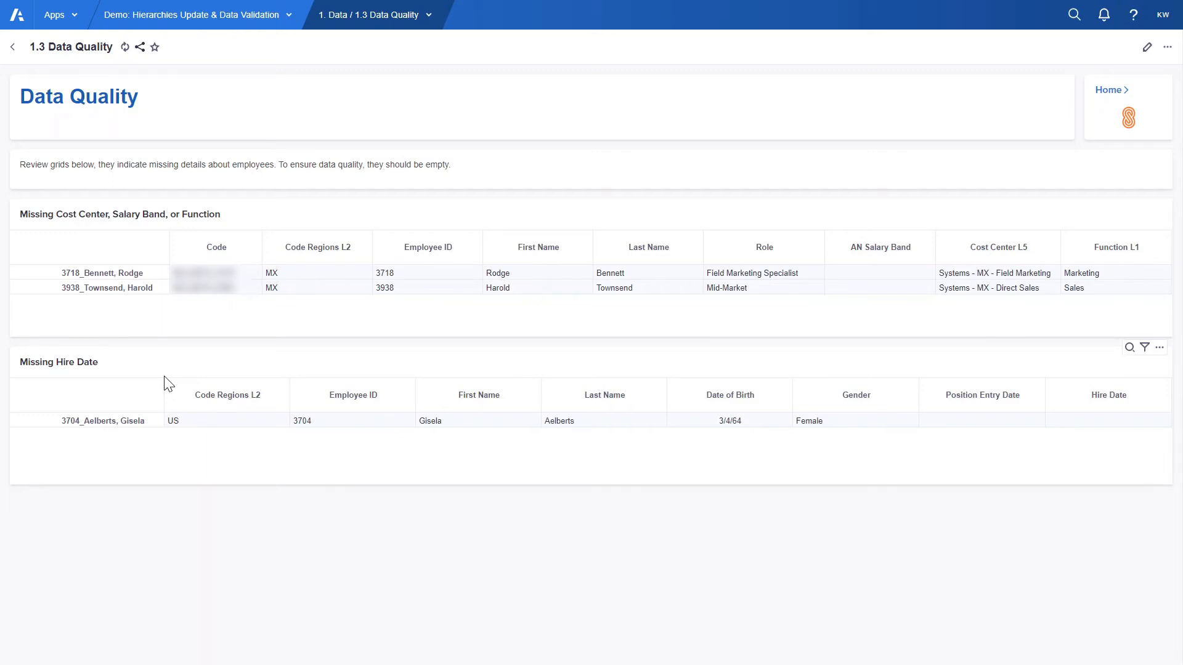
pyautogui.moveTo(1107, 90)
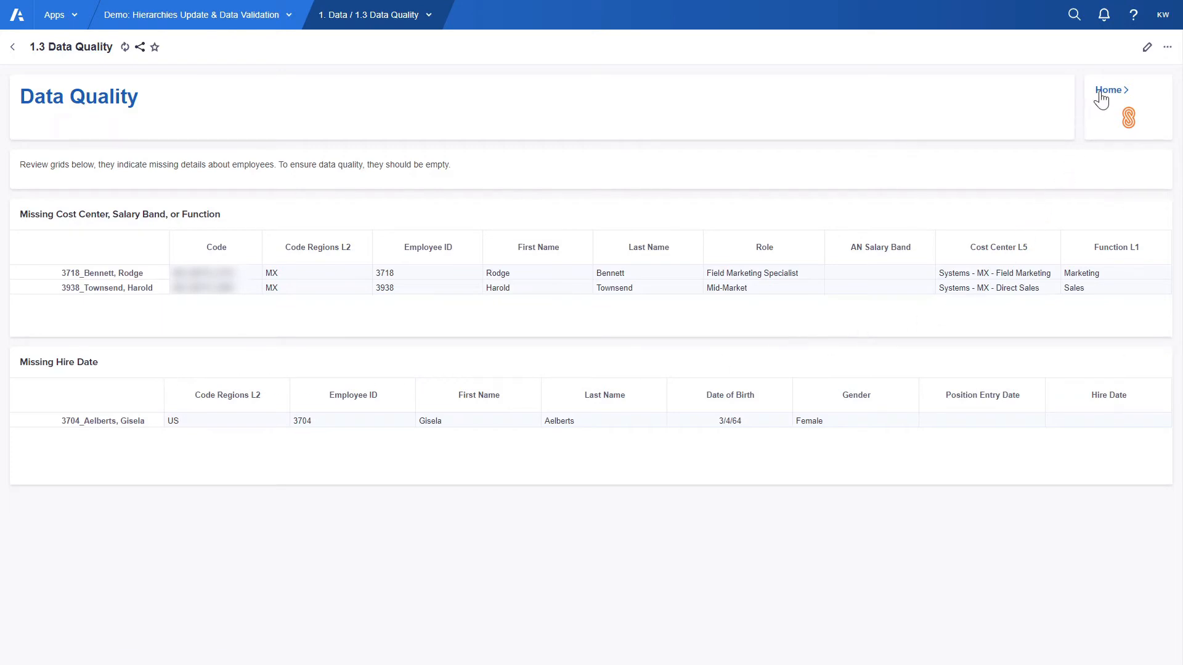
# Return to the Anaplan home page after reviewing the Load 3 employee data in Excel.
pyautogui.click(1108, 90)
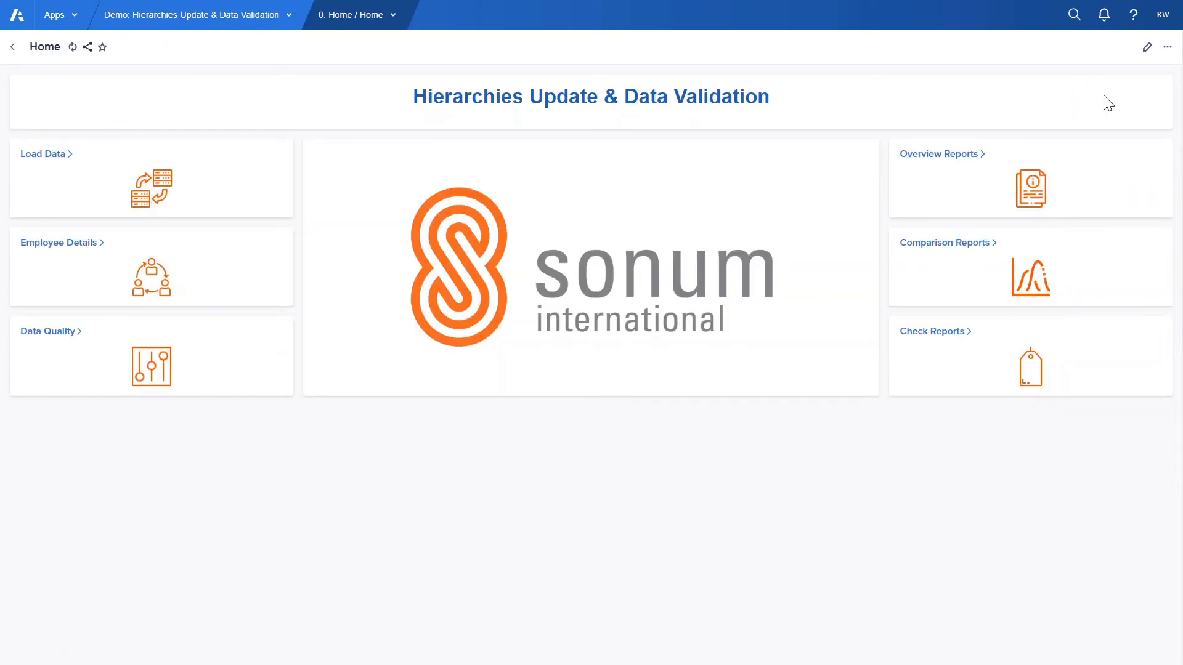
pyautogui.moveTo(495, 342)
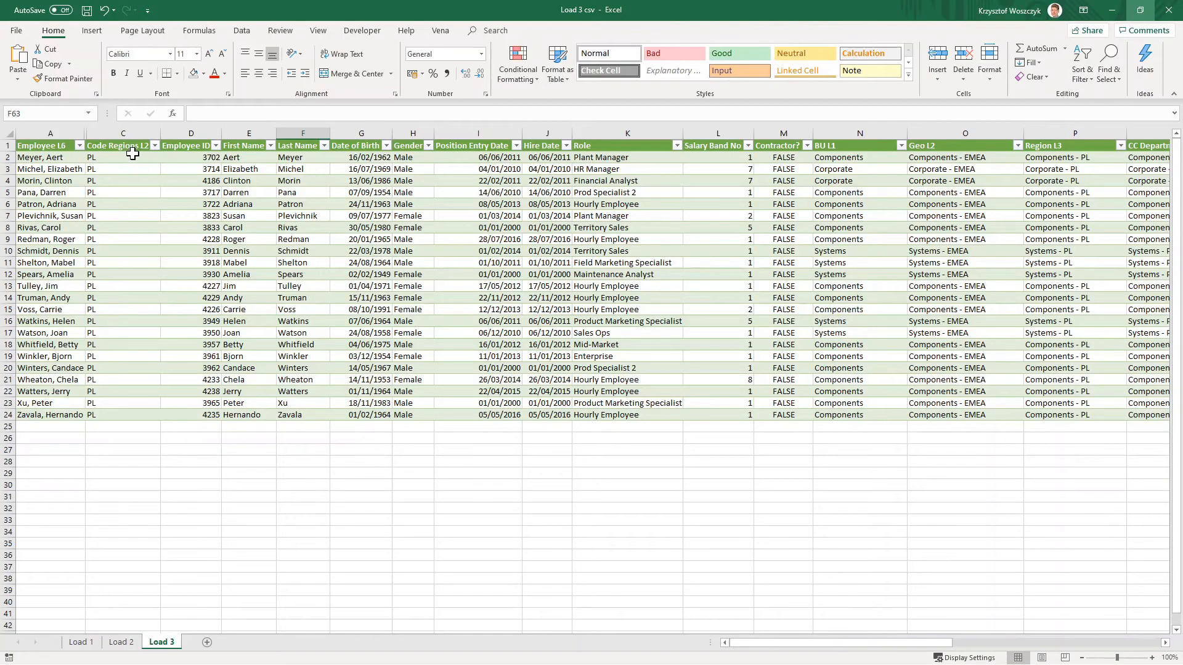
pyautogui.moveTo(116, 348)
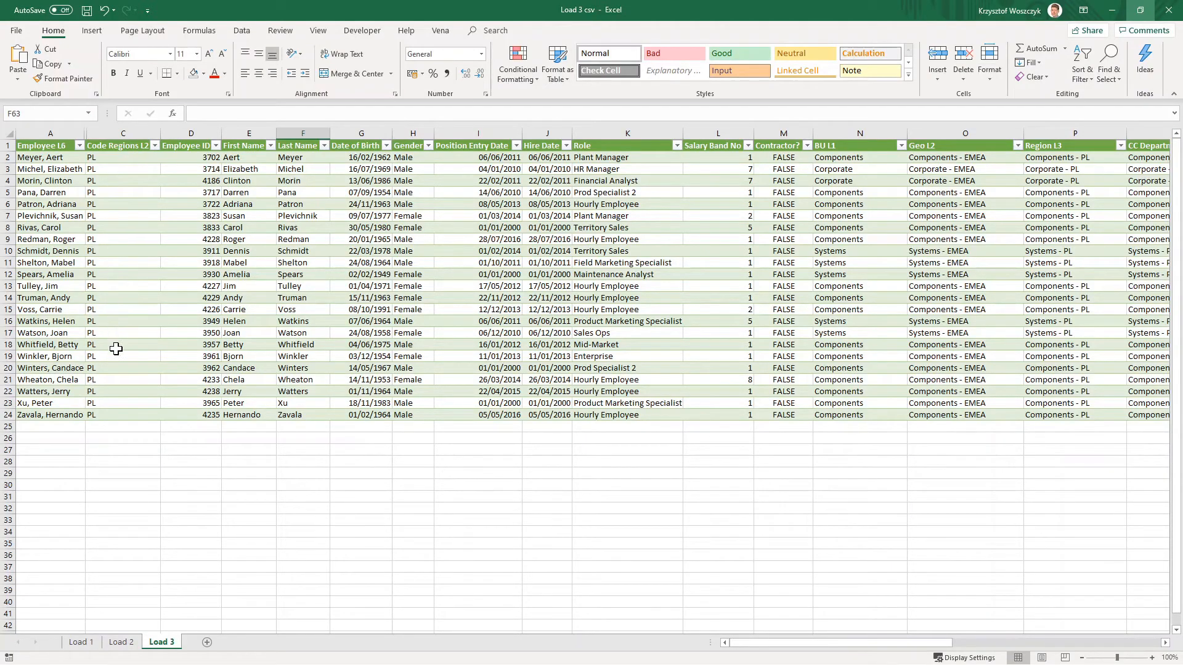
pyautogui.moveTo(91, 444)
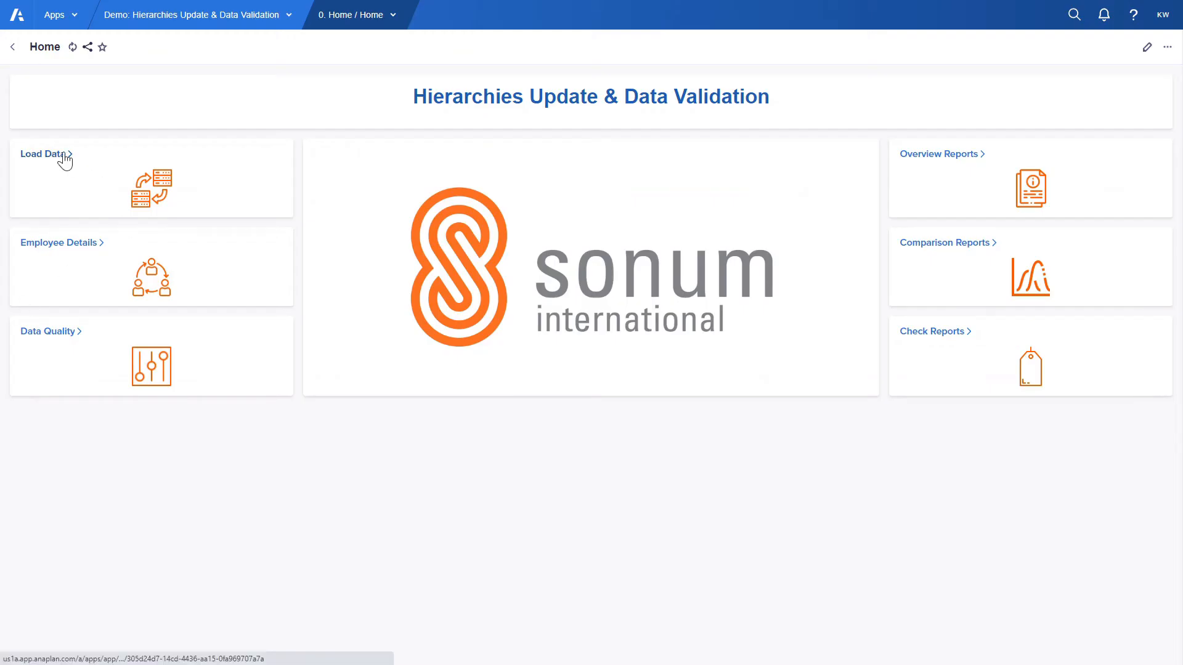
# On the Load Data page, map the misspelled 'Maketing' function to the existing Marketing function.
pyautogui.click(42, 154)
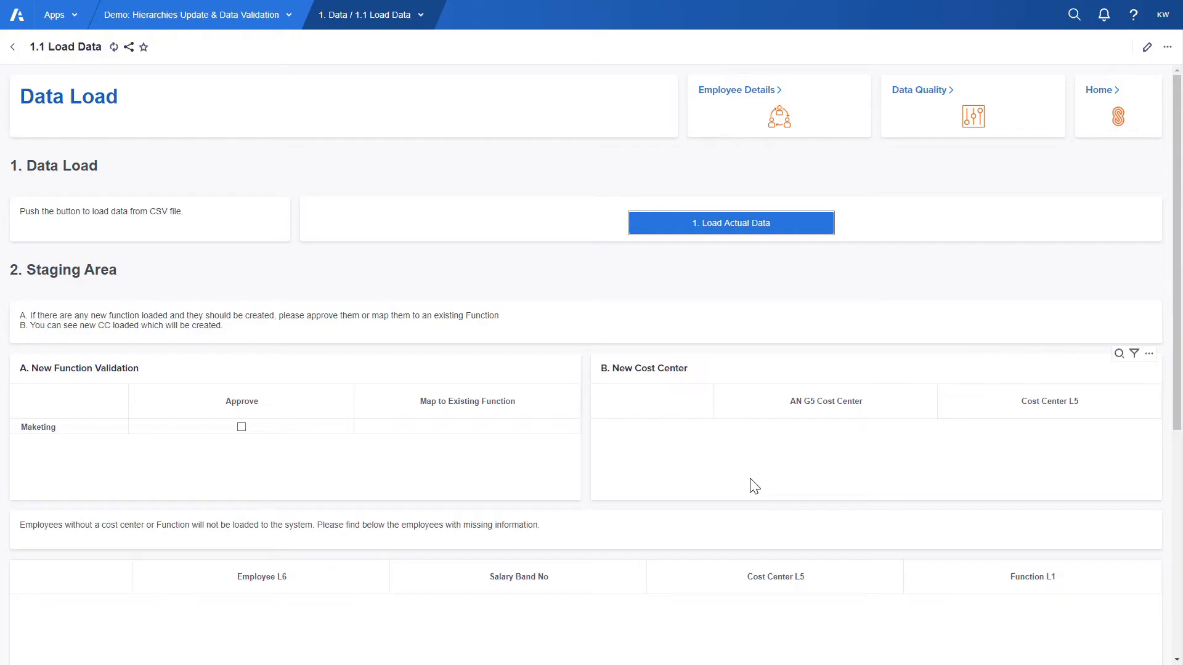
pyautogui.moveTo(608, 390)
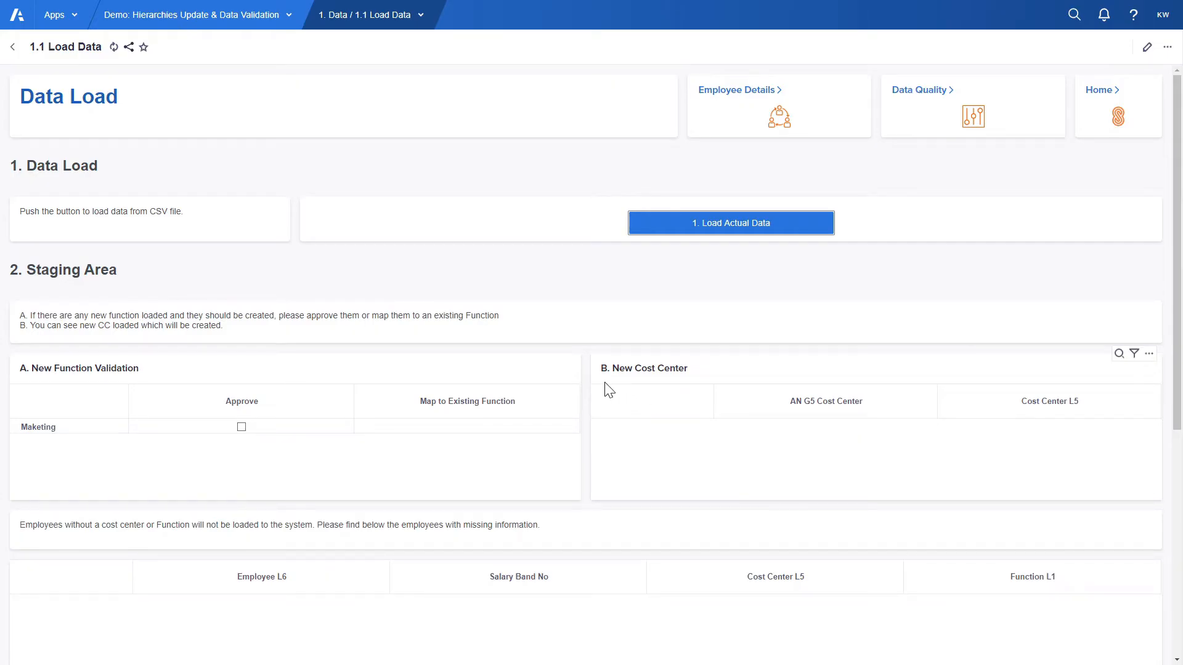
pyautogui.scroll(-3)
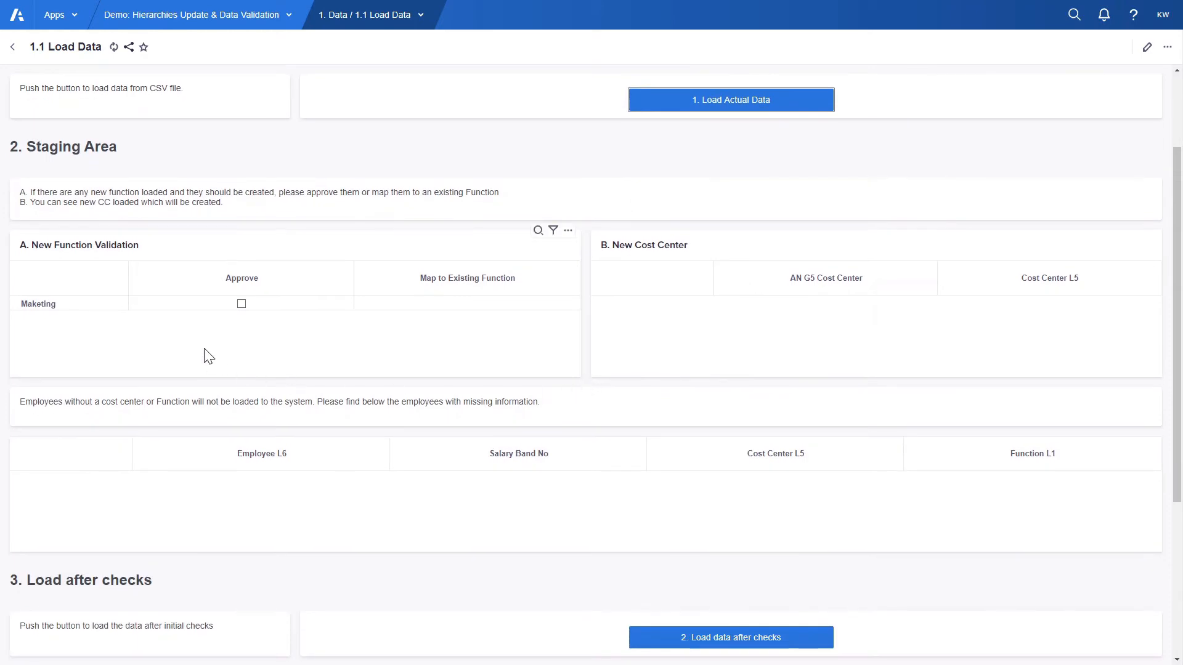
pyautogui.moveTo(64, 312)
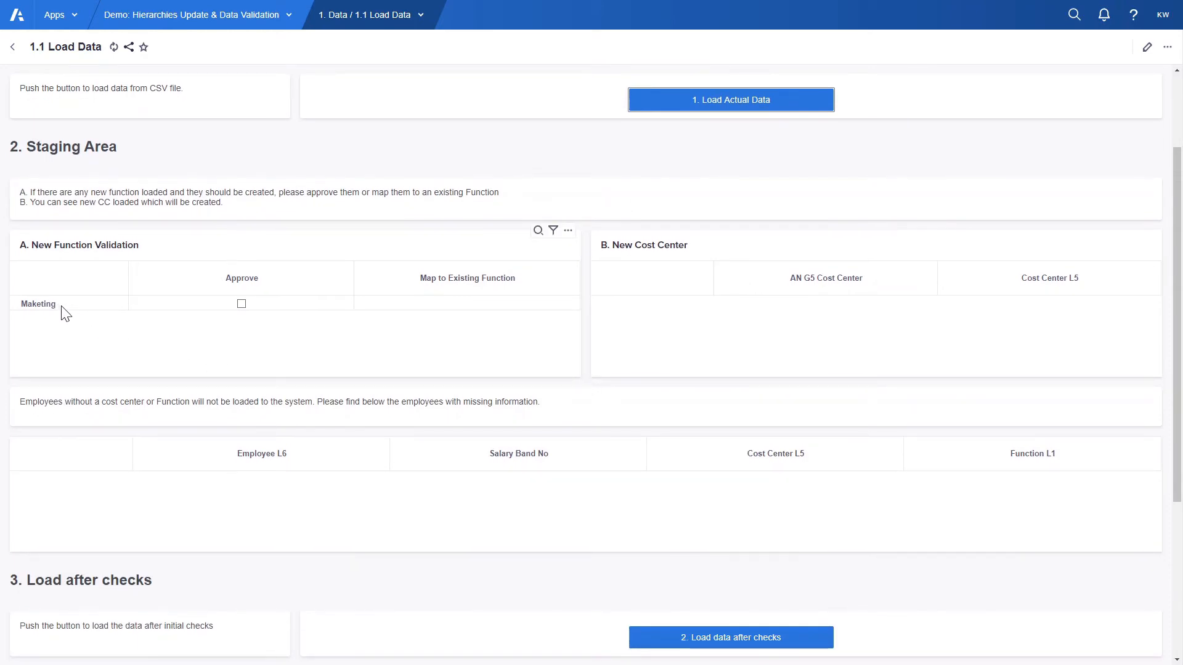
pyautogui.moveTo(477, 293)
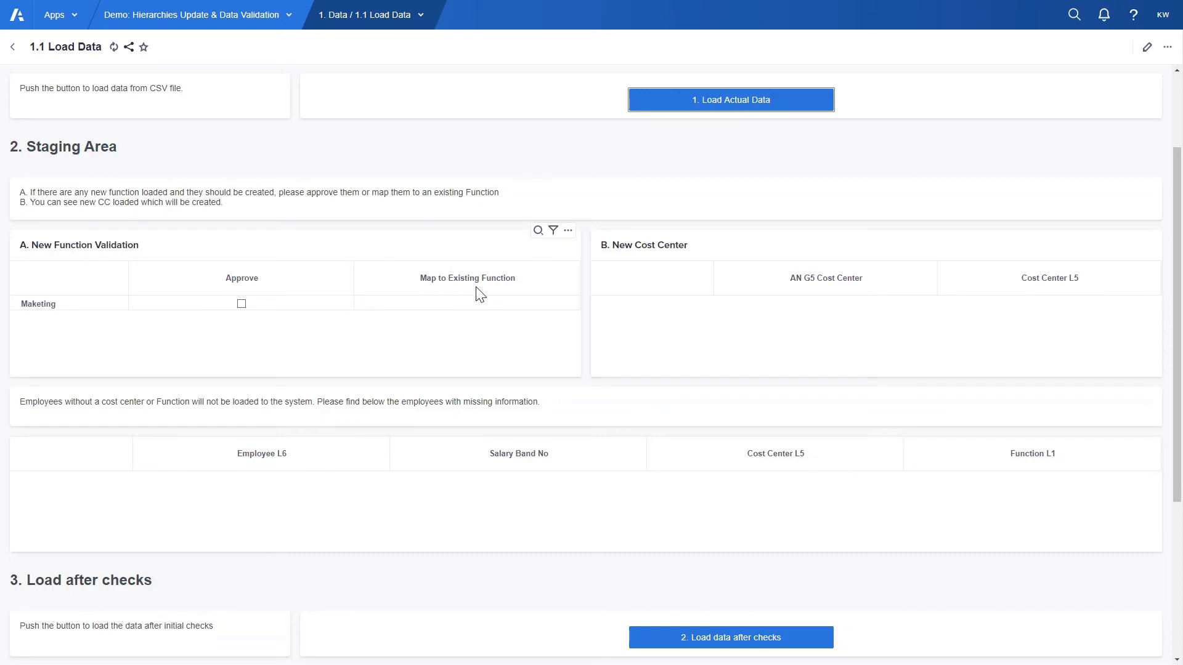
pyautogui.click(466, 303)
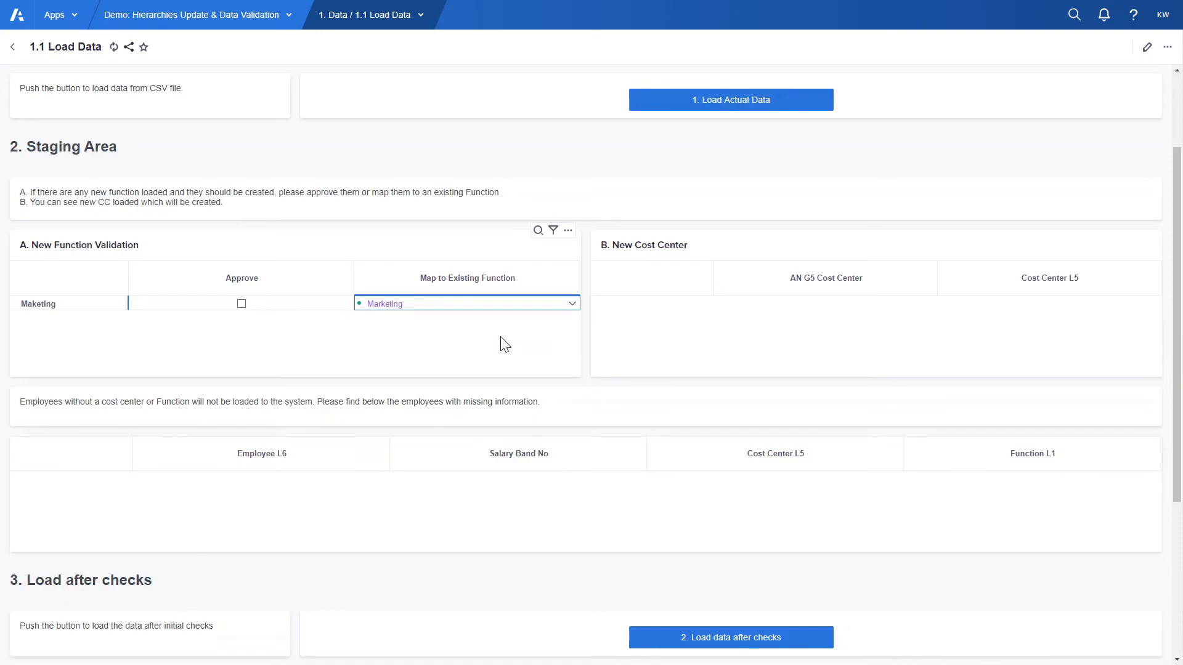
pyautogui.scroll(-3)
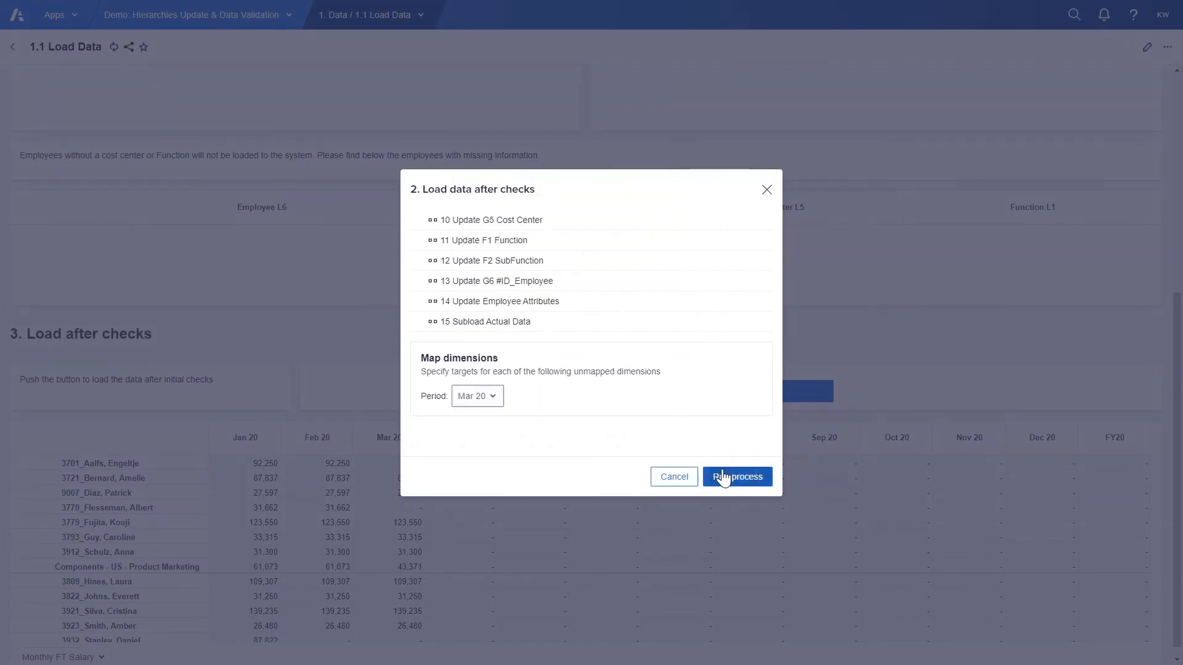
# Run the after-checks load, review the 13 Update G6 #ID_Employee results, then close.
pyautogui.click(737, 476)
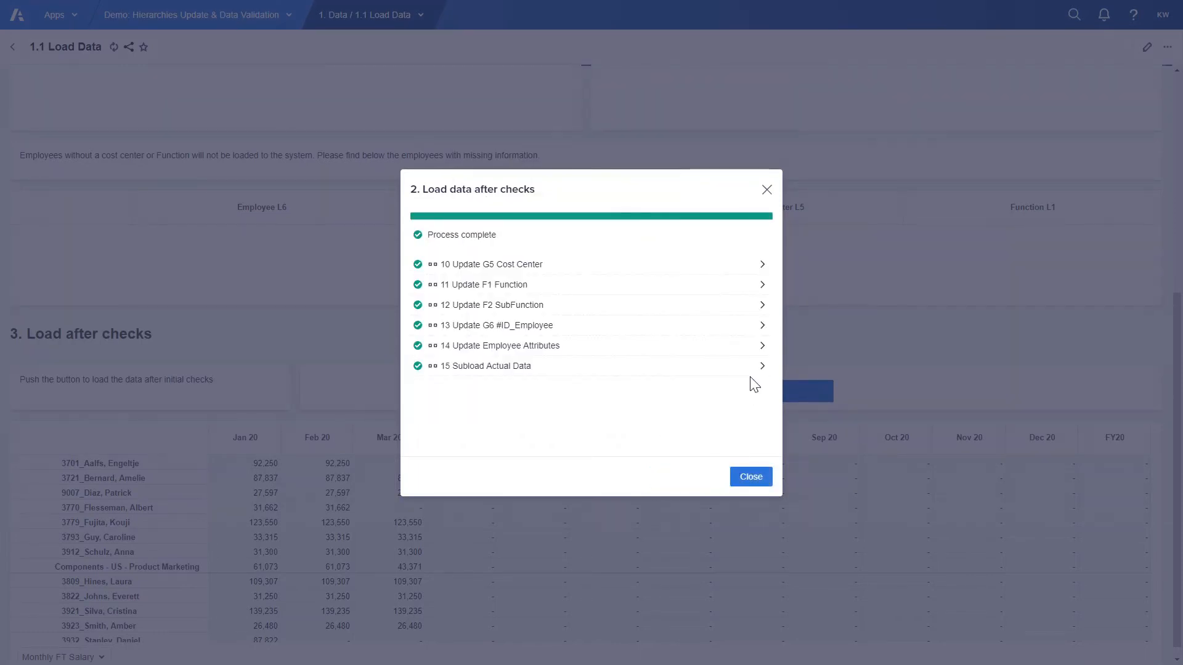
pyautogui.click(590, 325)
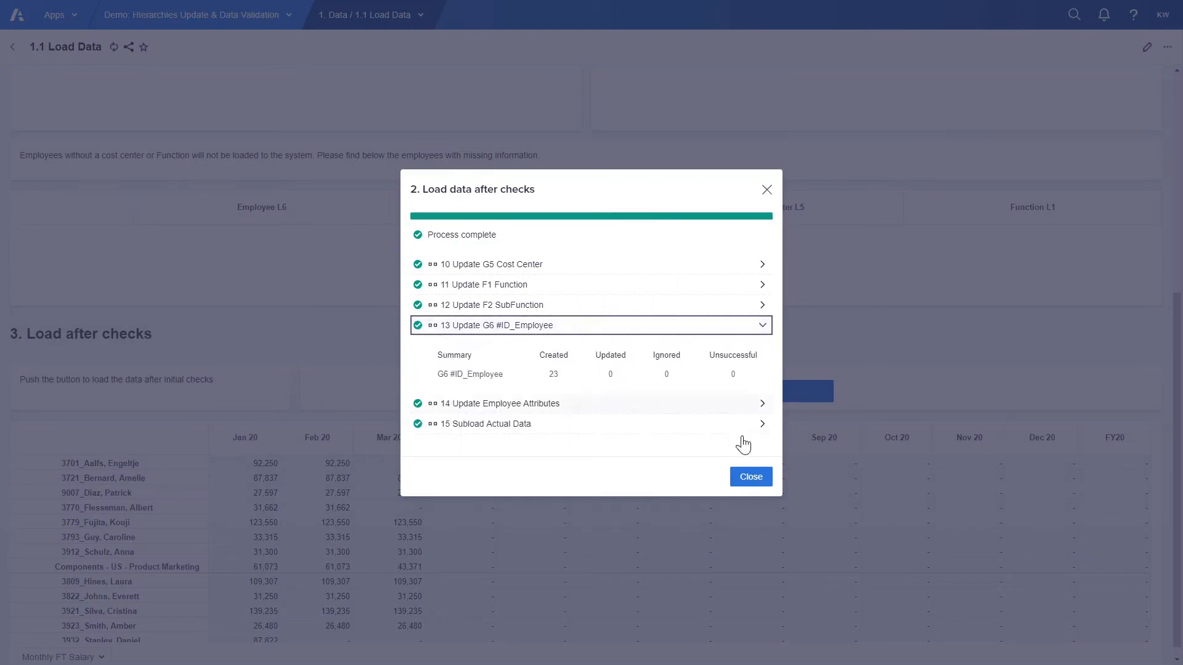
pyautogui.click(750, 476)
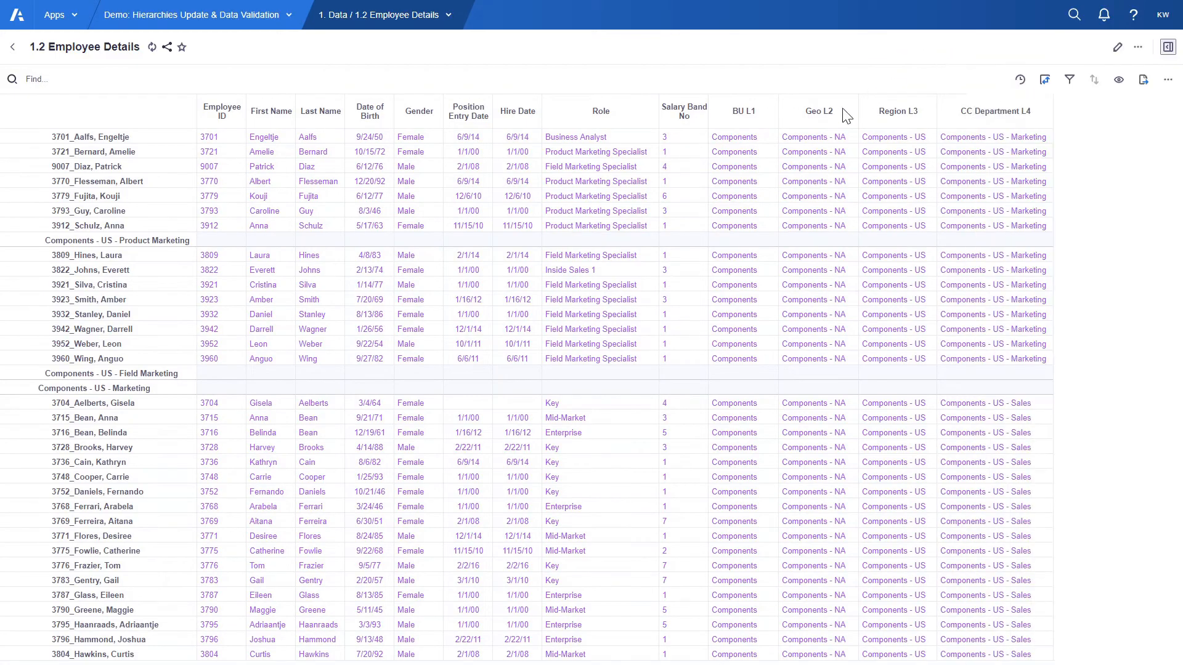
# Scroll Employee Details across to the function and subfunction columns, then return Home.
pyautogui.hscroll(3)
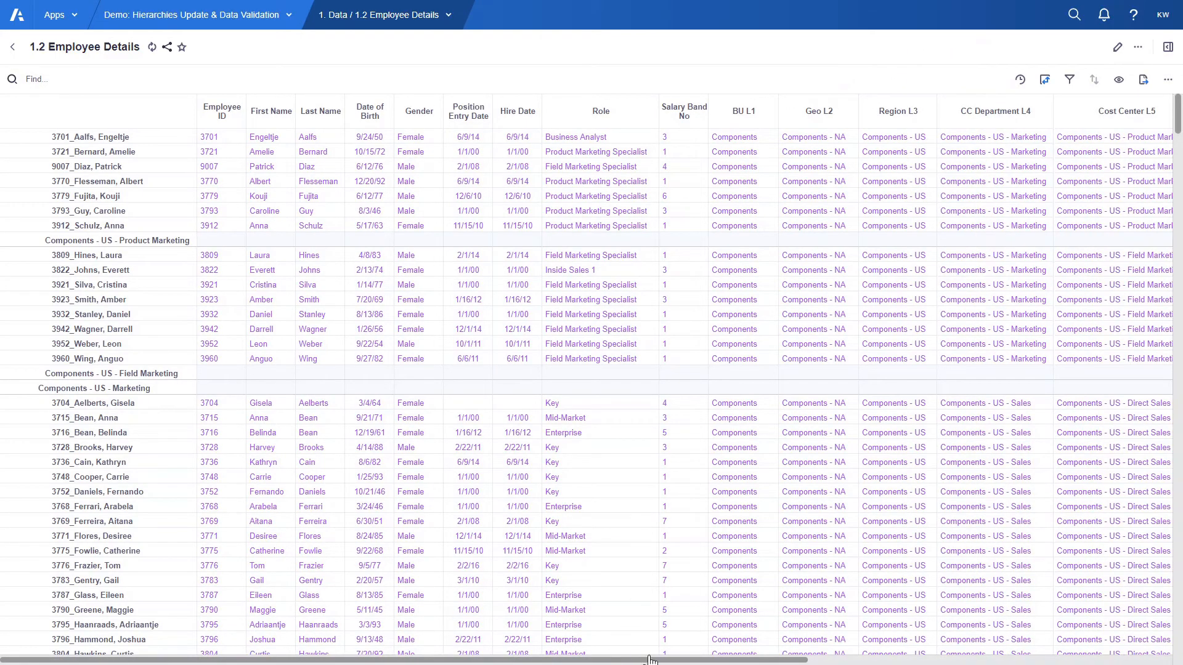
pyautogui.hscroll(3)
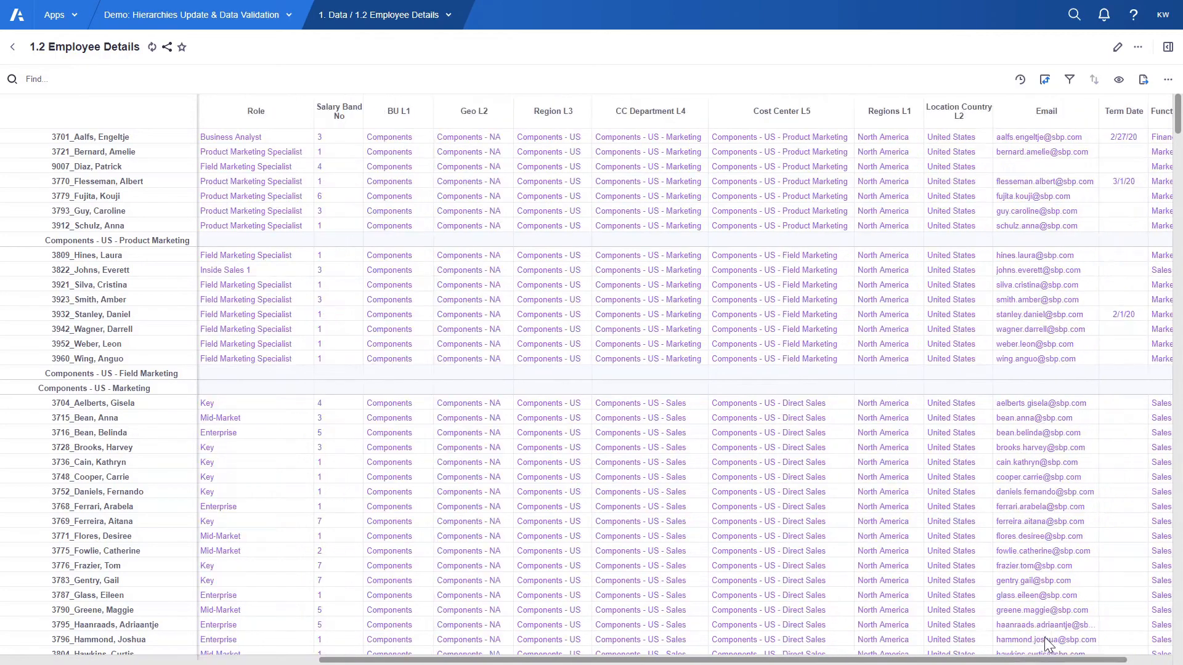
pyautogui.hscroll(3)
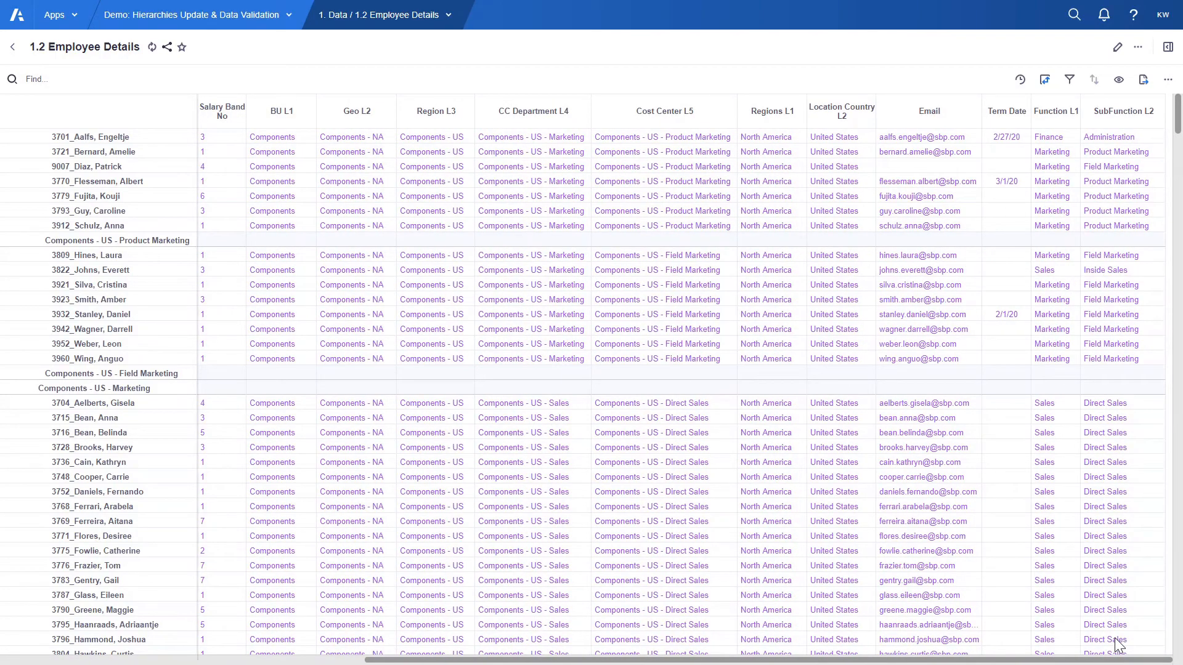
pyautogui.click(1167, 46)
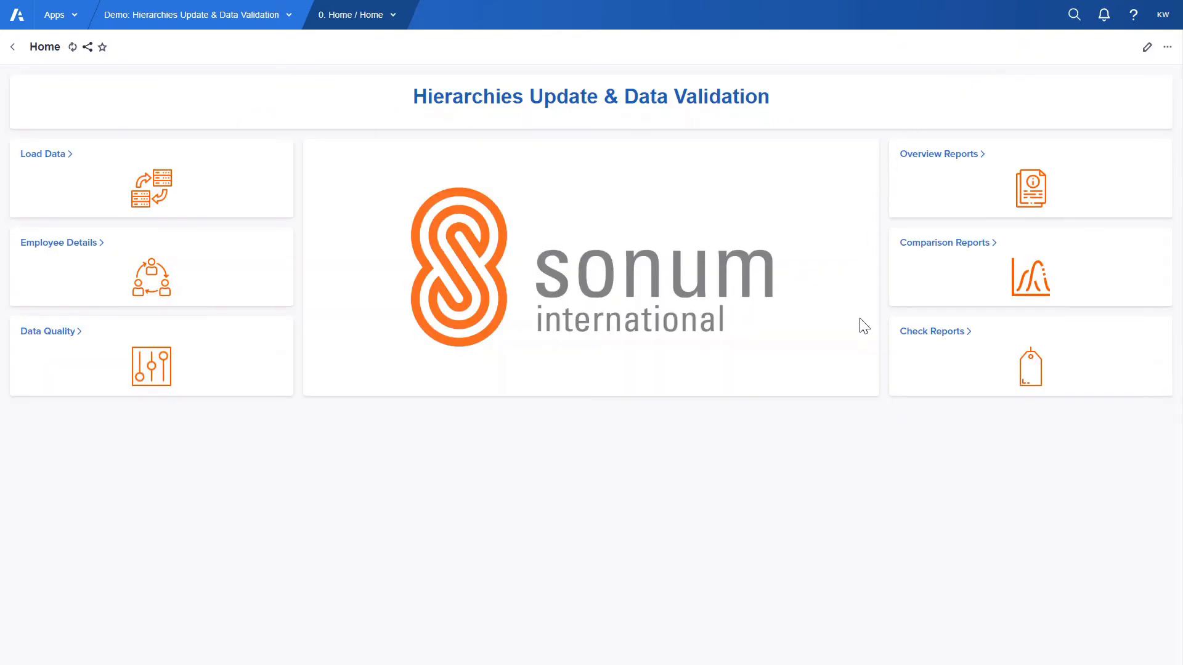
pyautogui.moveTo(891, 193)
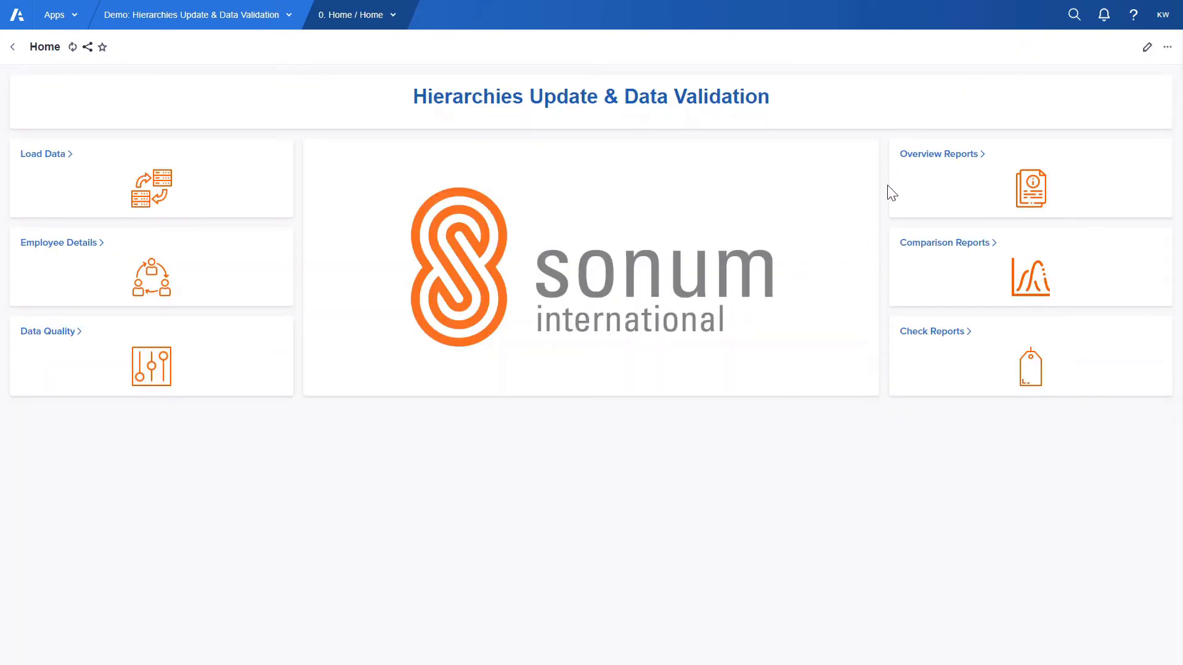
# Show the Overview Reports as Monthly Salary Cost, filtered to the Marketing function.
pyautogui.click(938, 154)
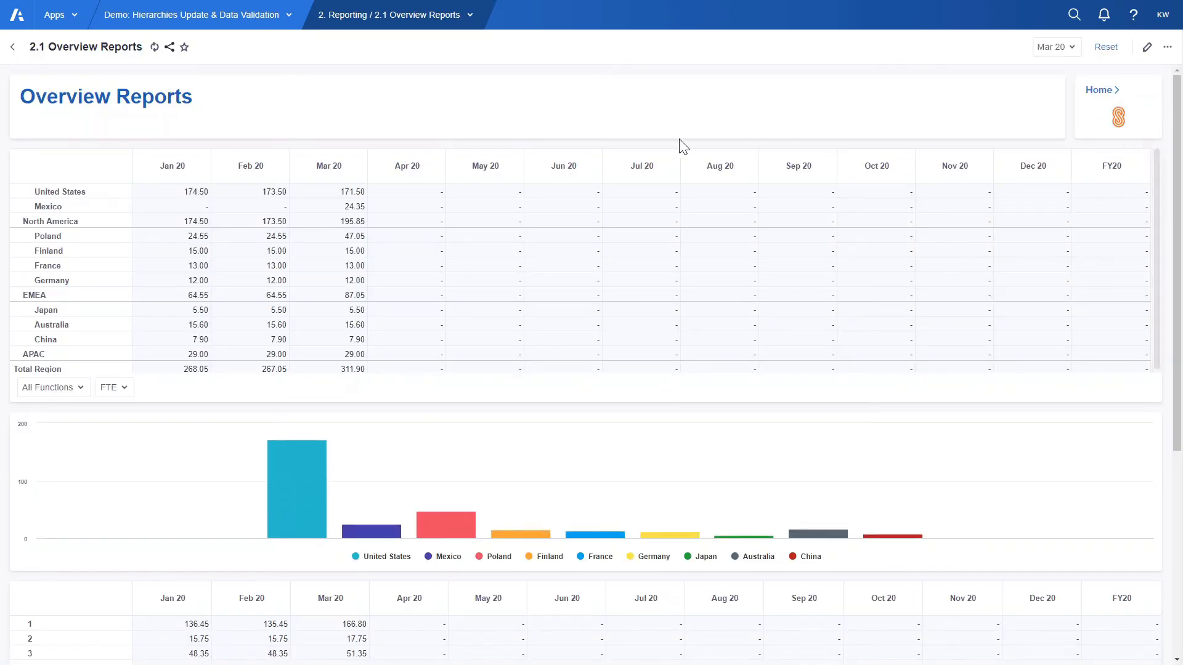
pyautogui.moveTo(126, 275)
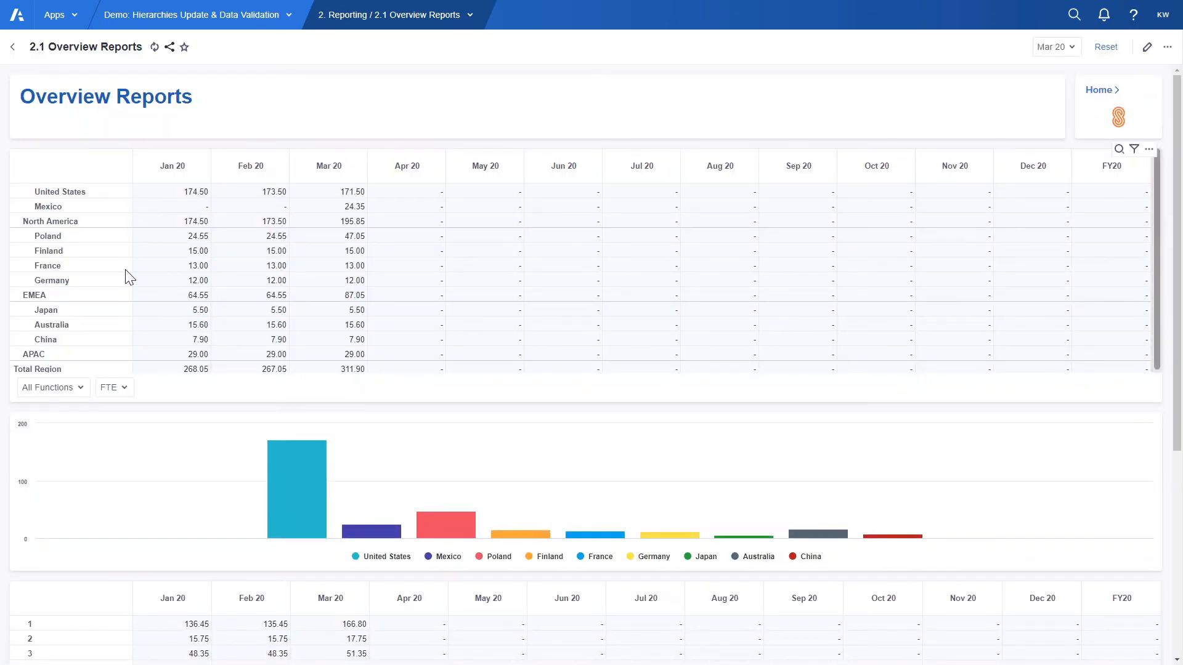
pyautogui.click(115, 388)
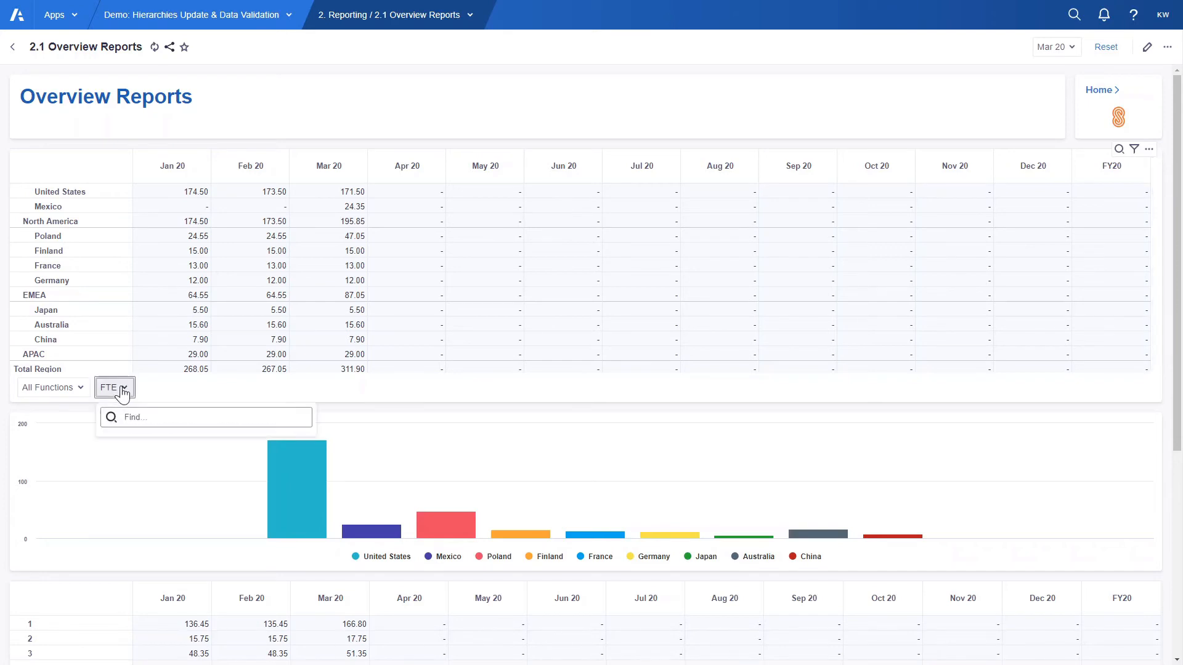
pyautogui.click(114, 387)
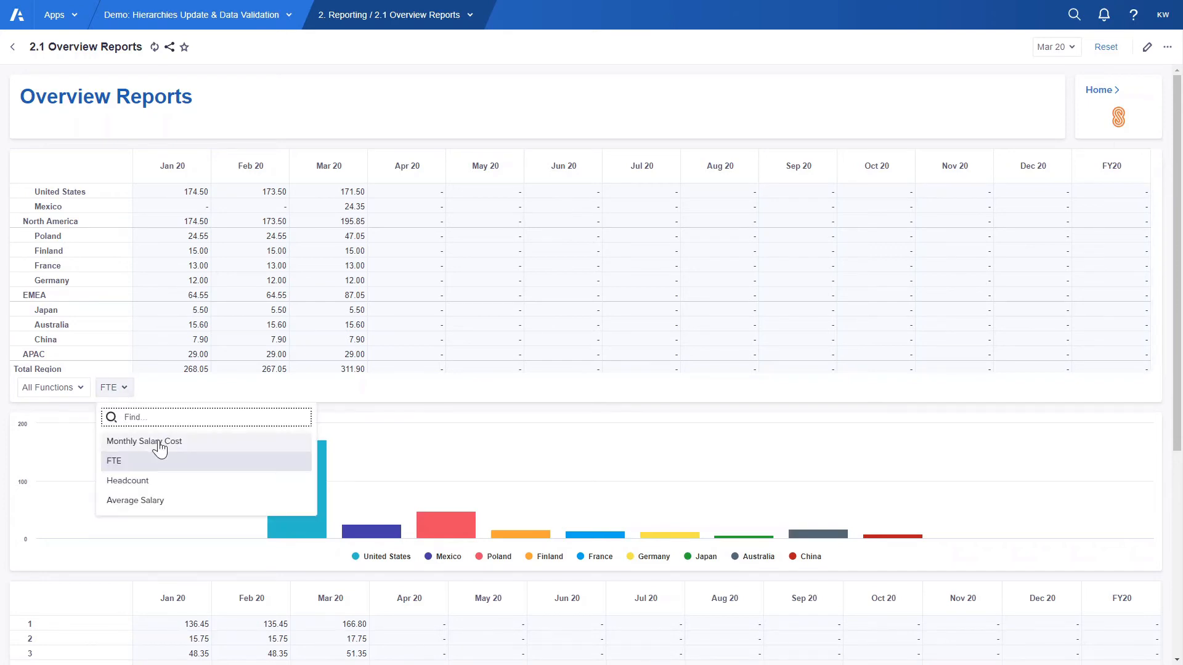
pyautogui.click(143, 441)
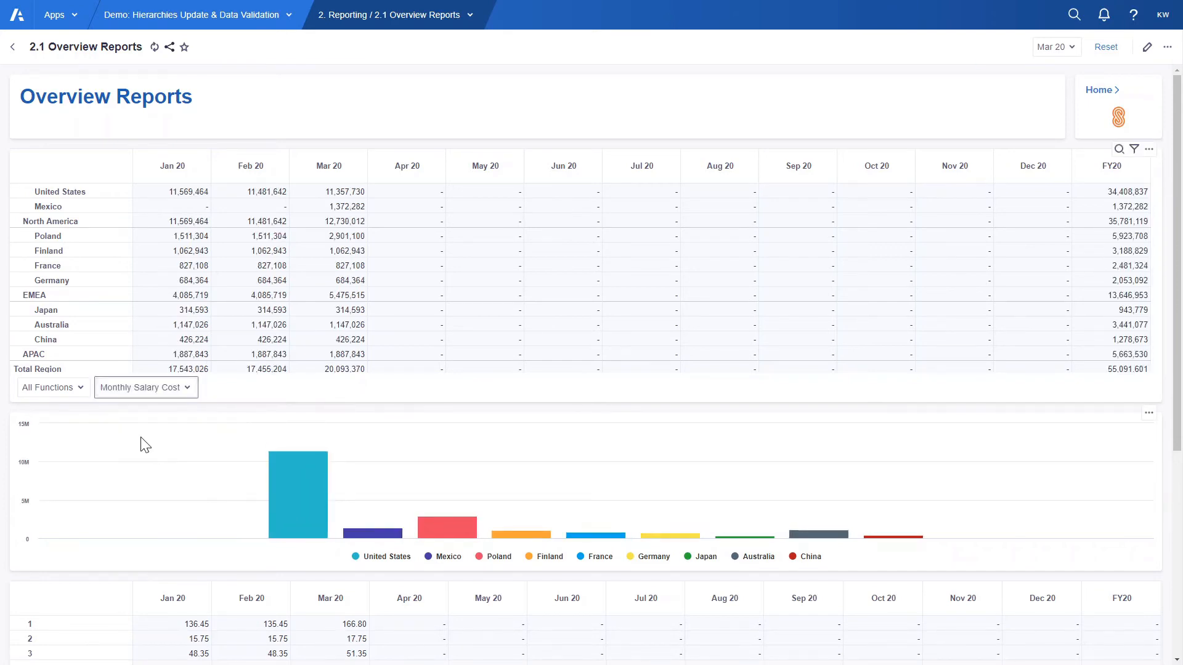
pyautogui.click(52, 387)
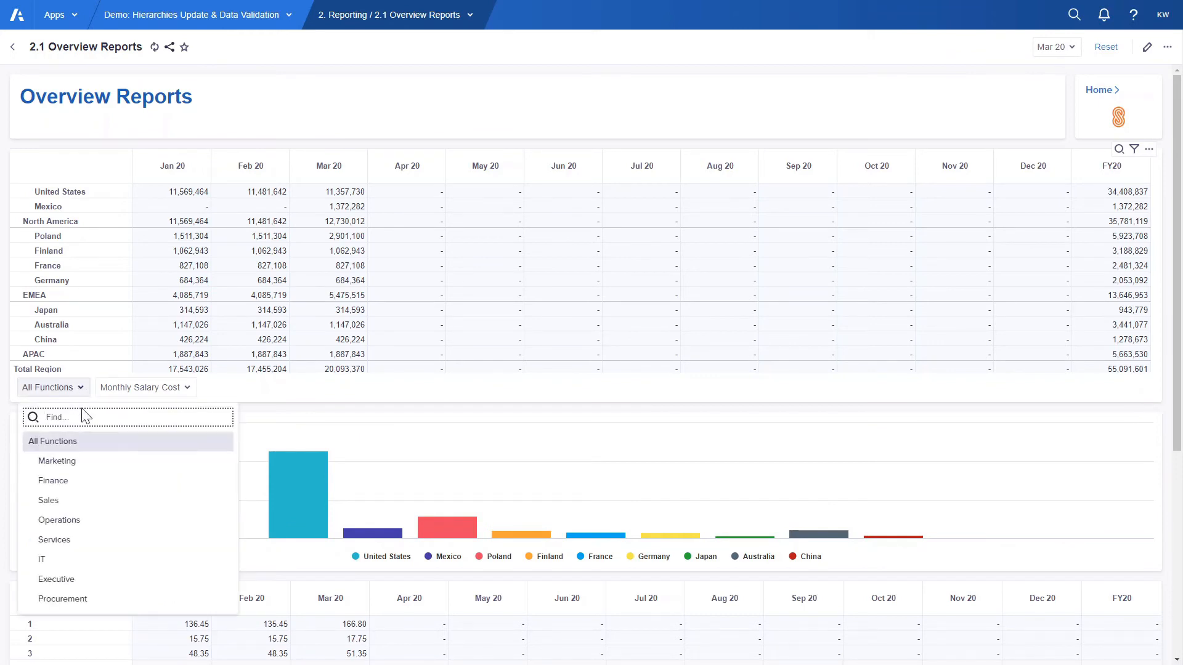
pyautogui.click(56, 461)
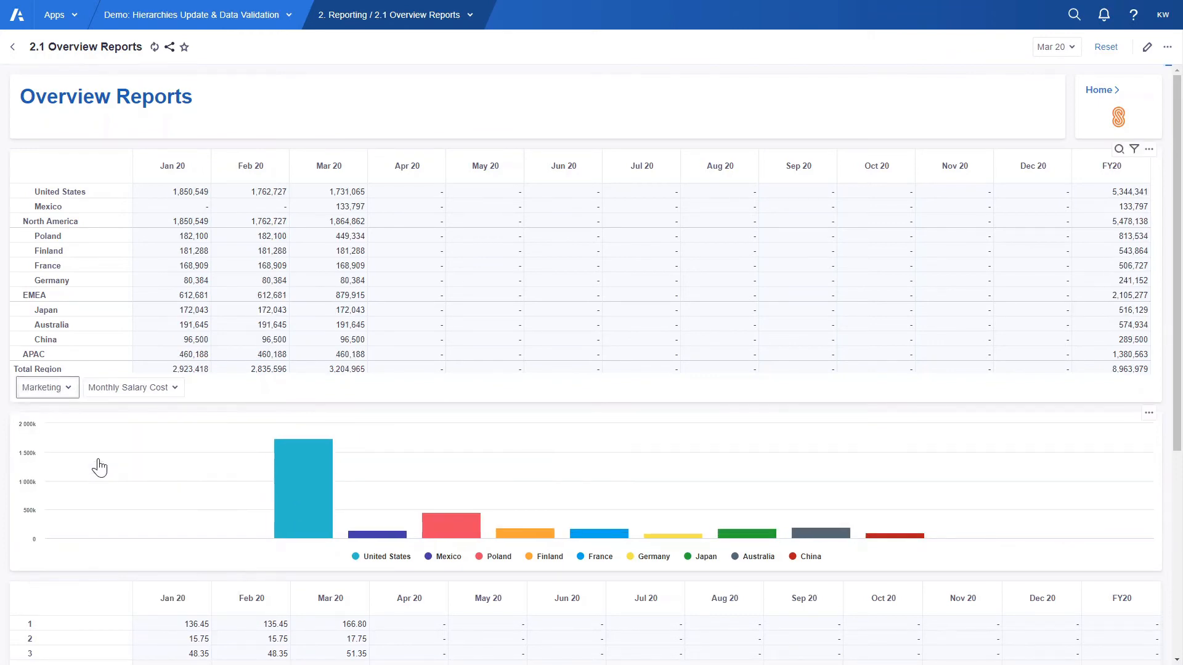
pyautogui.moveTo(122, 473)
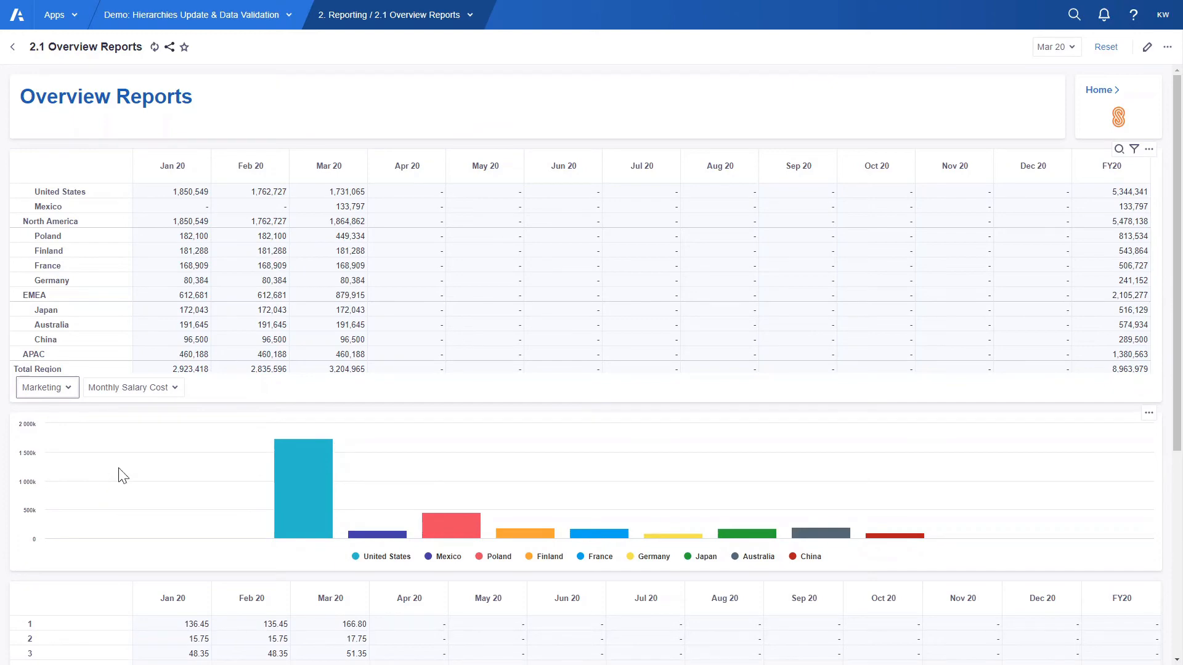
# Show the salary band table as Monthly Salary Cost and switch the report period to Feb 20.
pyautogui.scroll(-3)
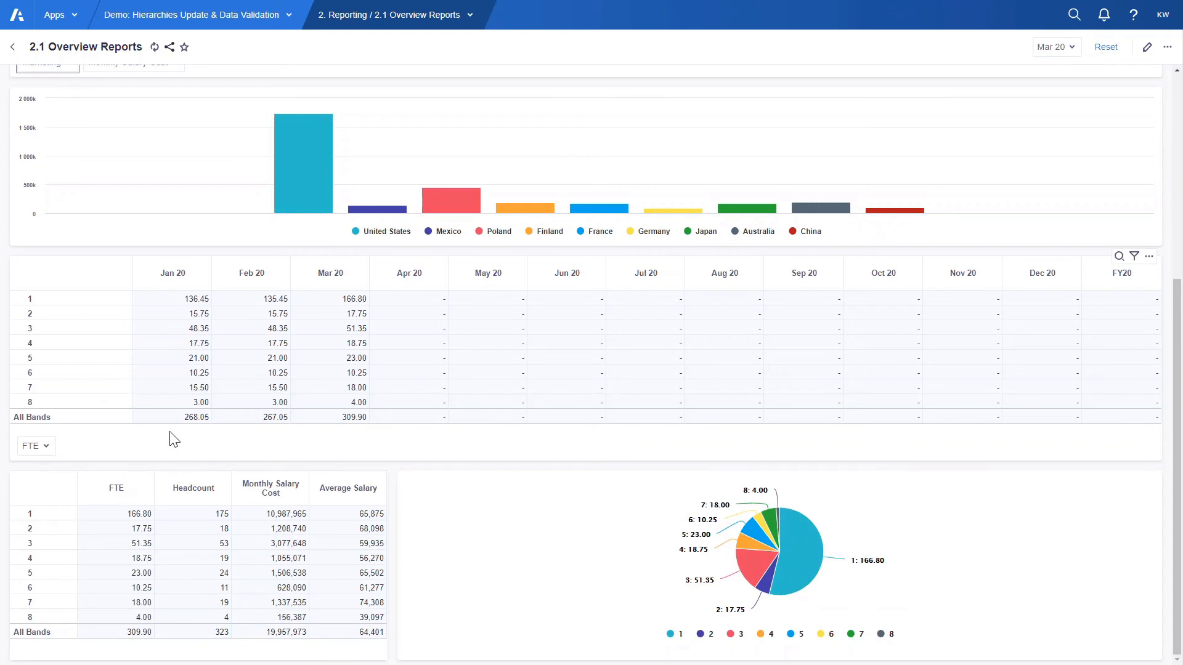
pyautogui.click(35, 446)
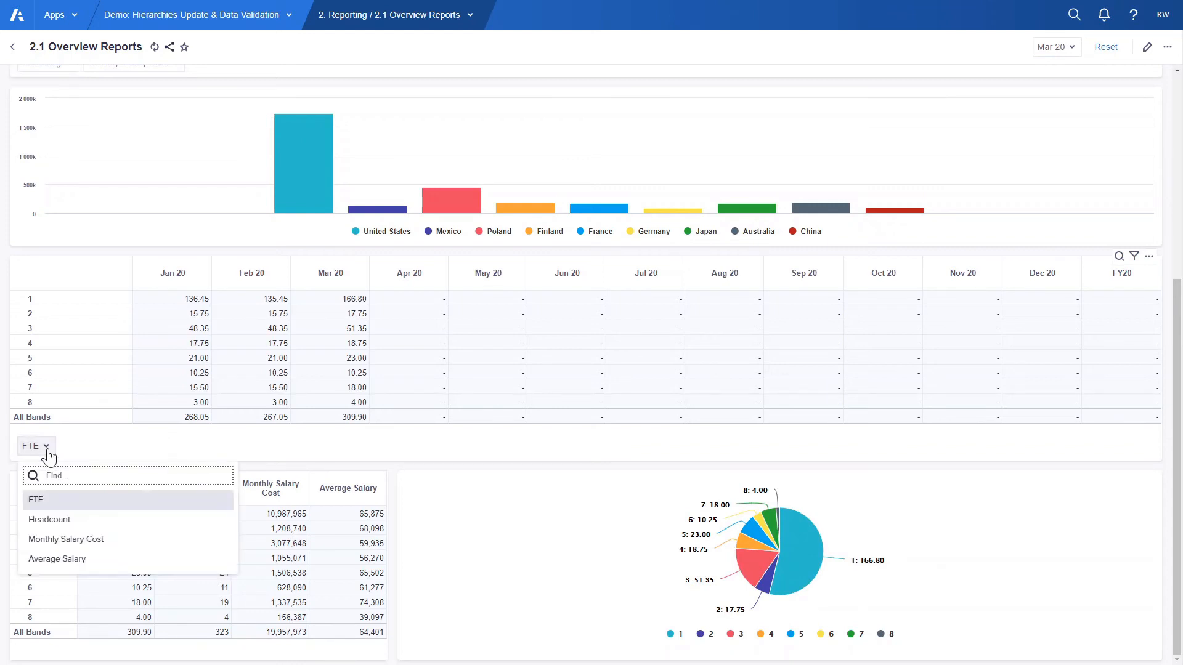
pyautogui.click(66, 539)
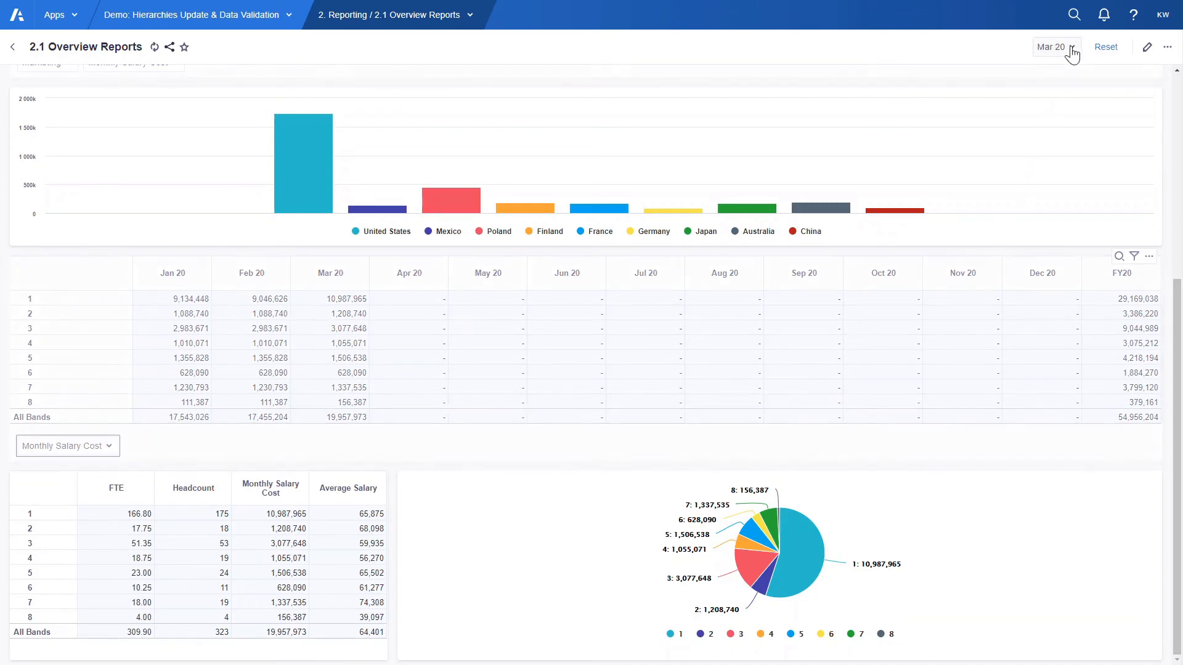
pyautogui.click(1056, 46)
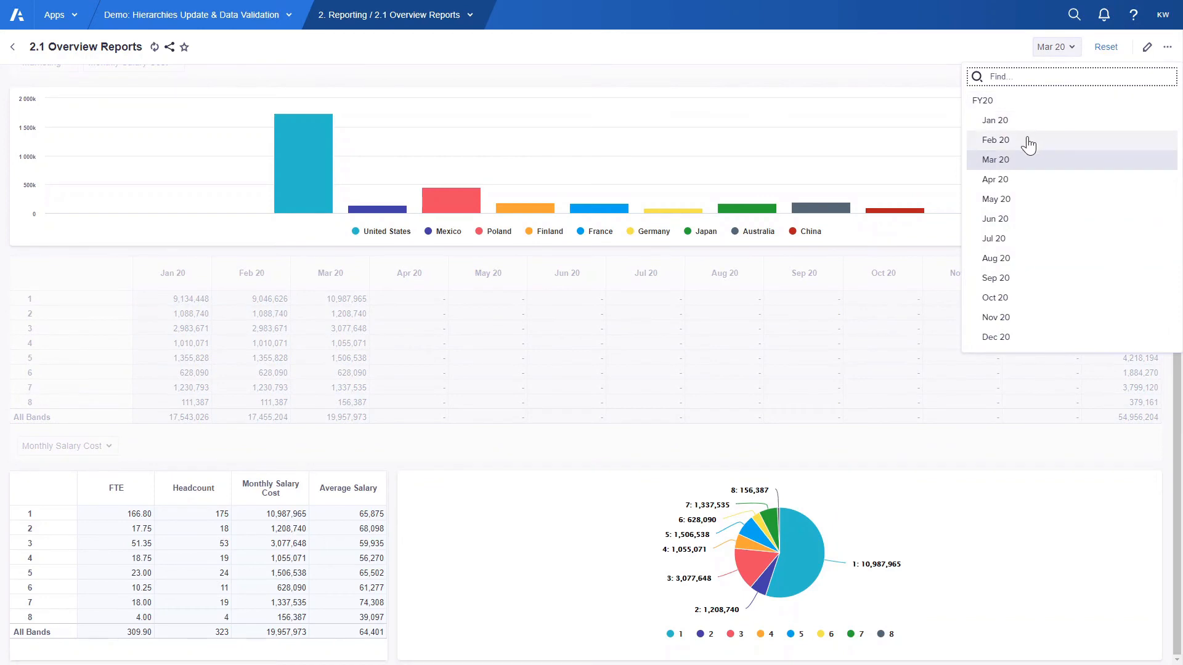
pyautogui.click(996, 140)
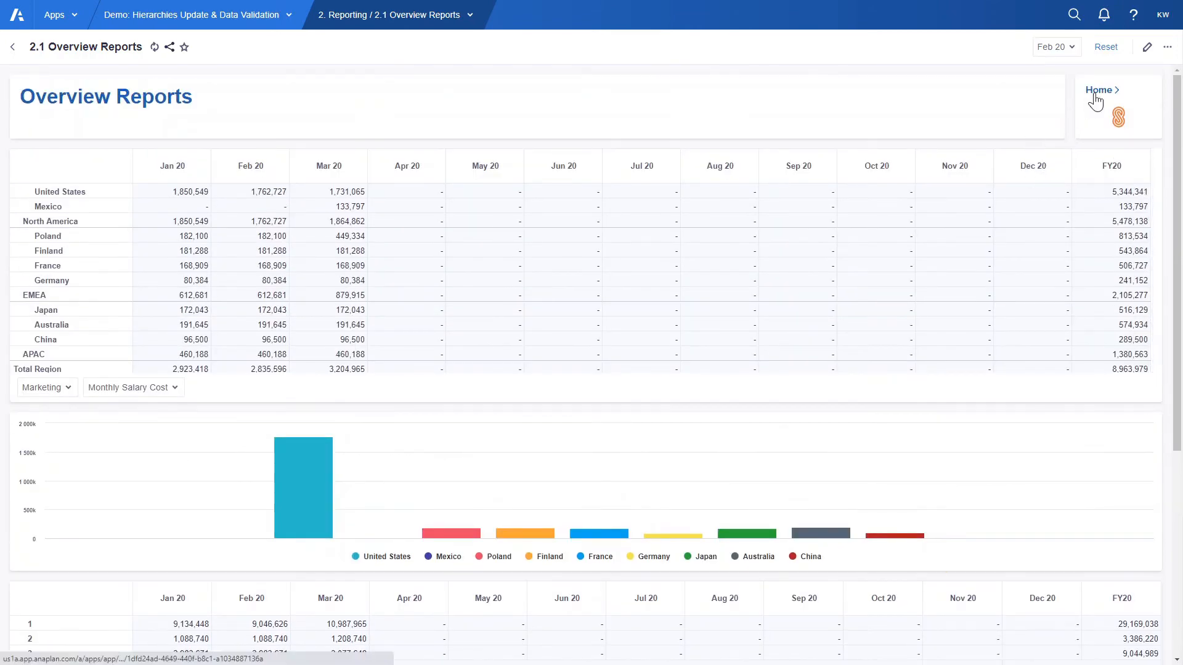
# Open Comparison Reports from Home and scroll the Feb 20 versus Mar 20 FTE/headcount grid.
pyautogui.click(1098, 90)
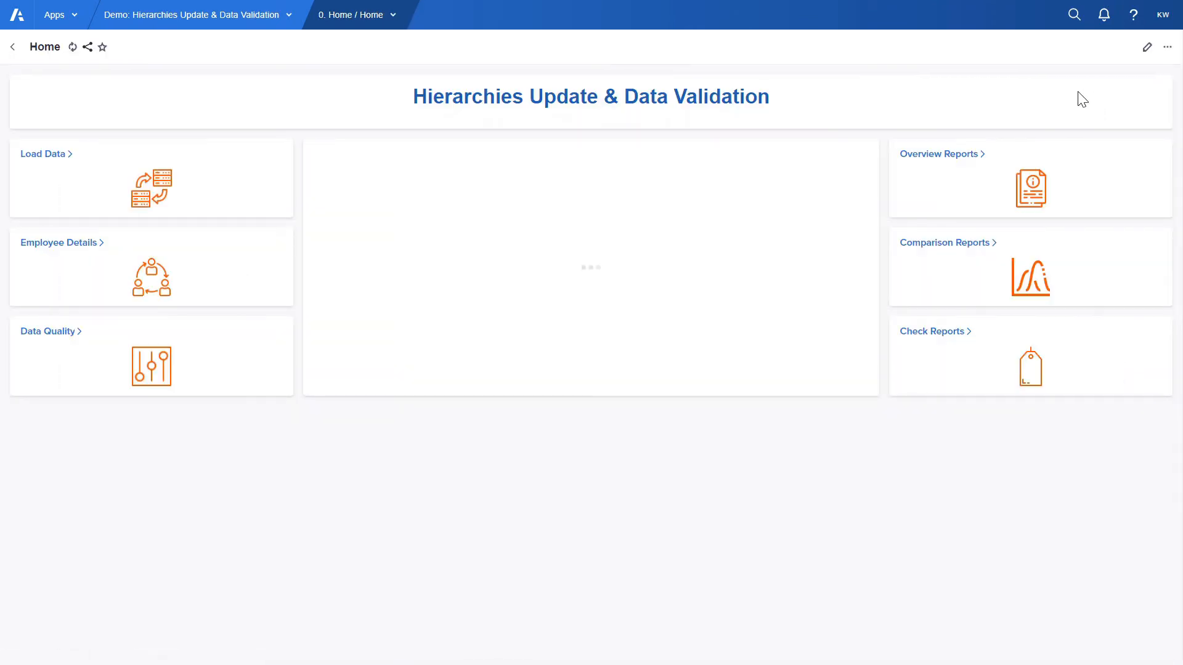
pyautogui.click(945, 243)
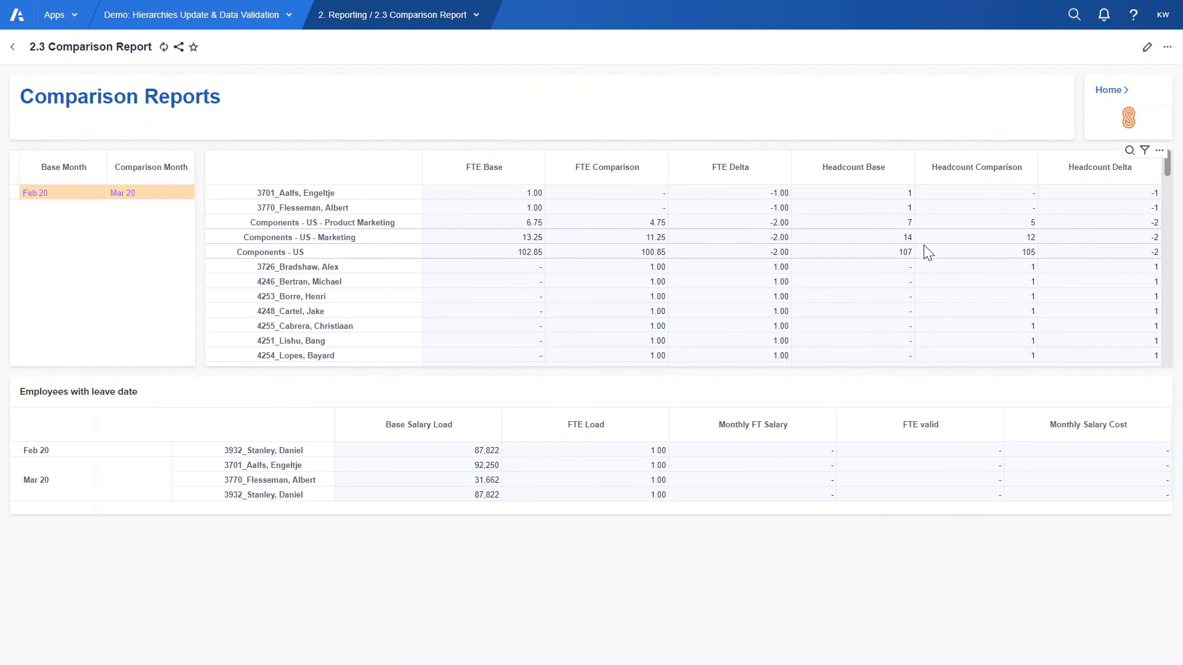
pyautogui.moveTo(422, 217)
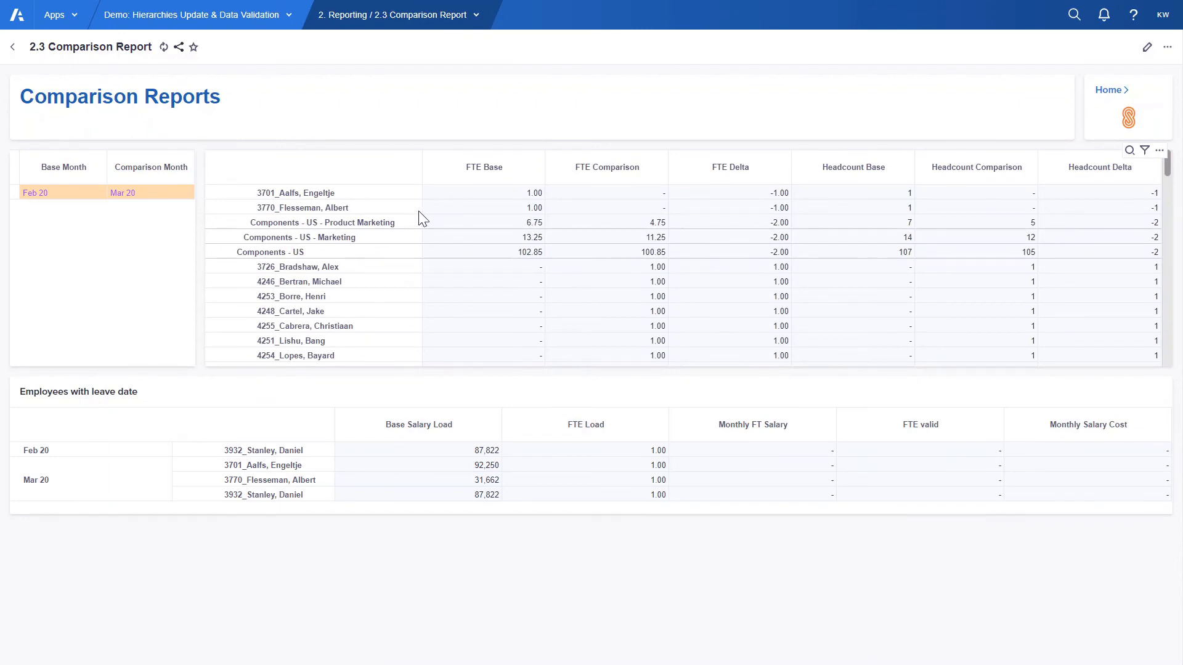
pyautogui.moveTo(418, 193)
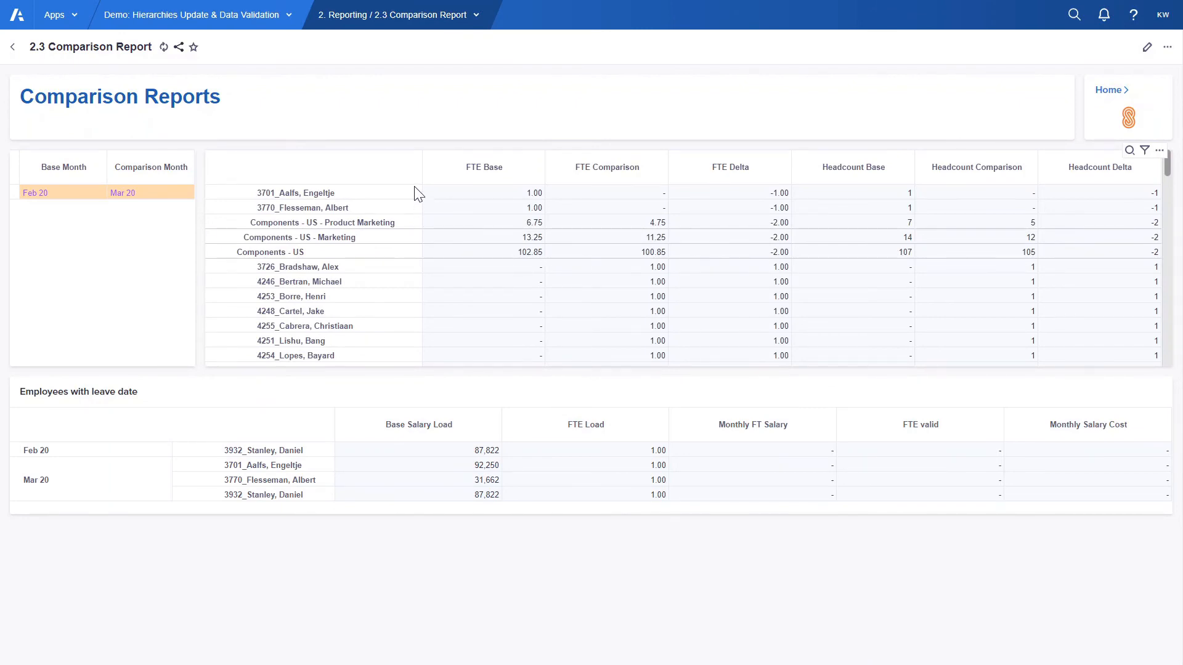
pyautogui.moveTo(635, 219)
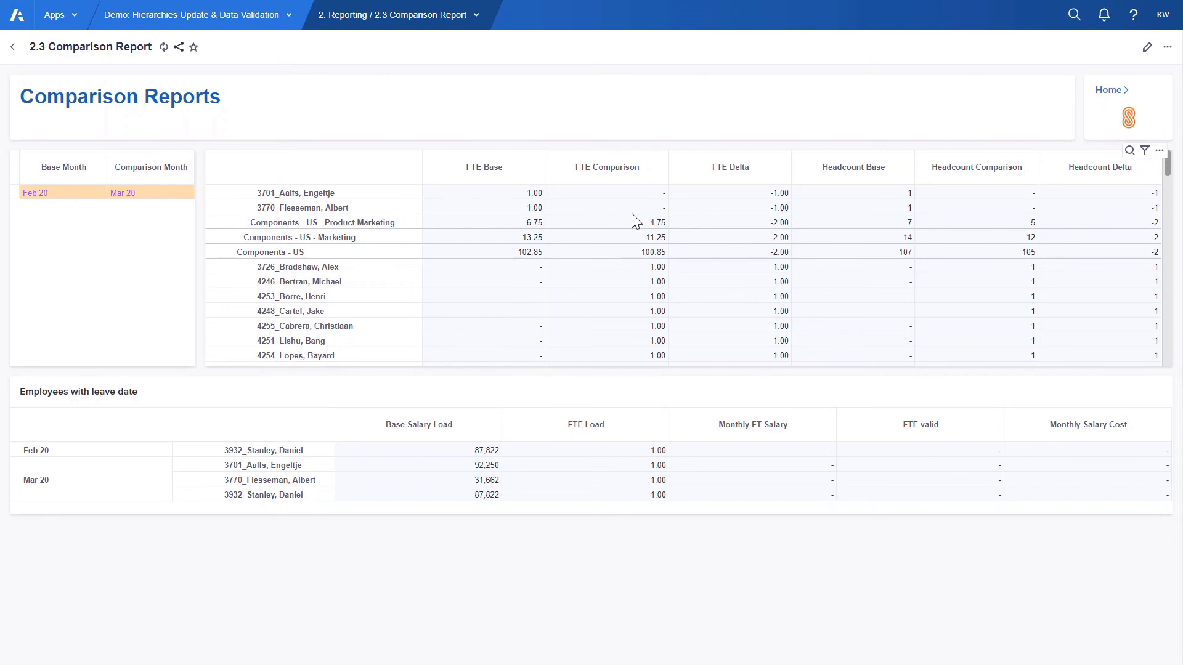
pyautogui.moveTo(757, 214)
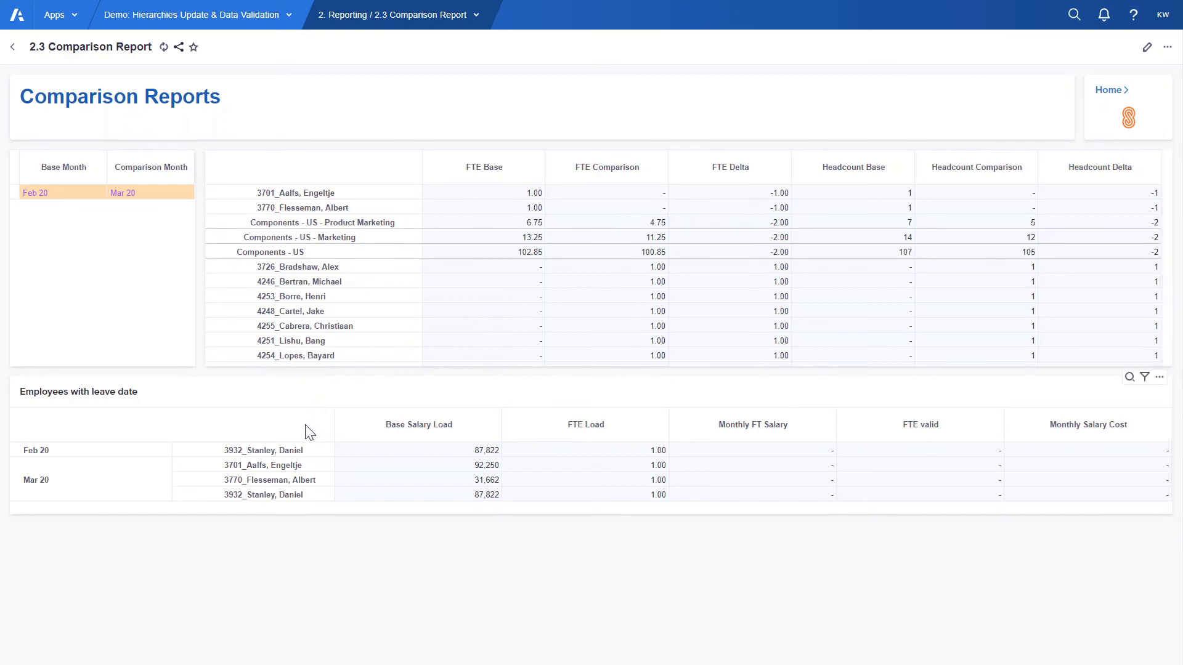
pyautogui.moveTo(329, 486)
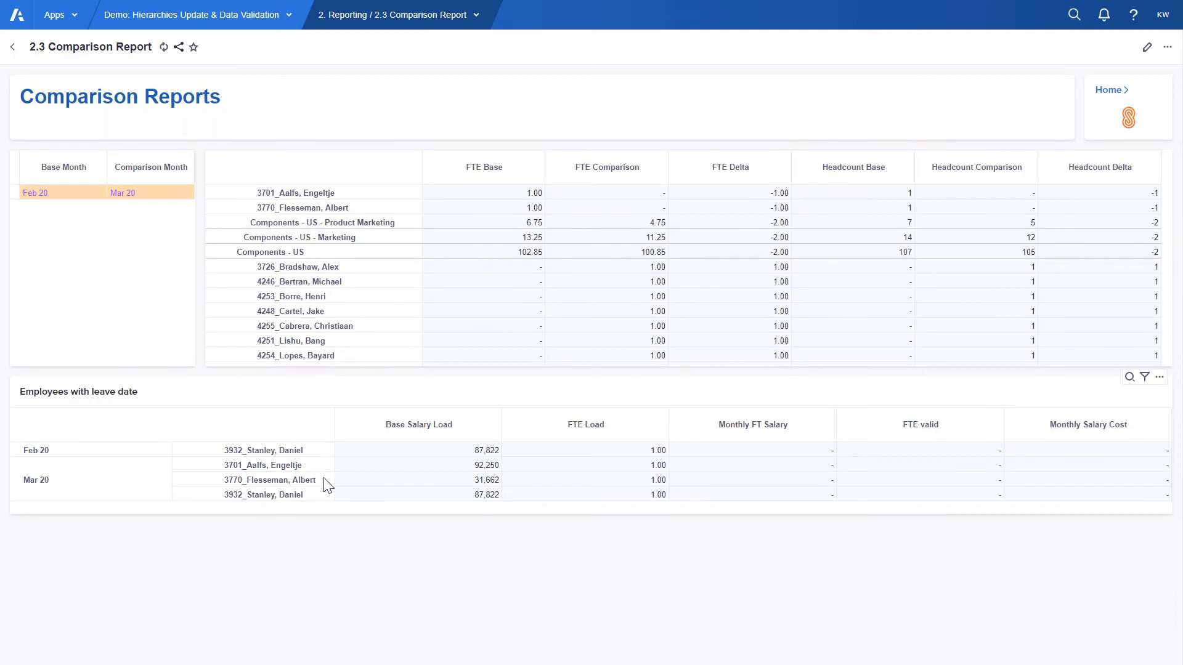
pyautogui.moveTo(343, 482)
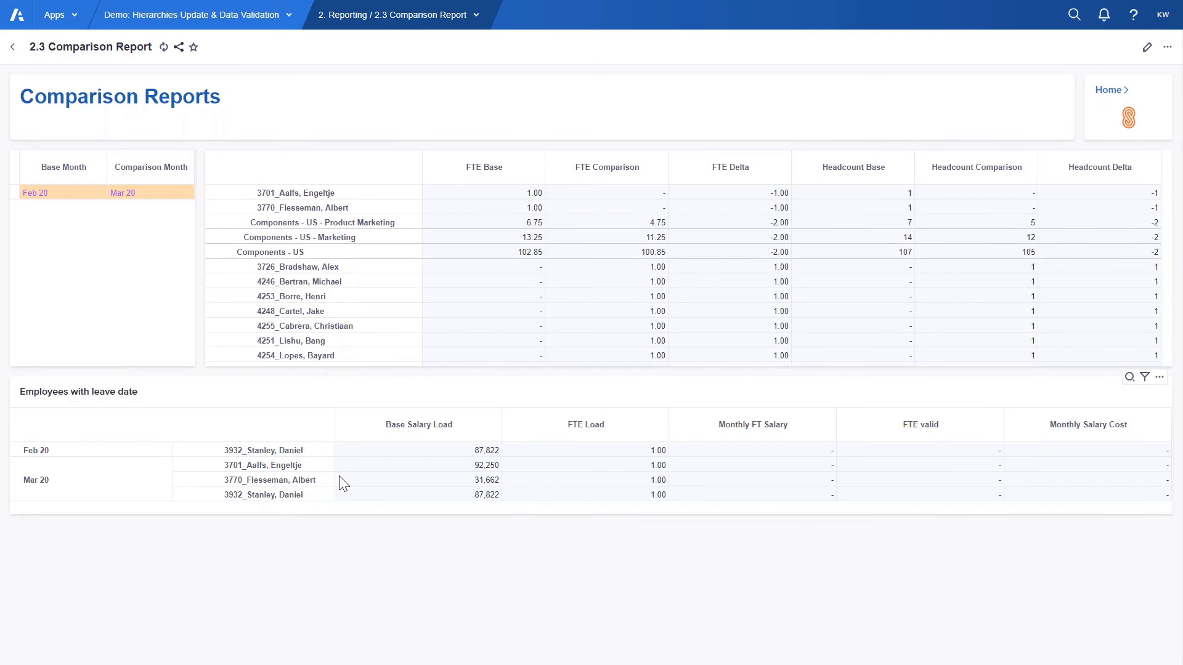
pyautogui.scroll(-3)
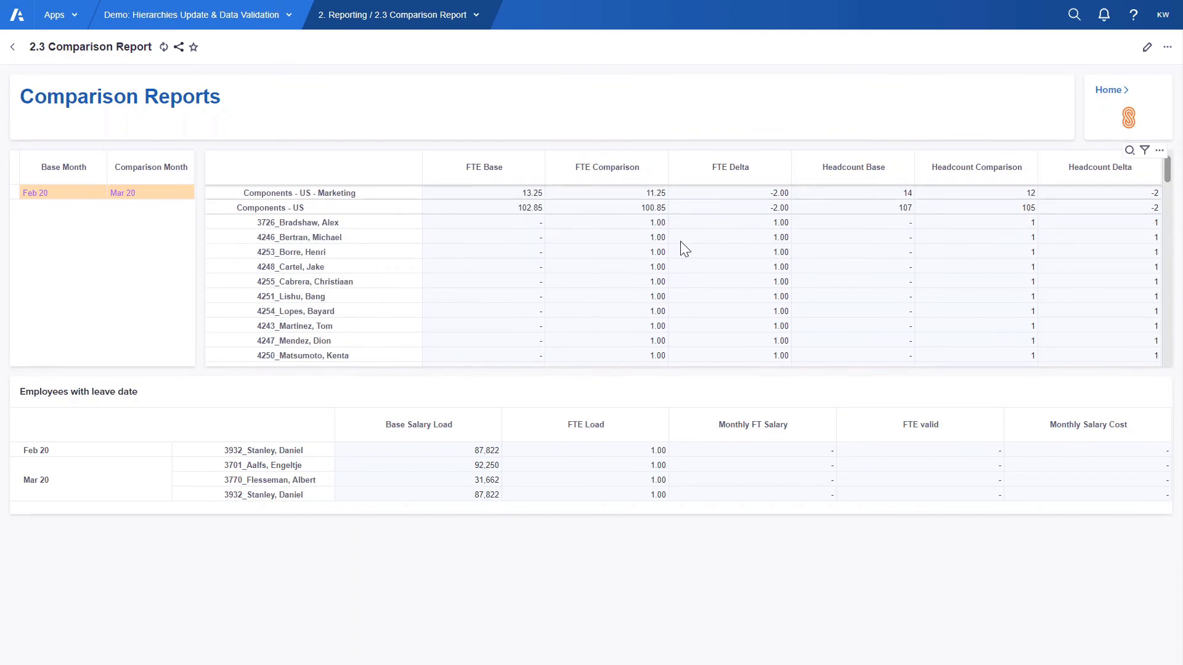
pyautogui.scroll(-3)
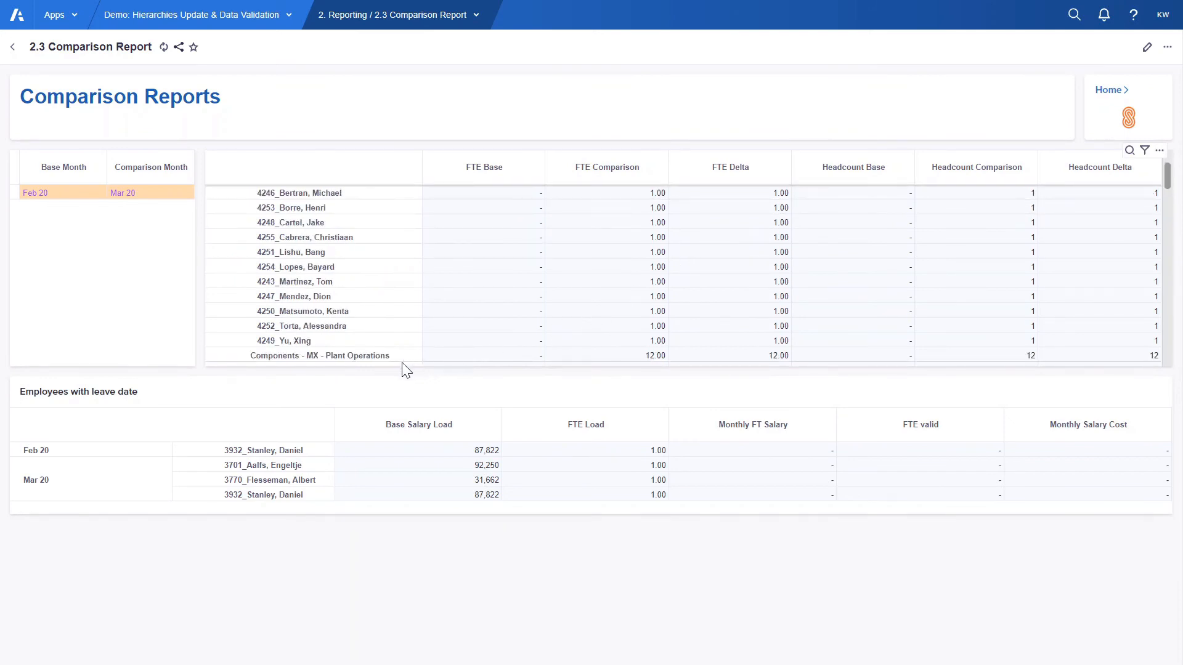
pyautogui.moveTo(397, 364)
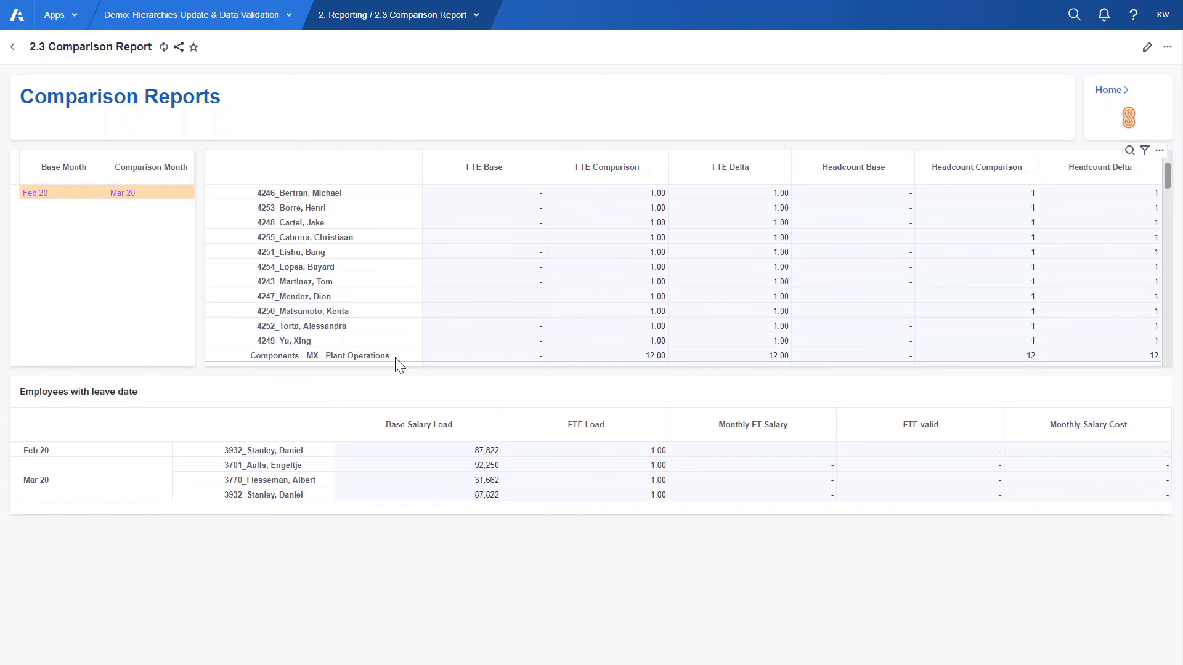
pyautogui.moveTo(97, 205)
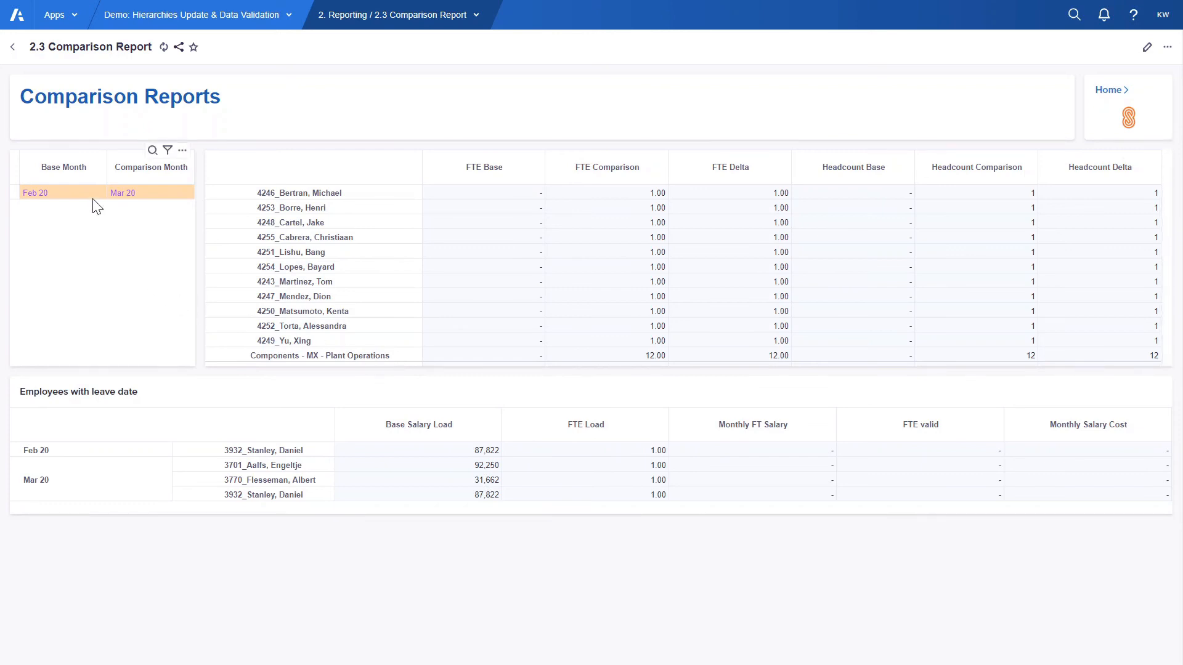
# Set Base Month to Jan 20 and Comparison Month to Feb 20, refresh, then return Home.
pyautogui.click(36, 192)
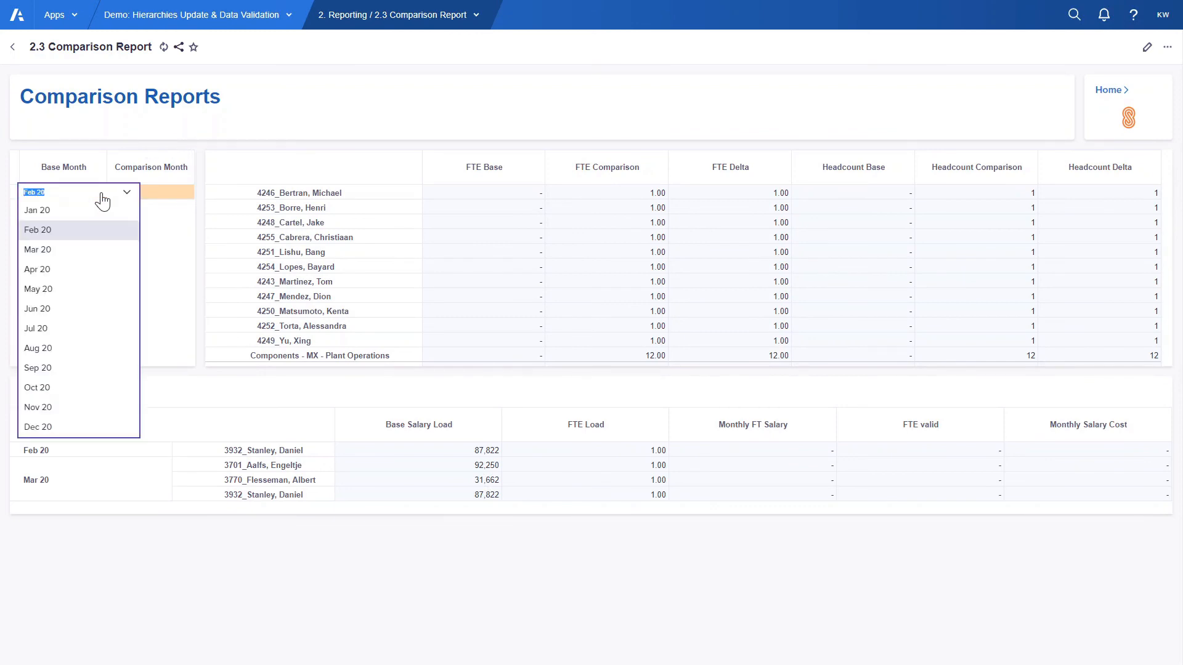
pyautogui.click(36, 210)
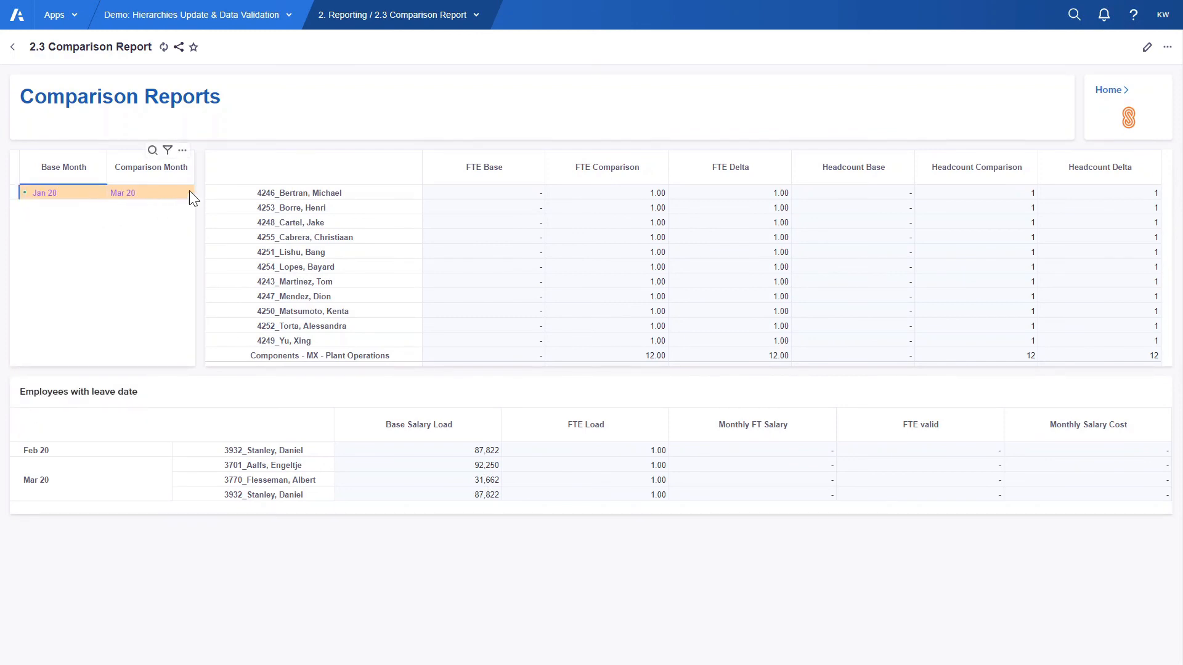
pyautogui.click(123, 193)
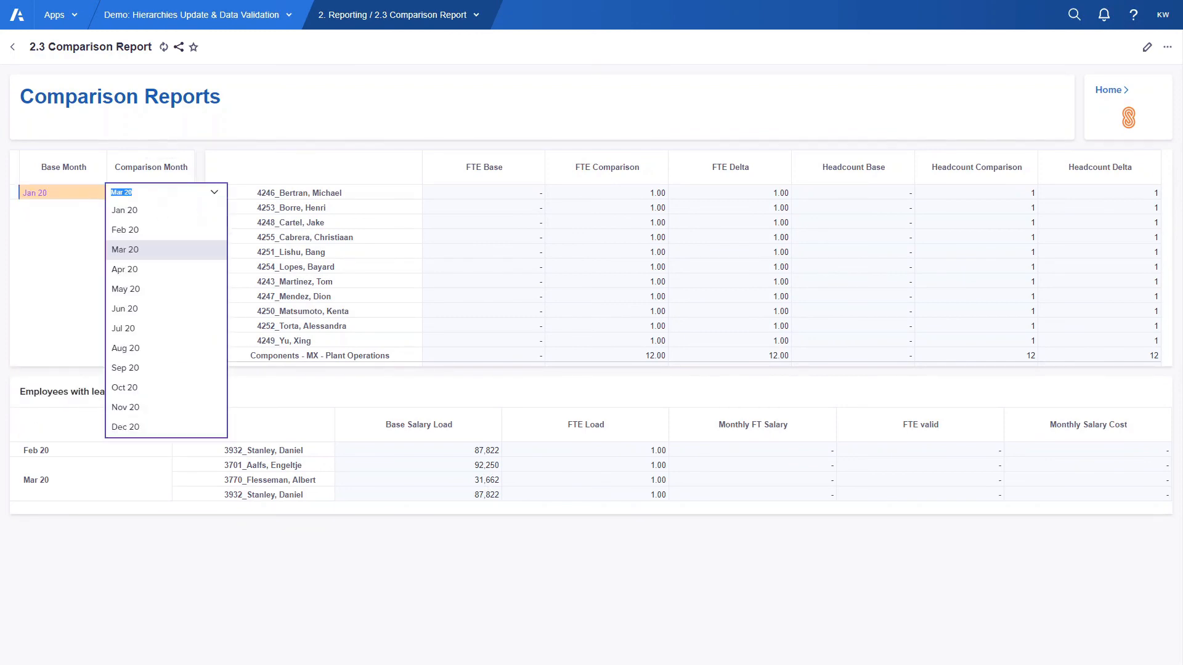
pyautogui.click(125, 230)
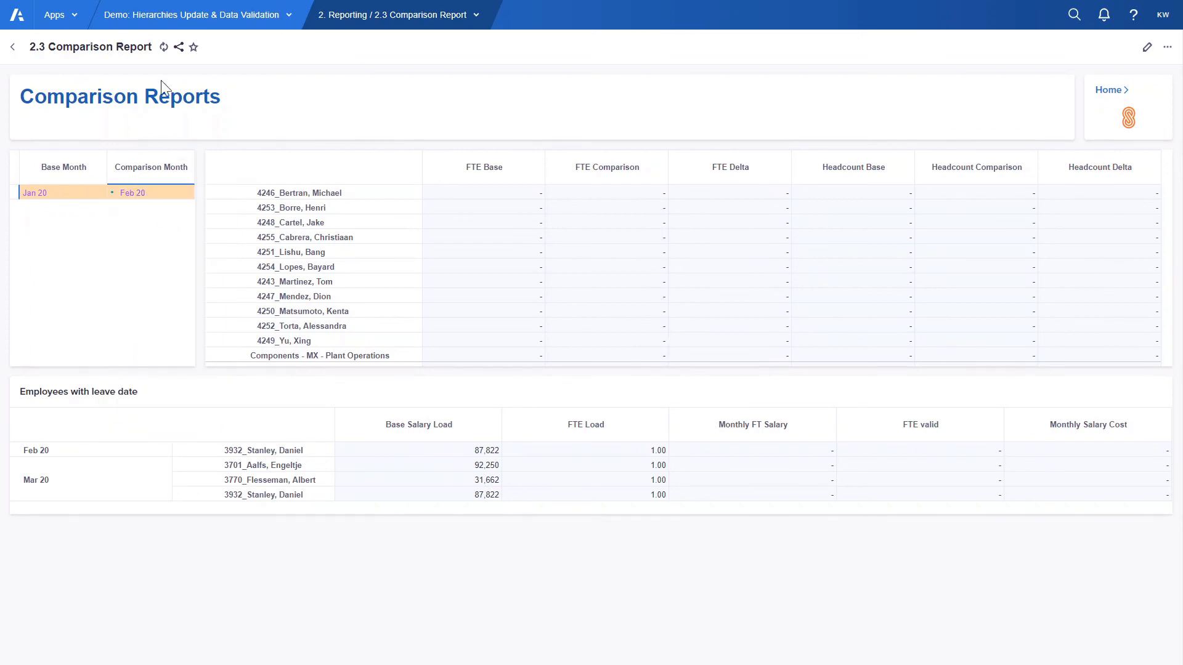
pyautogui.click(163, 47)
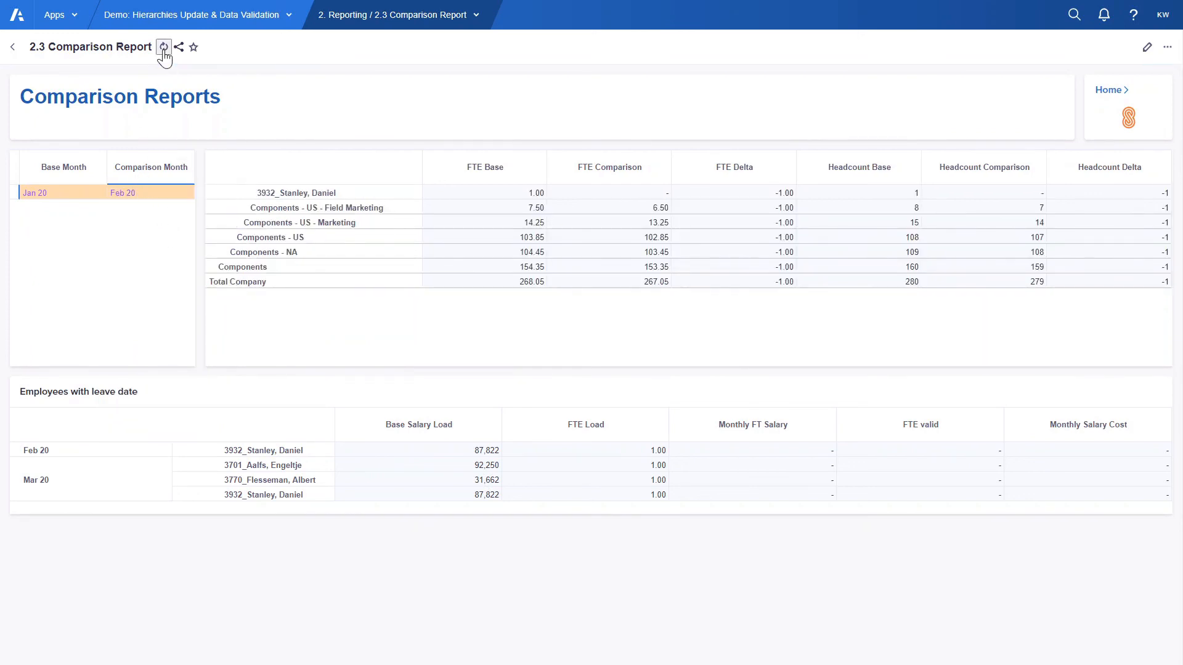
pyautogui.click(163, 47)
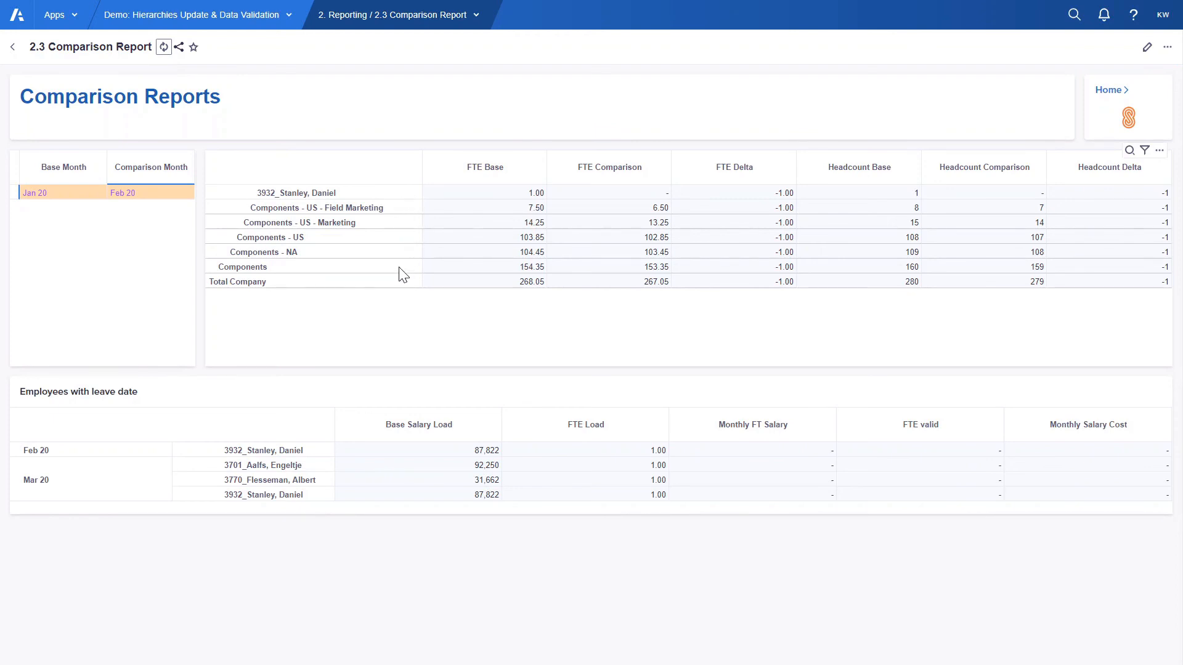
pyautogui.click(264, 450)
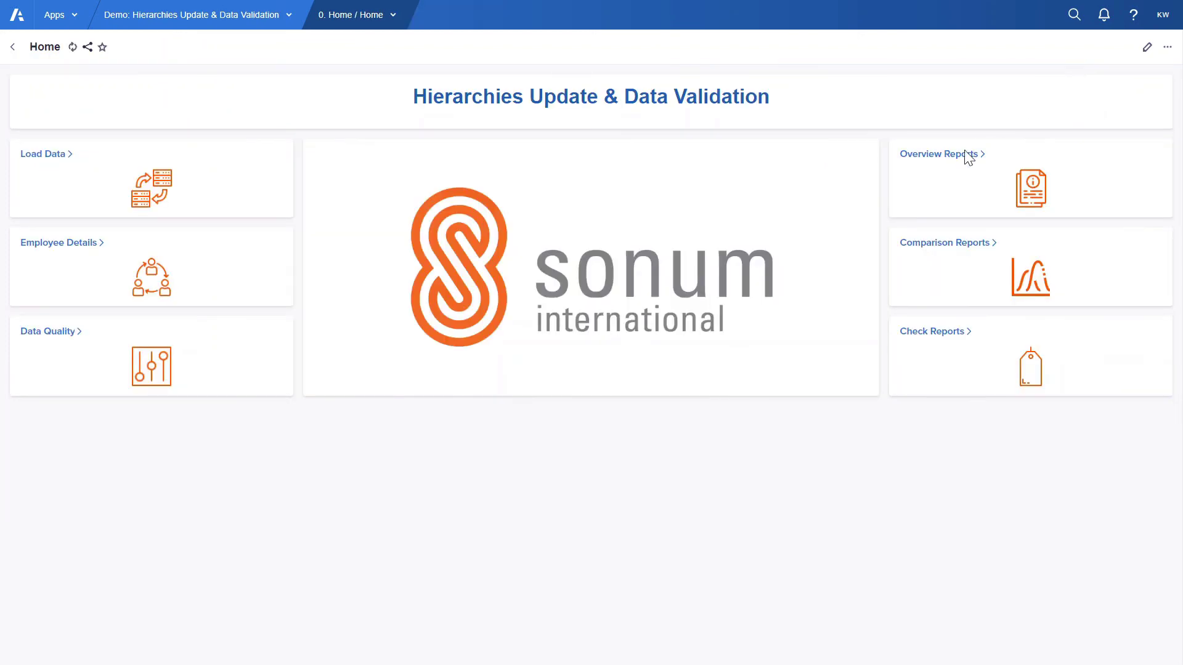
# Open Check Reports and set band 3's Max Salary to 70,000.
pyautogui.click(932, 331)
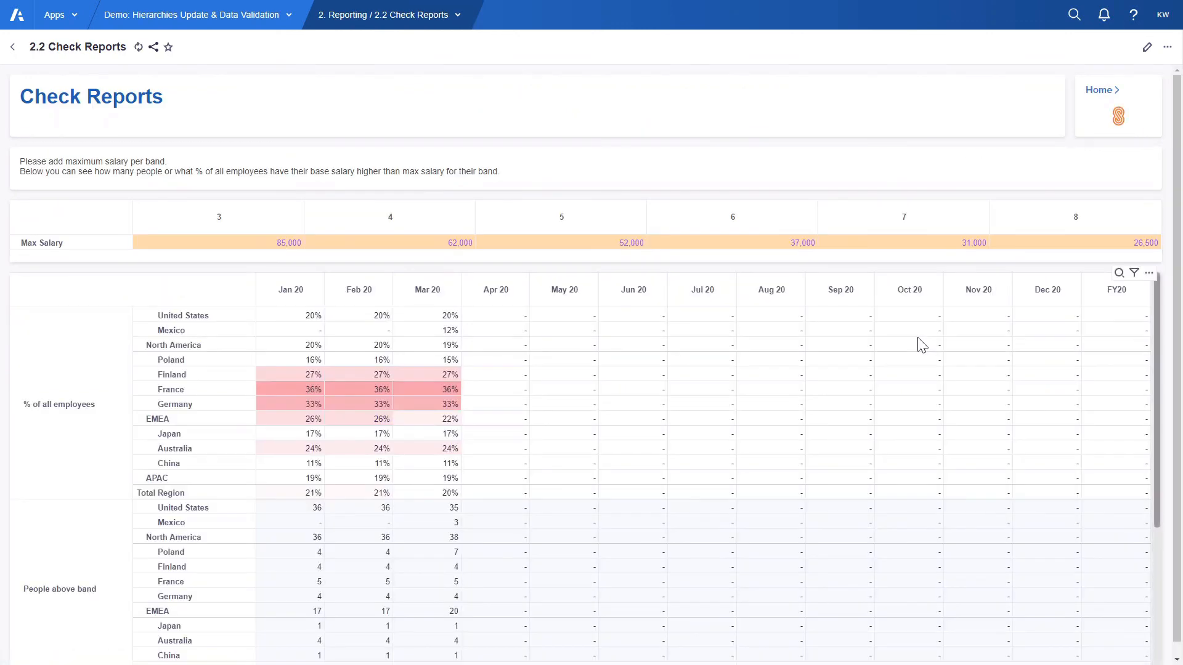
pyautogui.moveTo(744, 330)
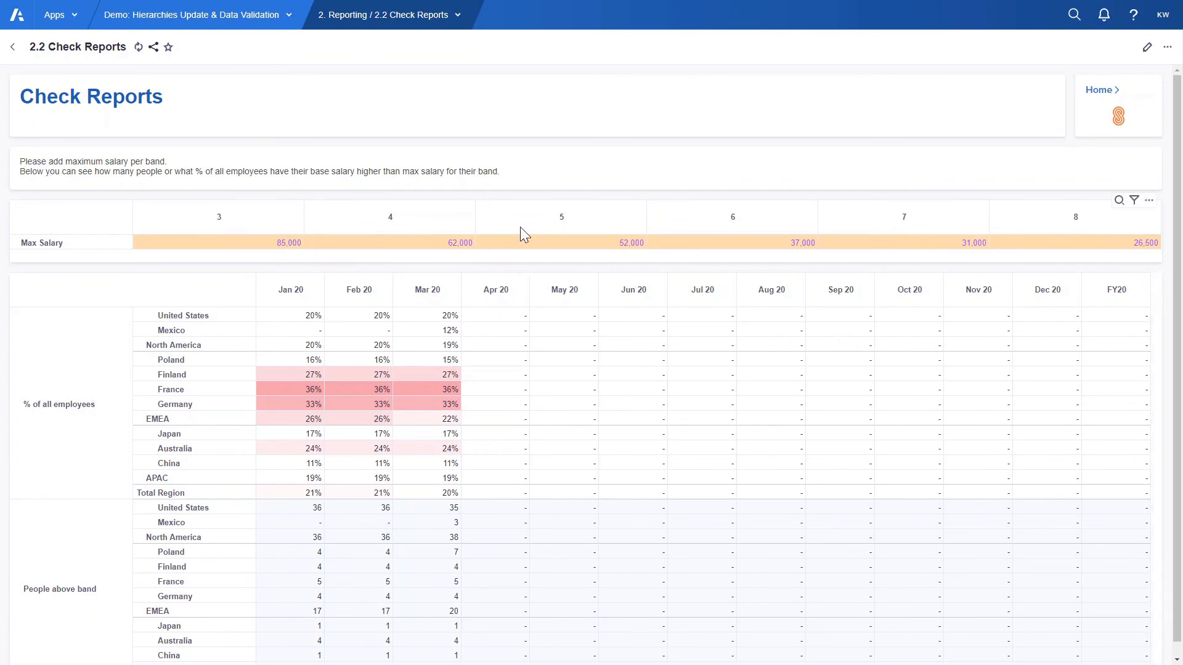
pyautogui.moveTo(883, 237)
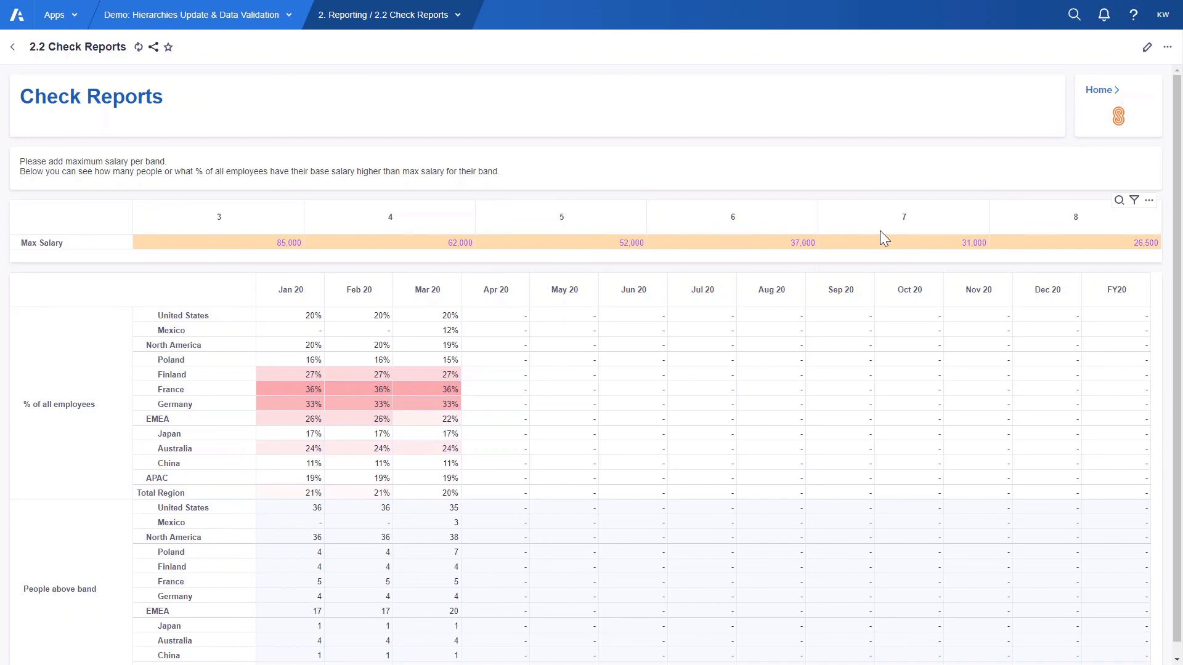
pyautogui.moveTo(239, 289)
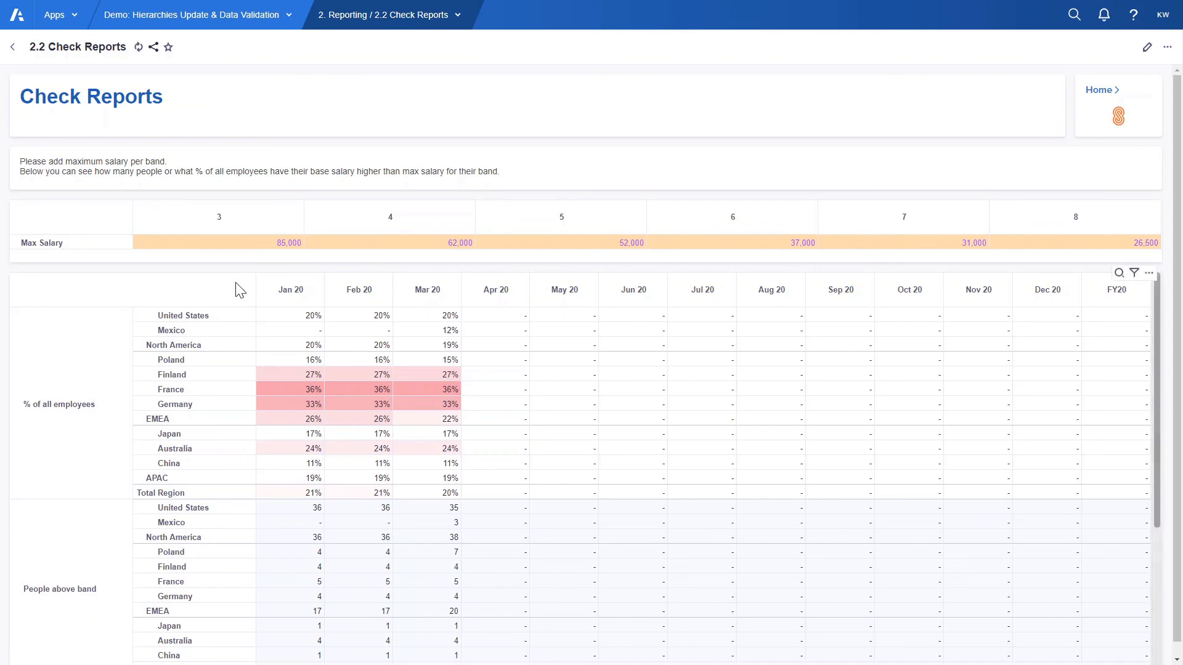
pyautogui.moveTo(223, 542)
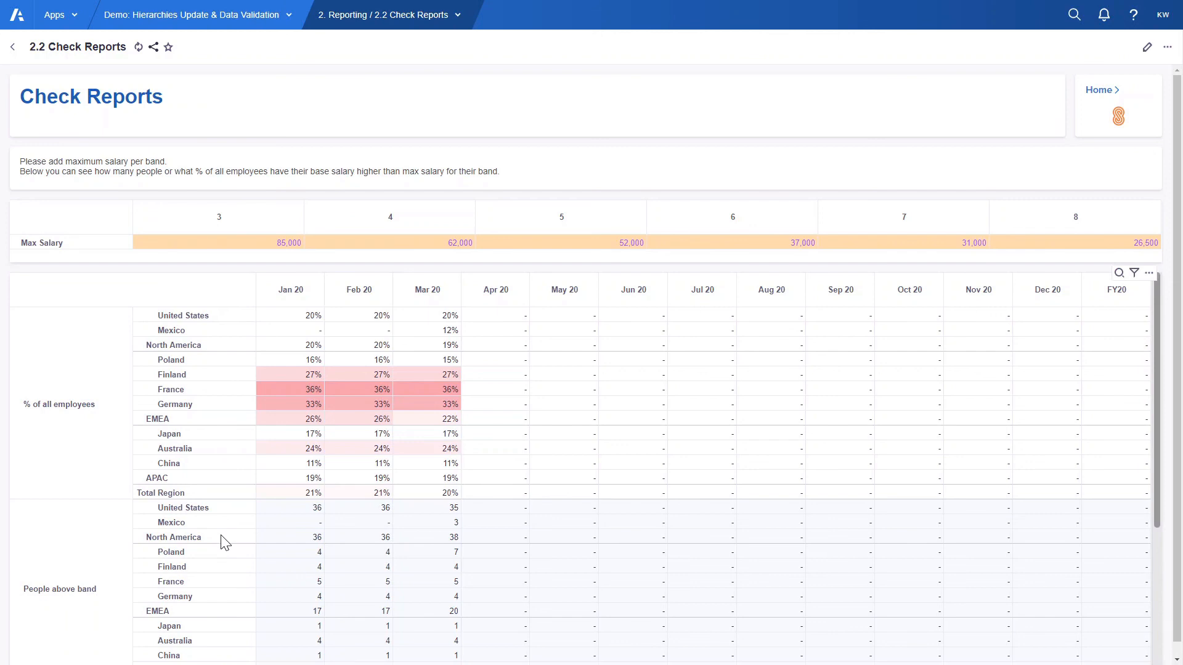
pyautogui.moveTo(229, 539)
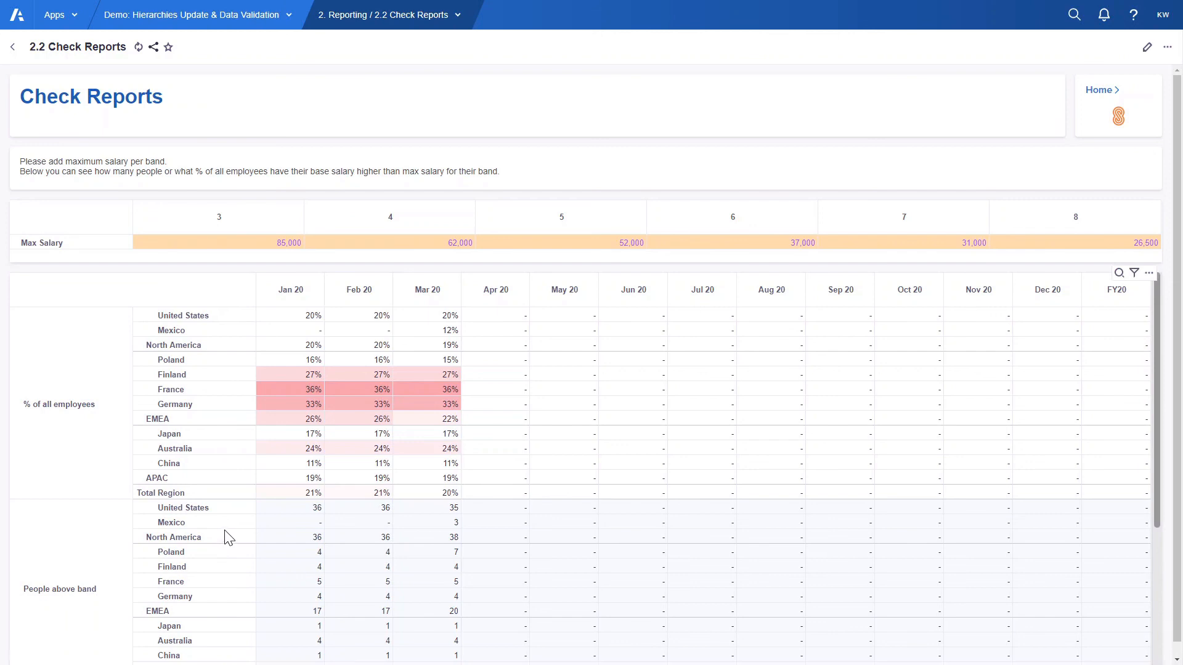
pyautogui.moveTo(289, 246)
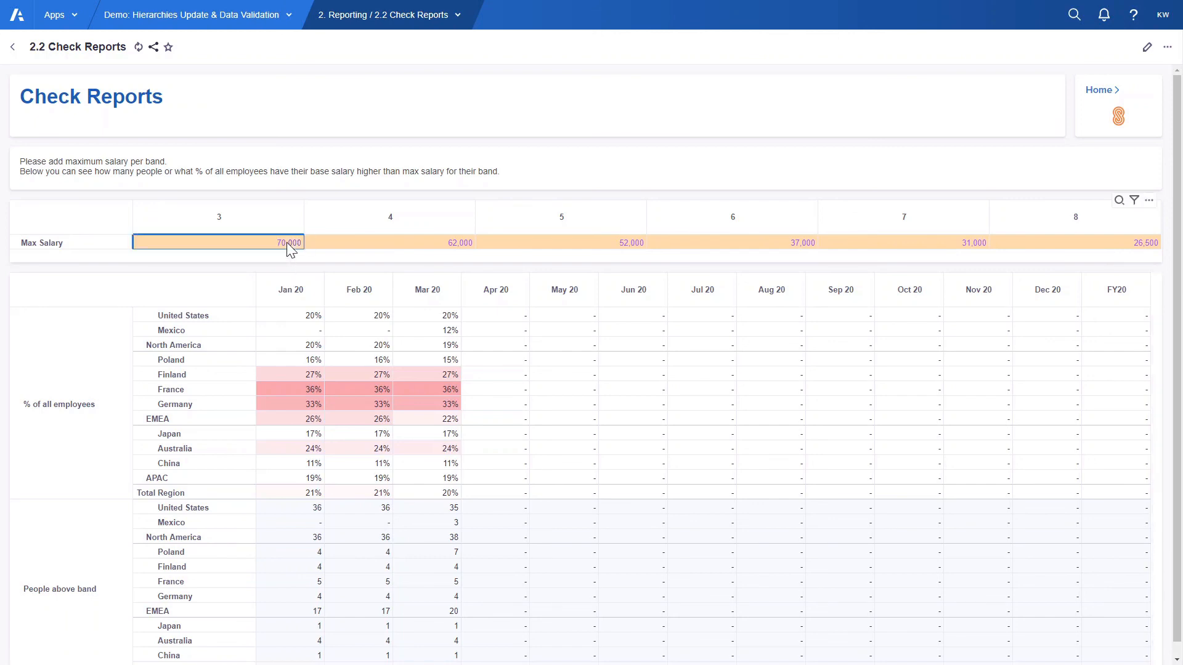
pyautogui.write('70000')
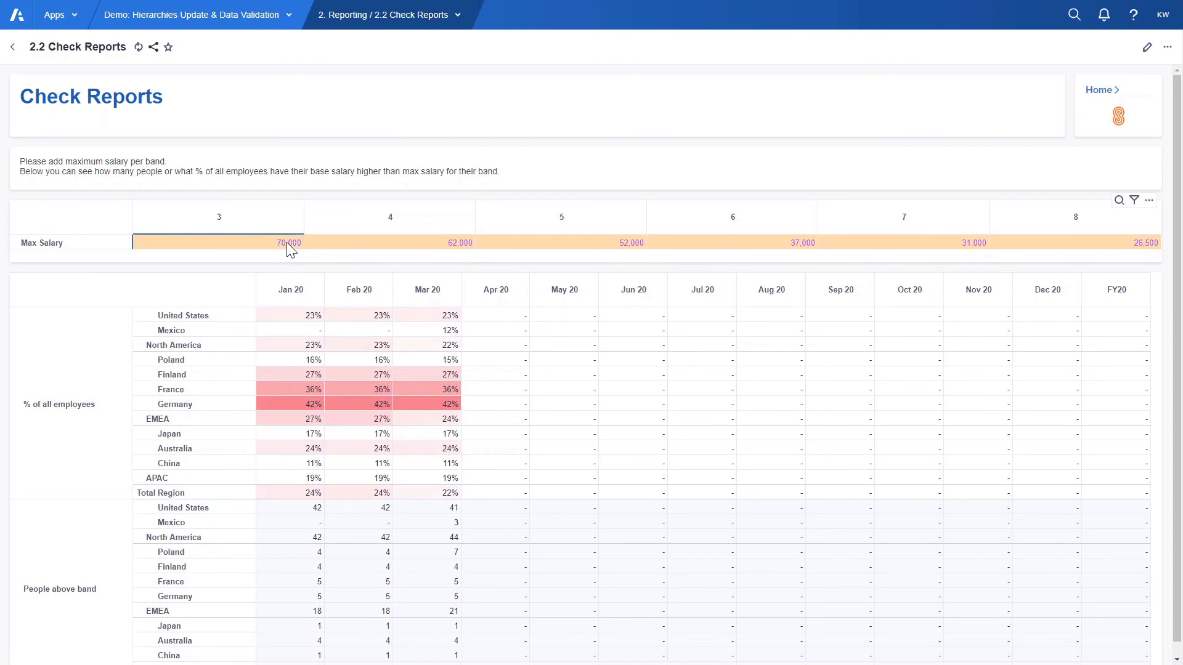